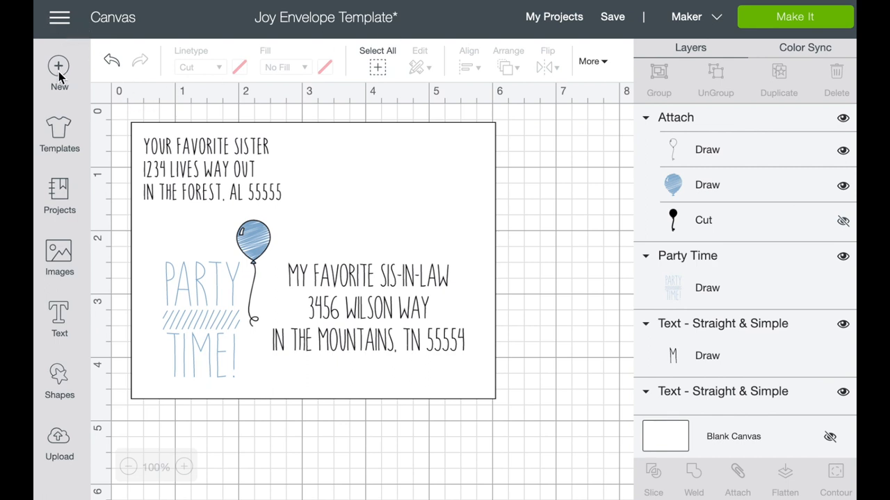
pyautogui.moveTo(549, 178)
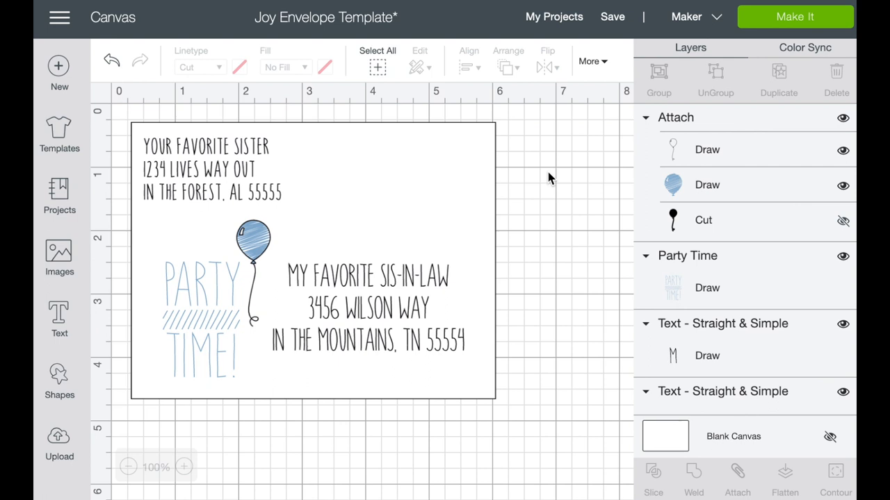
pyautogui.moveTo(58, 378)
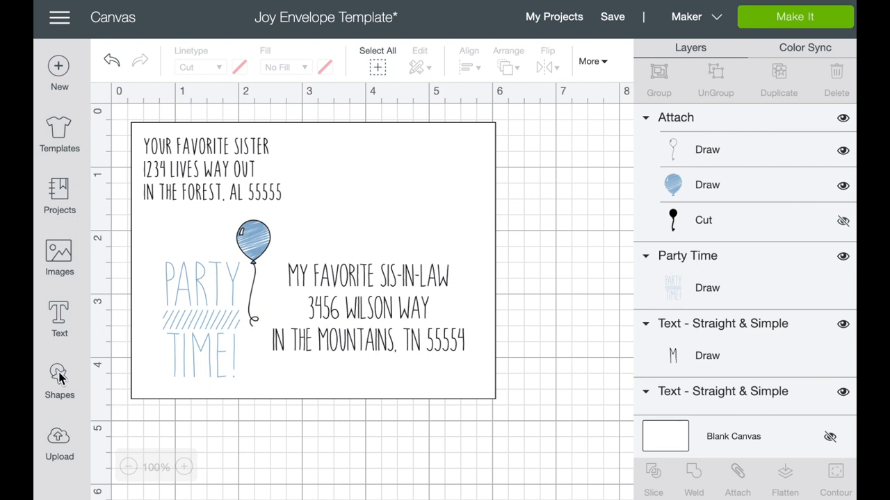
# - Add a square and set its width so it measures 5.75 by 4.37 inches
pyautogui.click(59, 378)
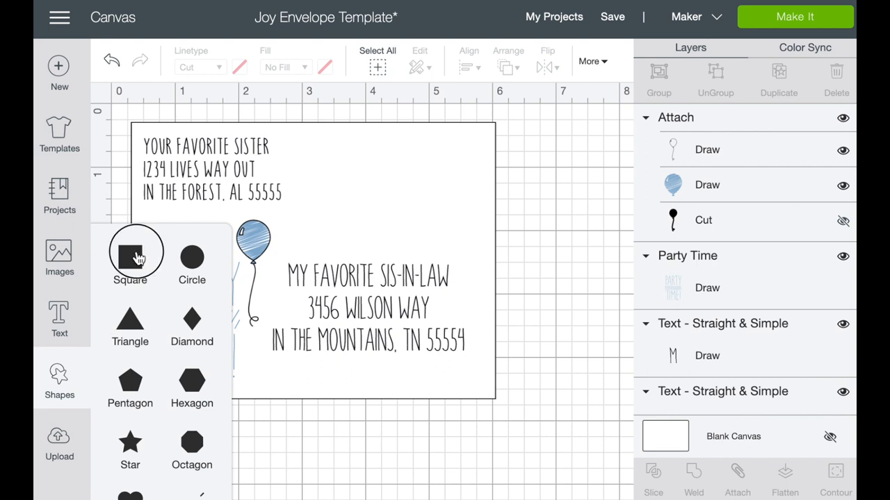
pyautogui.click(130, 263)
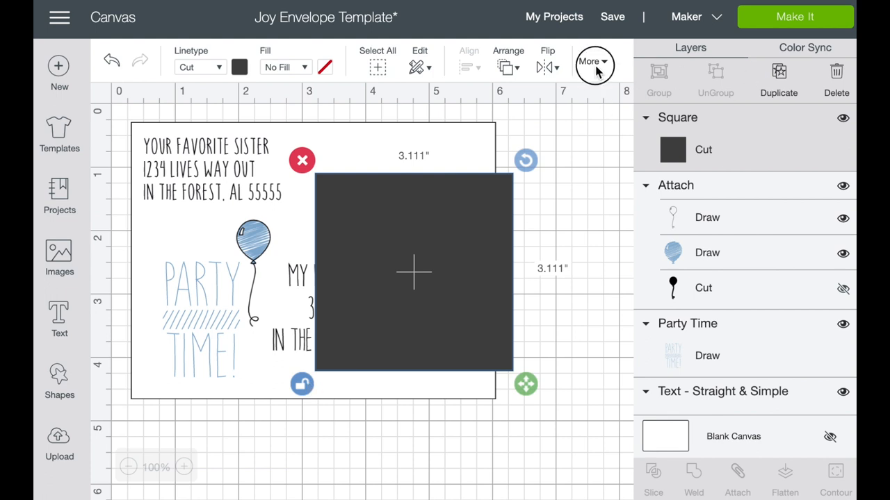
pyautogui.click(595, 61)
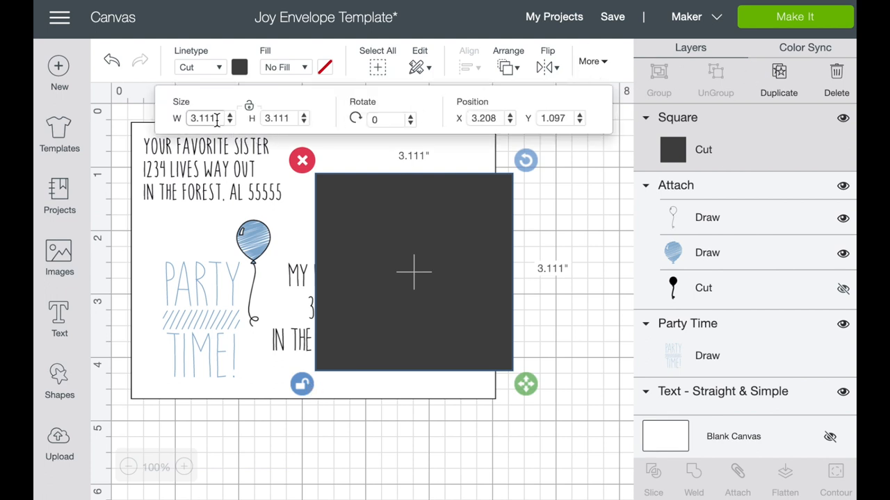
pyautogui.tripleClick(203, 117)
pyautogui.write('5')
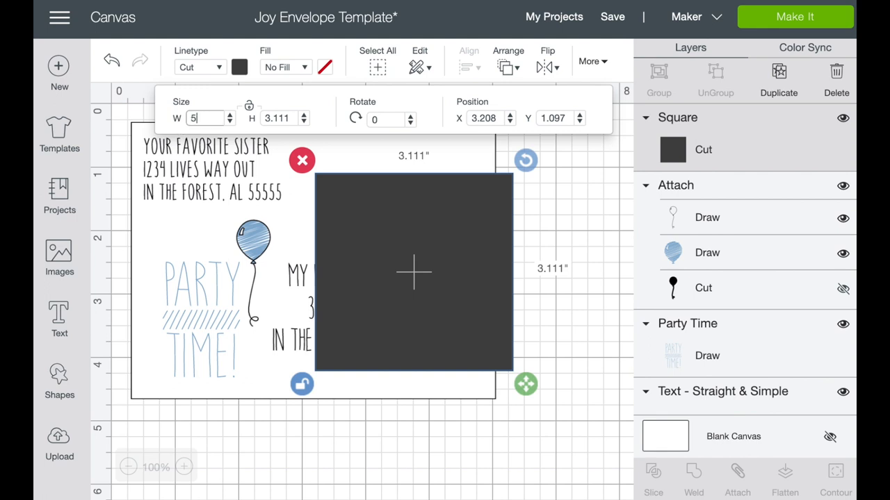
pyautogui.write('.75')
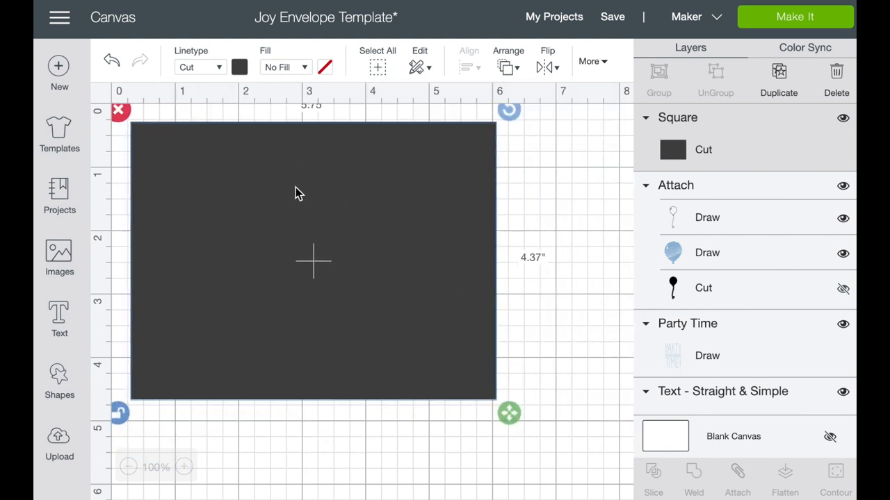
pyautogui.moveTo(603, 224)
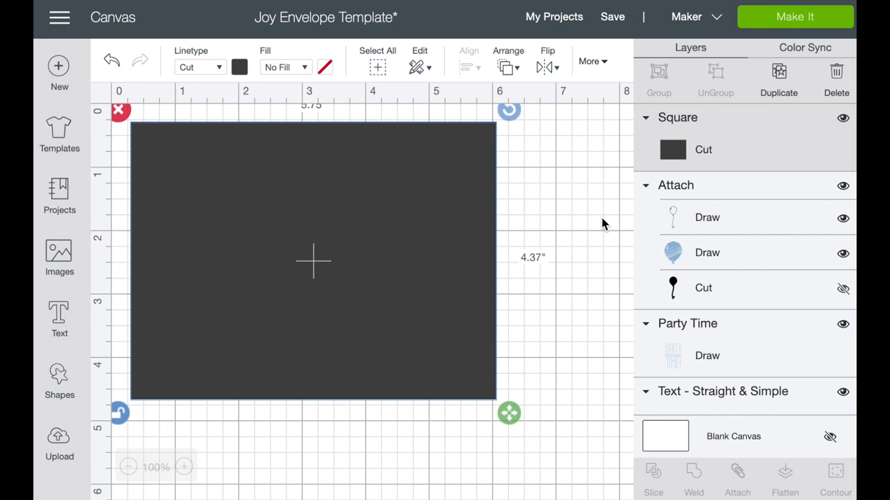
# - Change the covering square's colour from dark grey to white
pyautogui.click(239, 66)
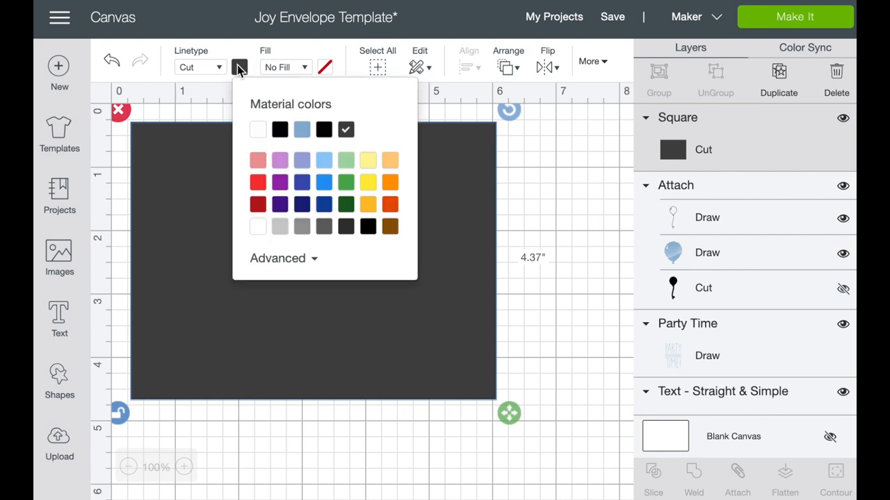
pyautogui.click(259, 129)
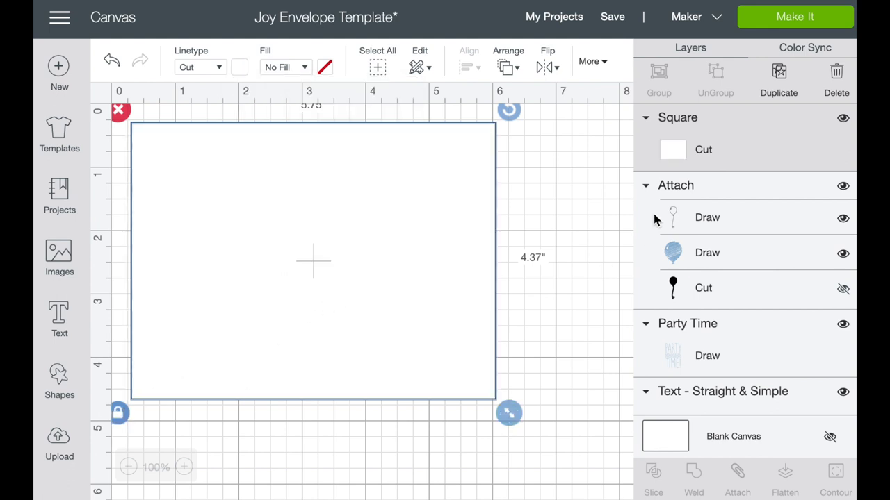
pyautogui.moveTo(400, 275)
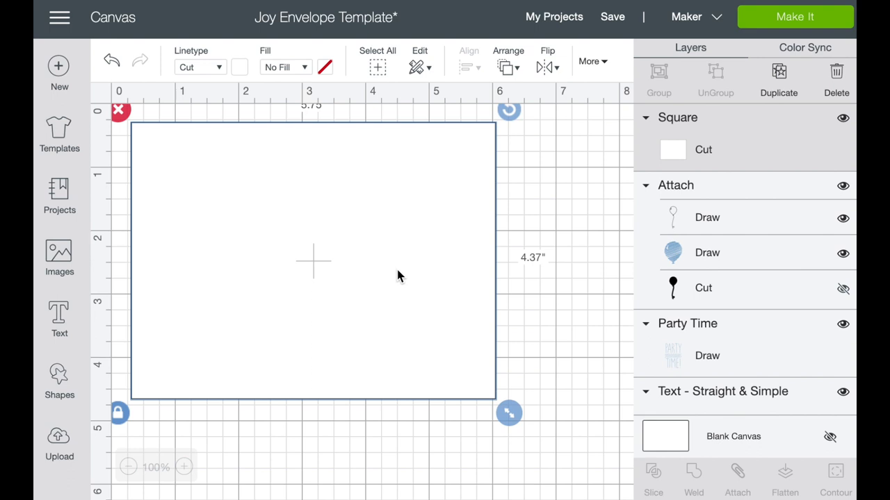
pyautogui.moveTo(469, 314)
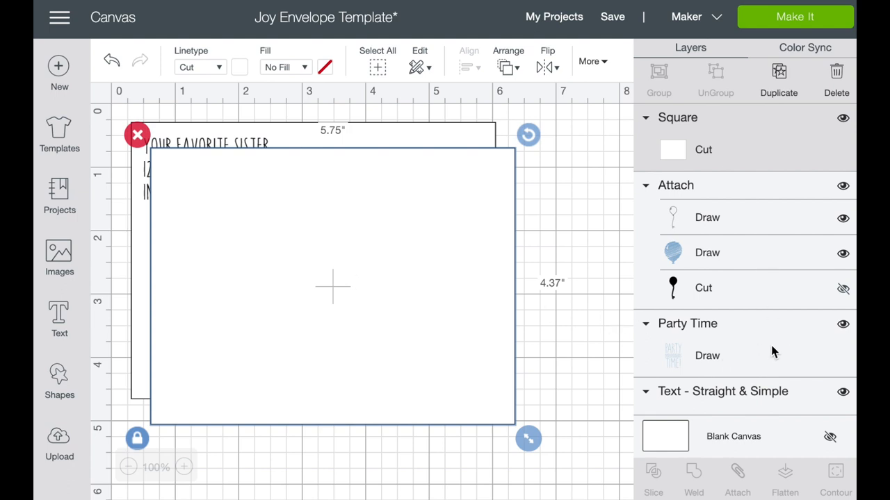
# - Hide and re-show the Square layer to check the envelope beneath it
pyautogui.click(843, 117)
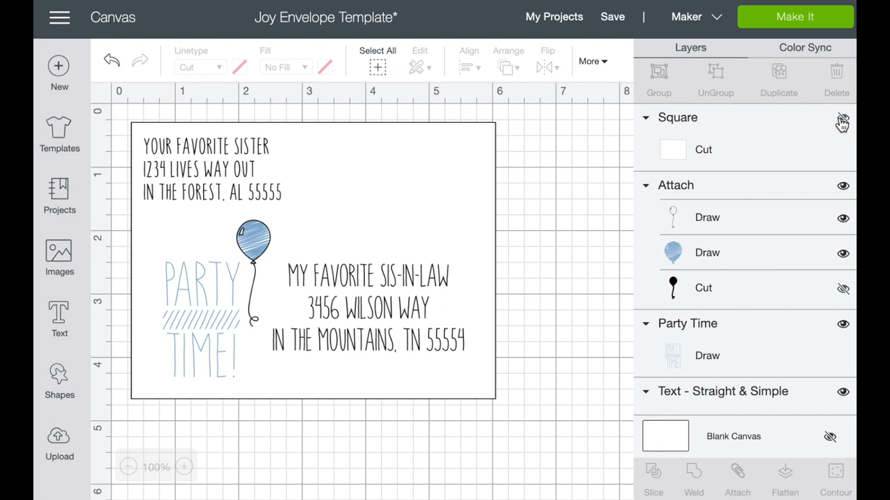
pyautogui.click(678, 117)
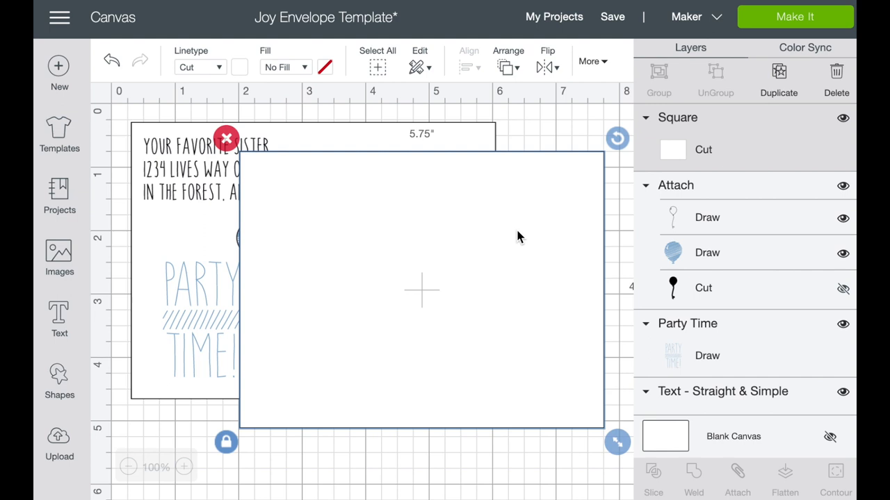
# - Add a text box and filter fonts to Writing style to choose Straight & Simple
pyautogui.click(59, 318)
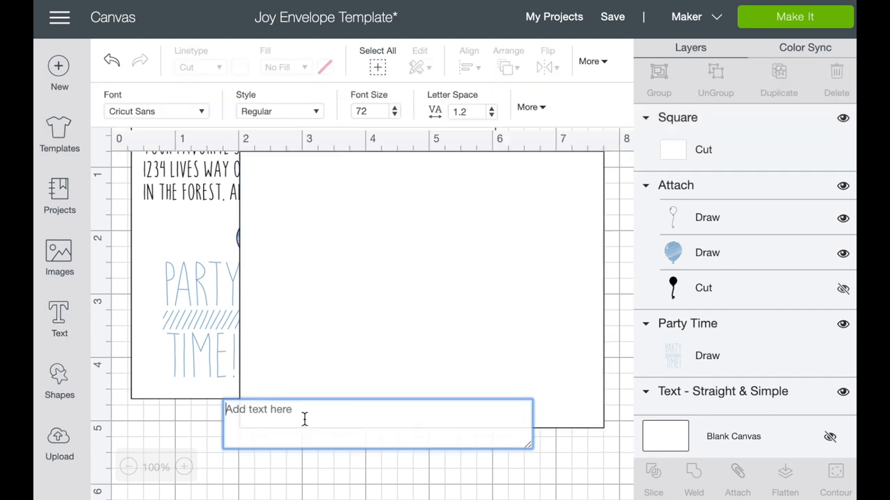
pyautogui.scroll(-3)
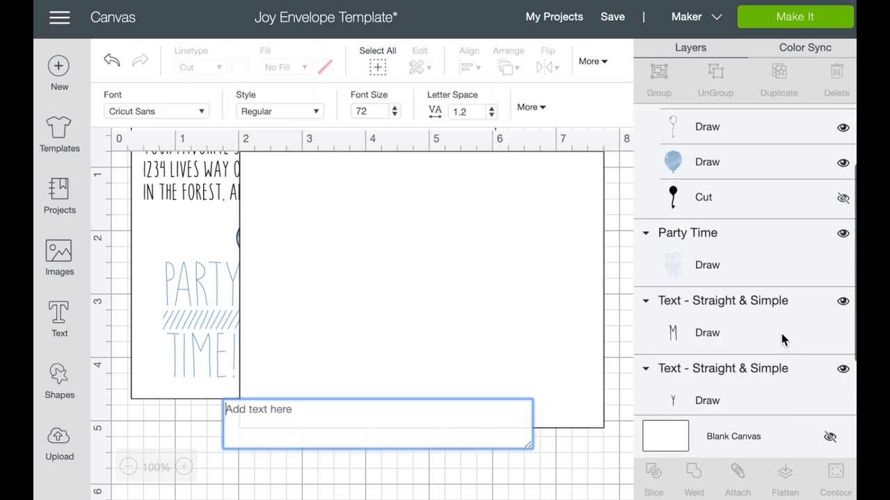
pyautogui.scroll(-3)
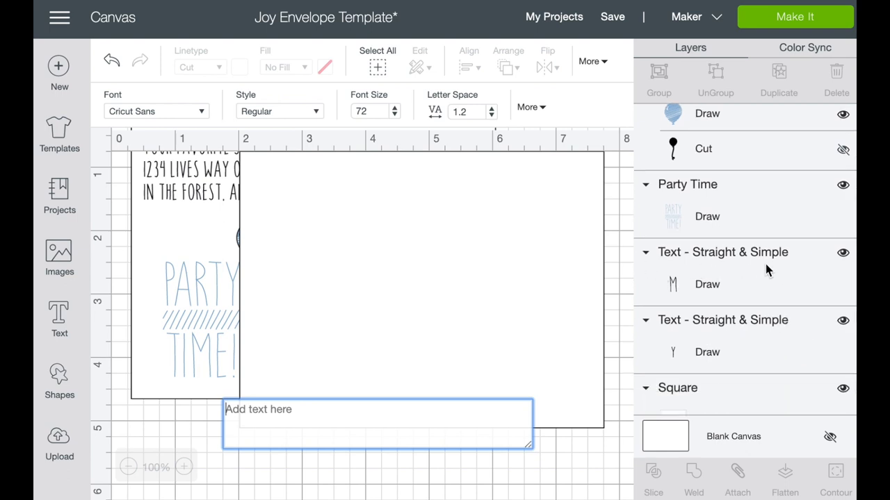
pyautogui.moveTo(664, 271)
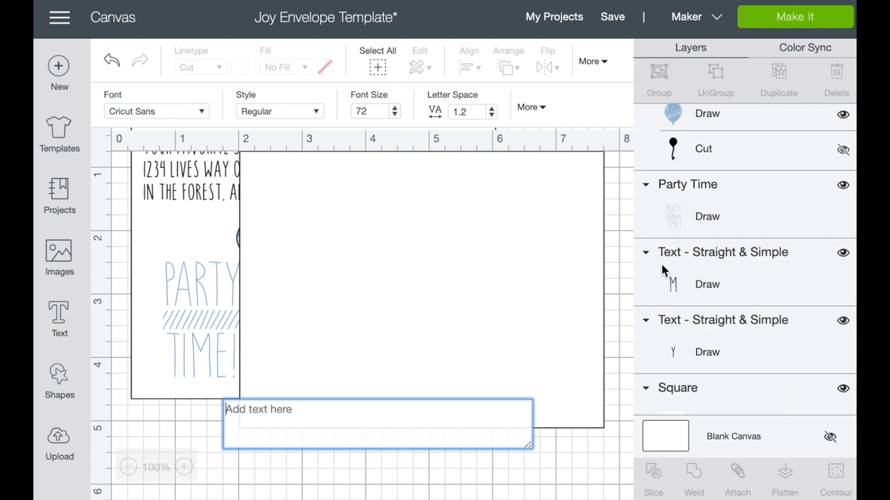
pyautogui.moveTo(333, 237)
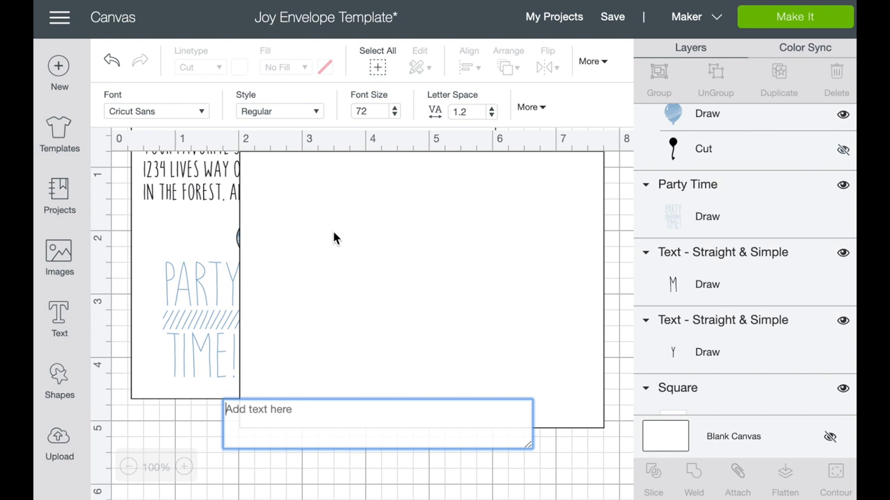
pyautogui.moveTo(711, 297)
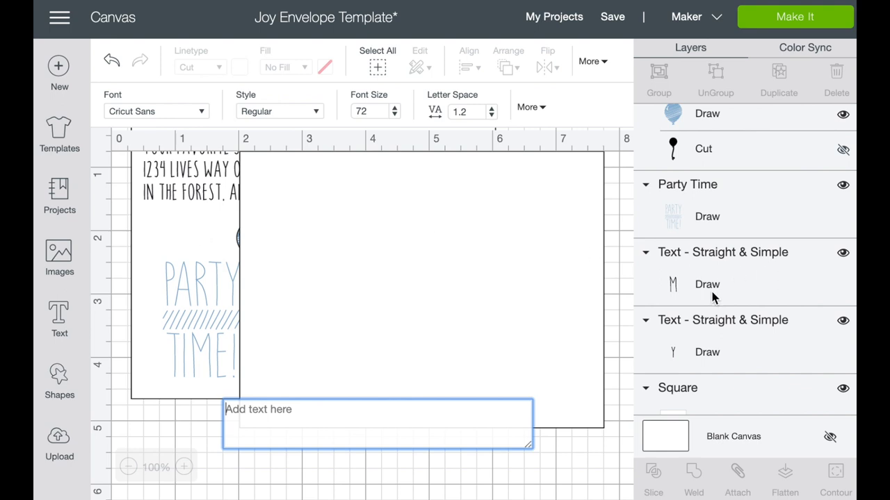
pyautogui.click(155, 111)
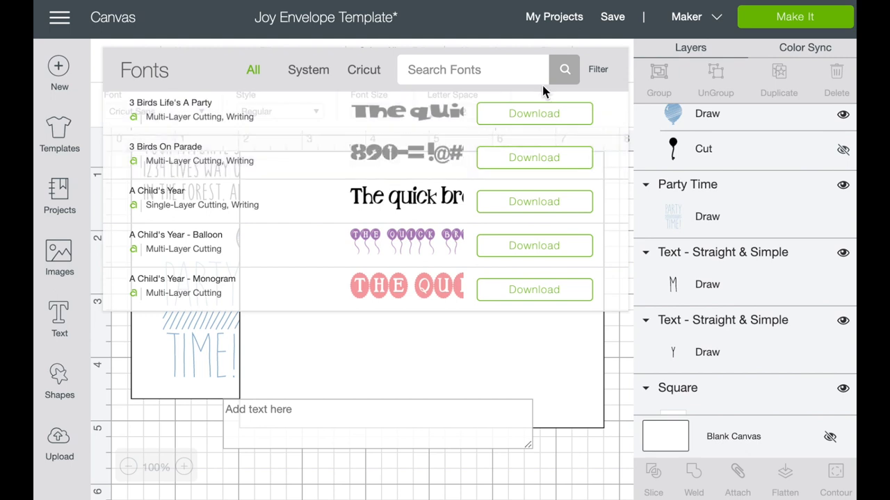
pyautogui.click(598, 70)
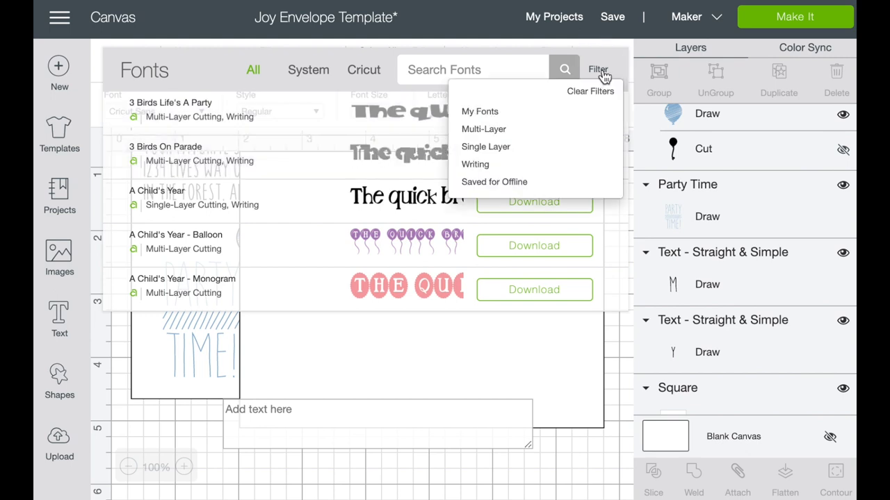
pyautogui.moveTo(484, 166)
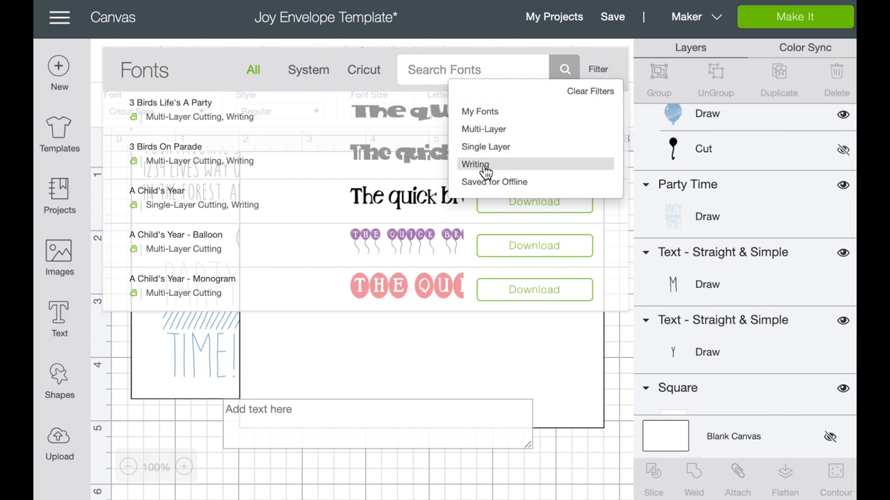
pyautogui.click(474, 164)
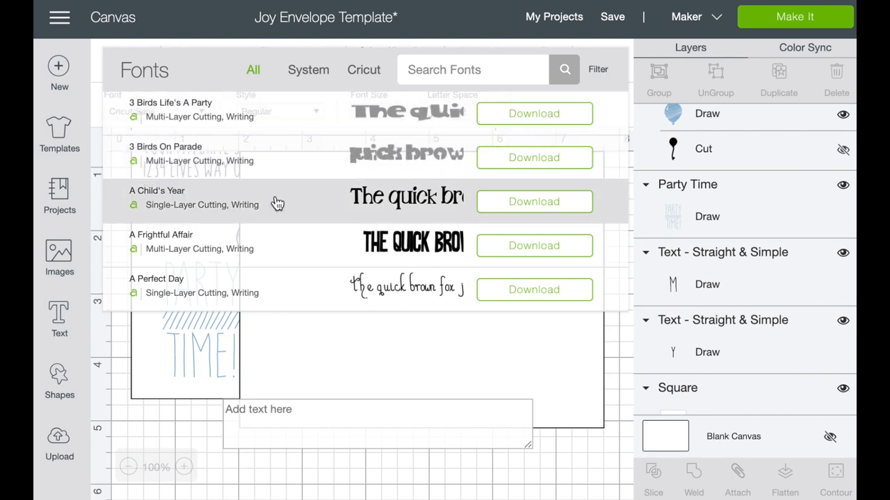
pyautogui.moveTo(247, 233)
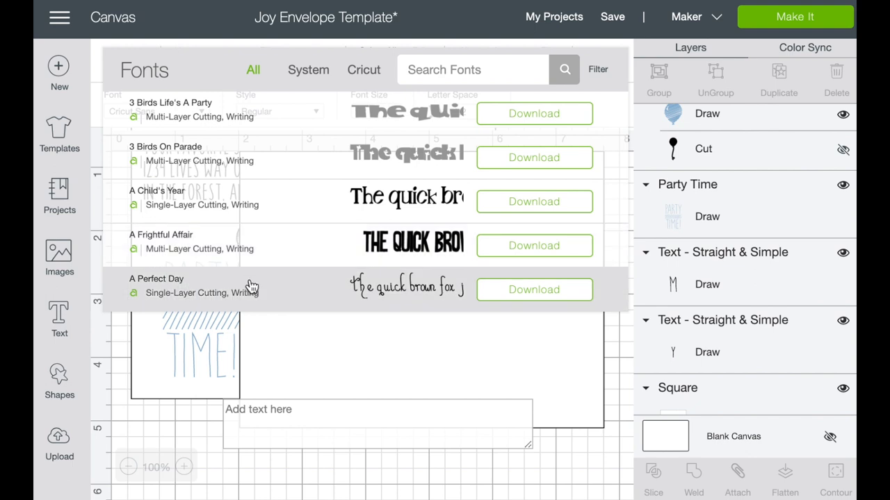
pyautogui.scroll(-3)
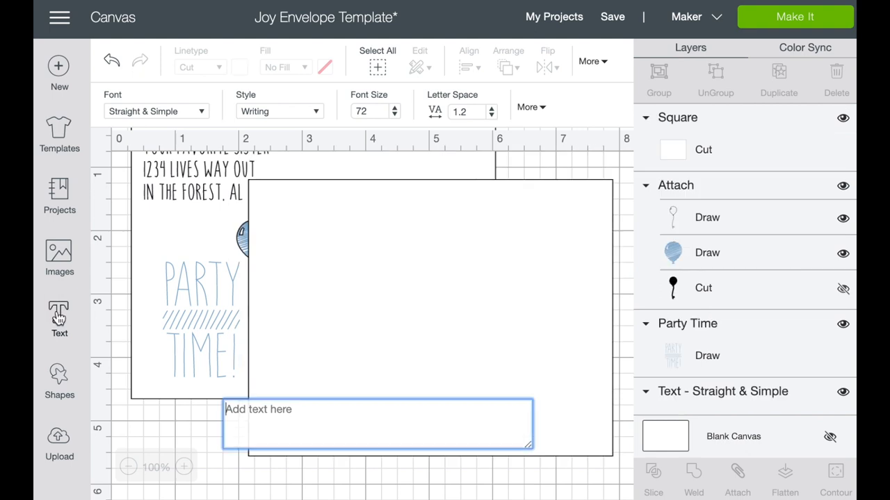
pyautogui.moveTo(417, 299)
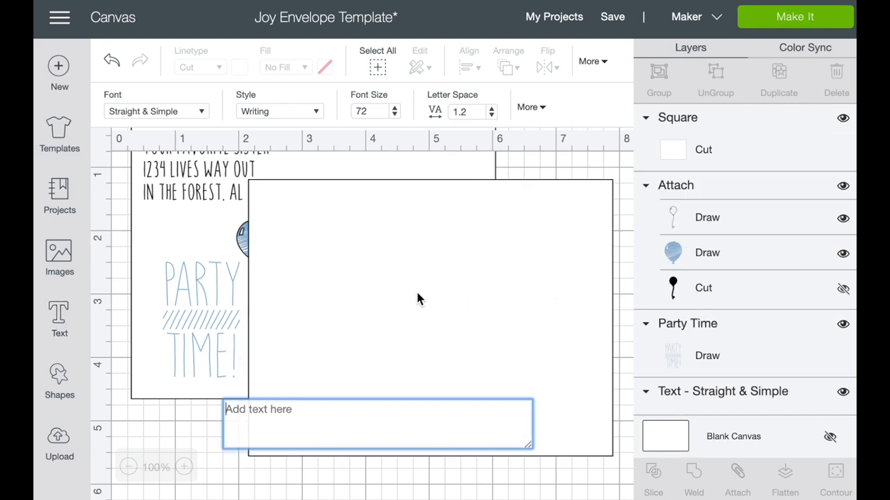
# - Enter 'Your Favorite Sister' at size 25 and place it near the rectangle's top-left
pyautogui.write('Your Favorite')
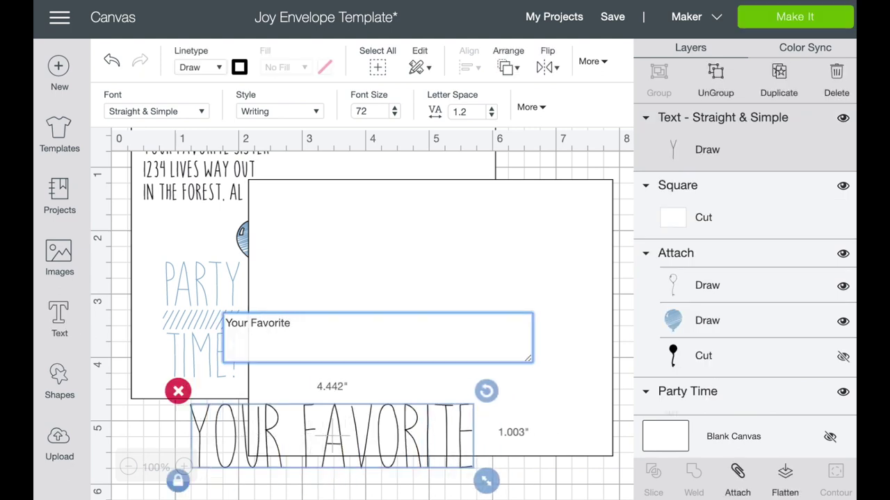
pyautogui.write('Sister')
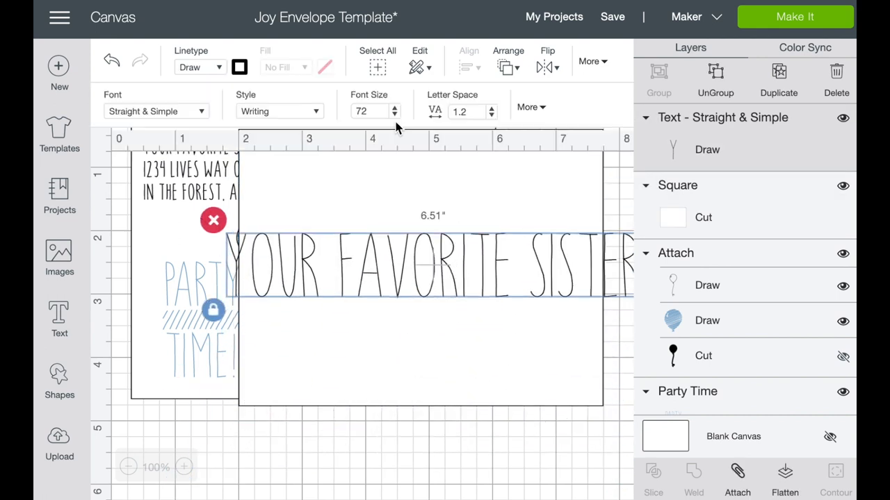
pyautogui.tripleClick(368, 112)
pyautogui.write('25')
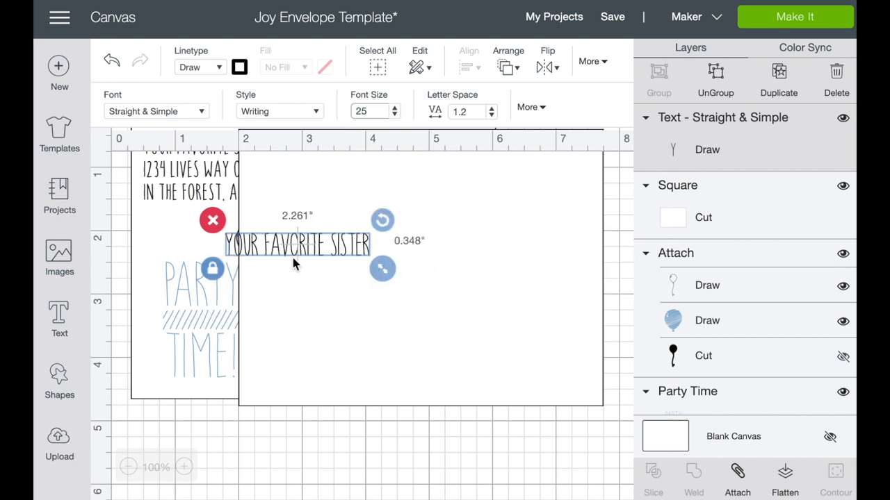
pyautogui.moveTo(297, 244); pyautogui.dragTo(321, 153)
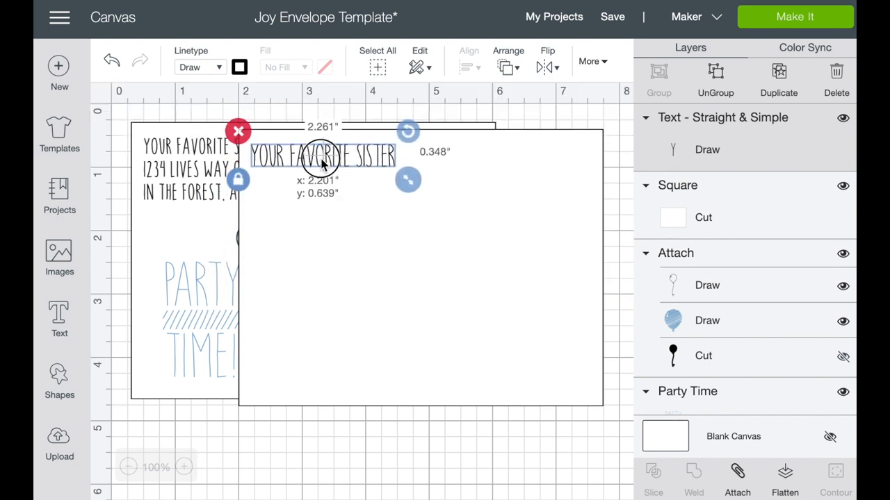
pyautogui.moveTo(321, 155); pyautogui.dragTo(327, 159)
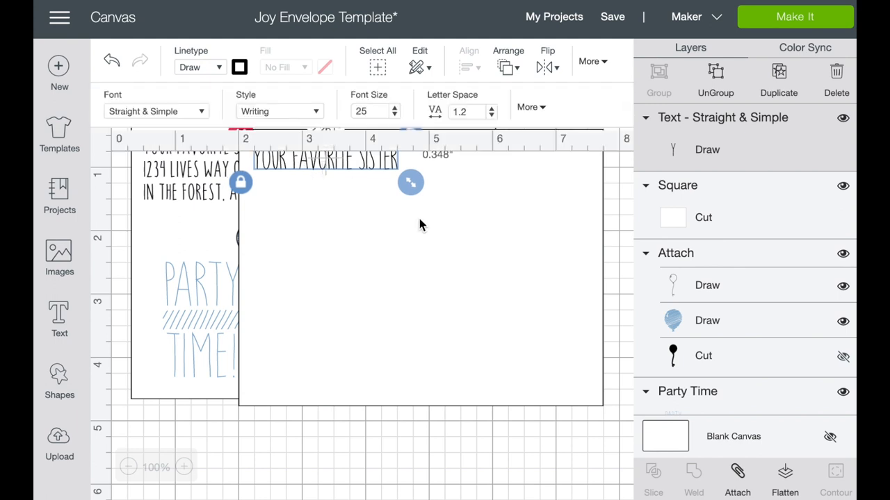
pyautogui.moveTo(416, 269)
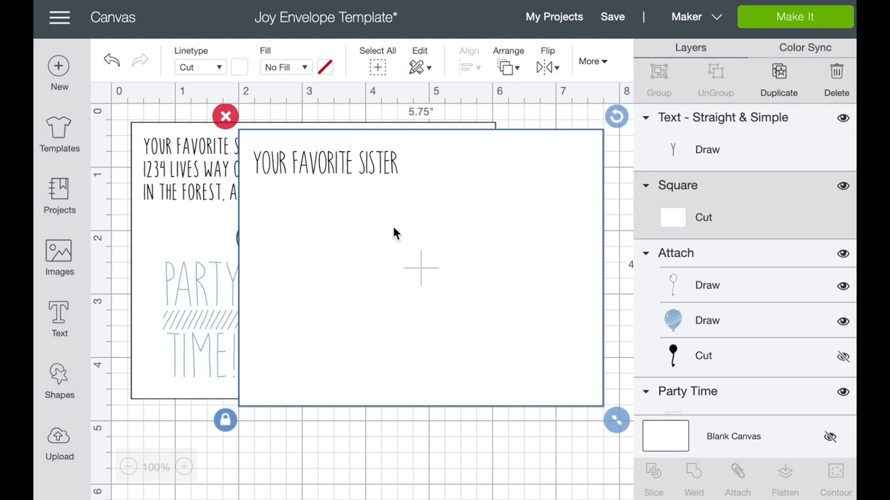
pyautogui.moveTo(631, 152)
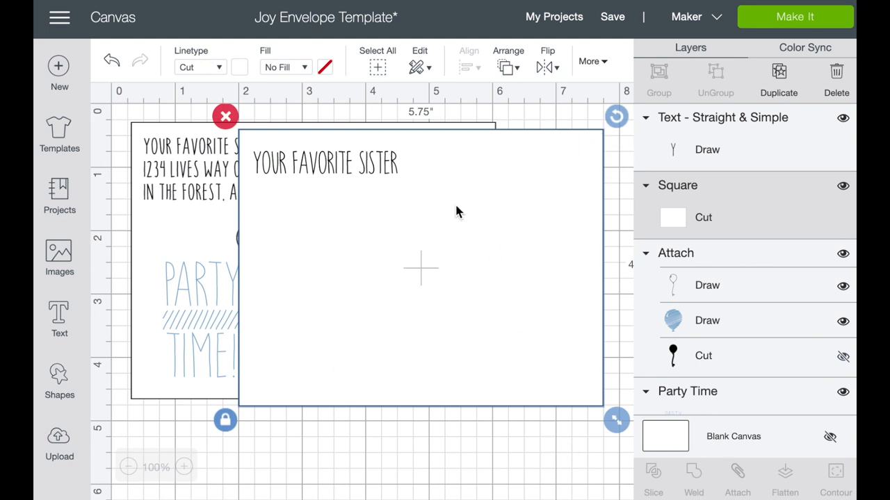
pyautogui.moveTo(345, 208)
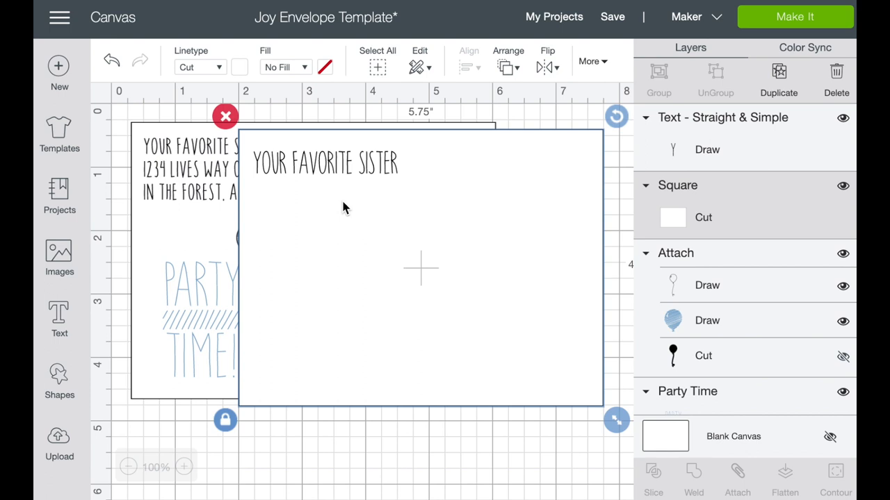
pyautogui.moveTo(263, 164)
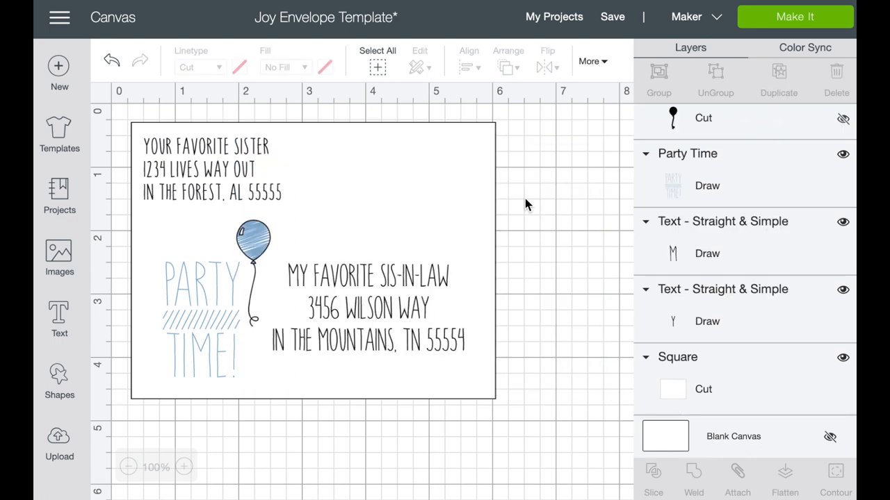
pyautogui.moveTo(183, 167)
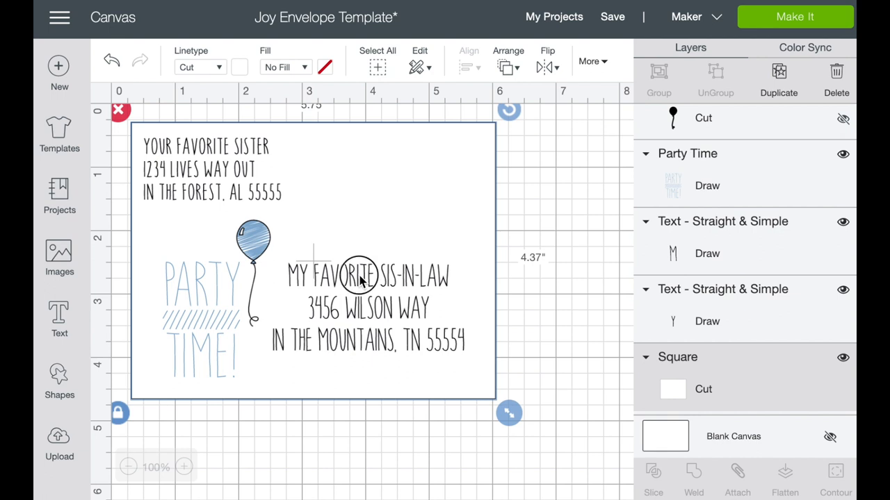
# - Select the recipient address and reveal its alignment choices with line spacing 1.2
pyautogui.click(360, 275)
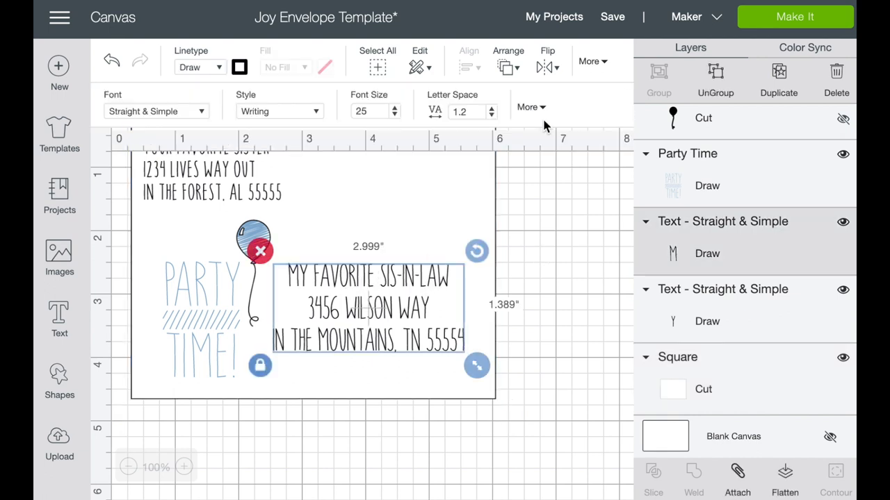
pyautogui.moveTo(388, 303)
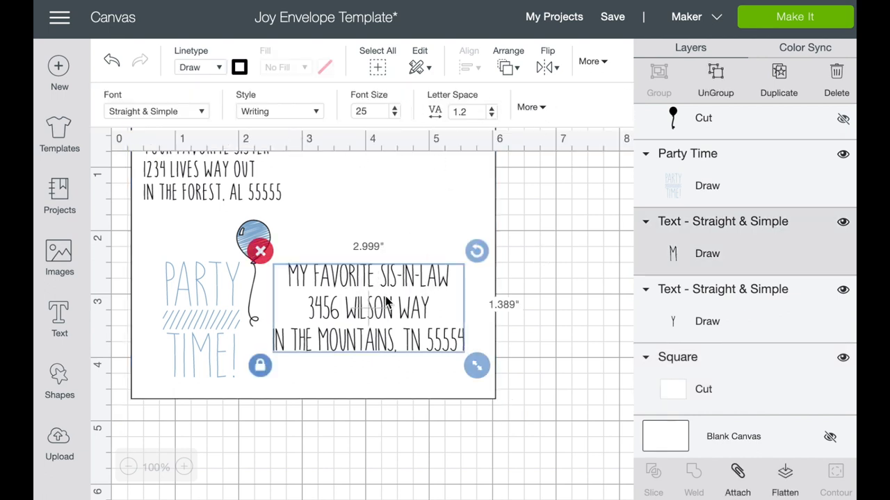
pyautogui.click(527, 107)
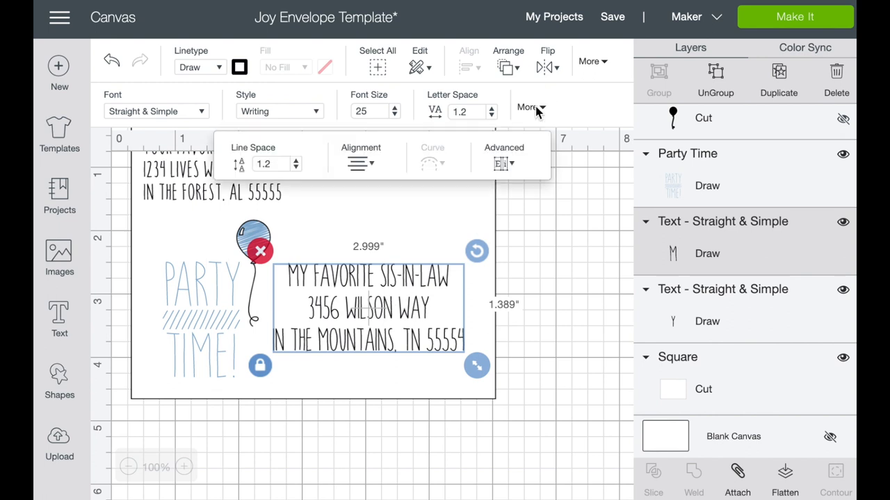
pyautogui.click(360, 164)
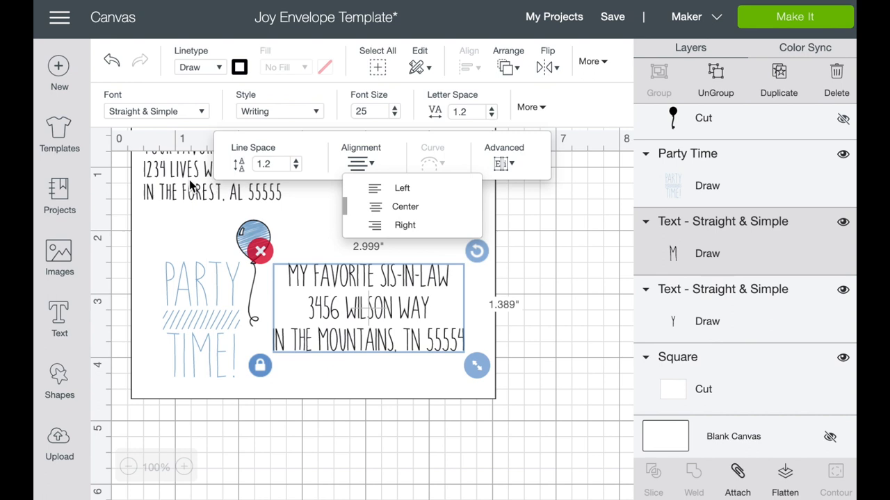
pyautogui.moveTo(406, 206)
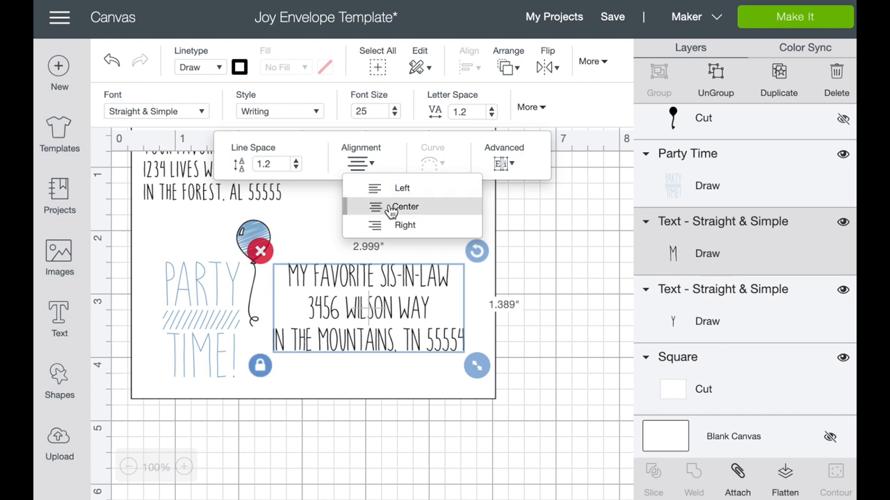
pyautogui.moveTo(400, 359)
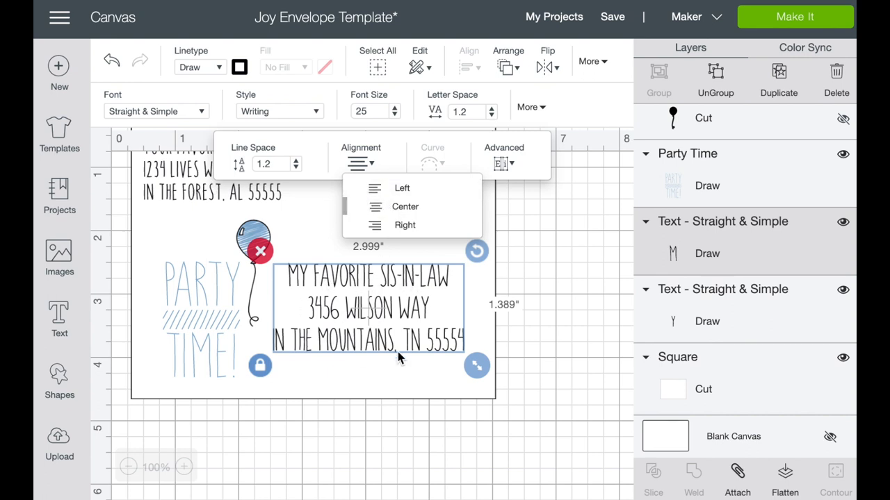
pyautogui.moveTo(512, 200)
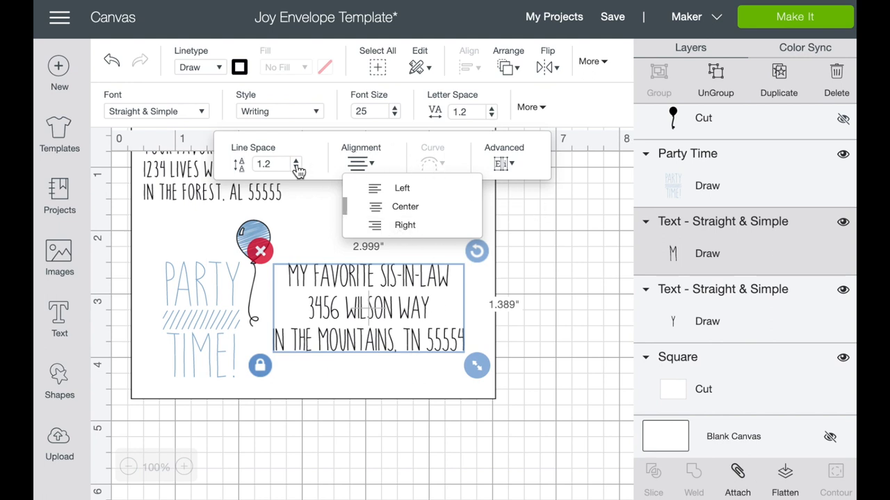
pyautogui.moveTo(353, 276)
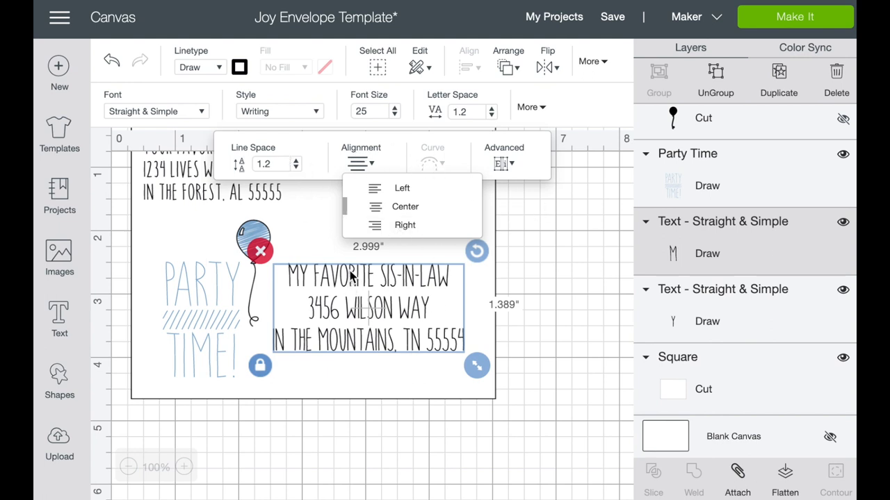
pyautogui.moveTo(350, 264)
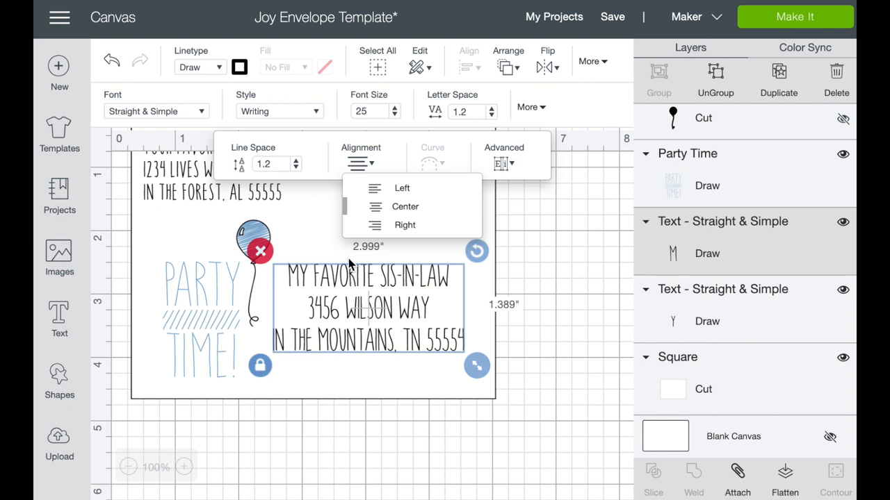
pyautogui.moveTo(333, 281)
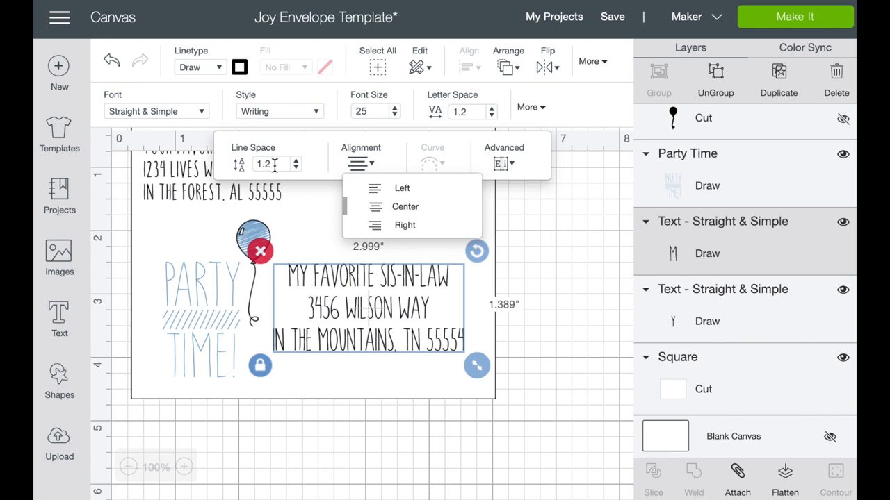
# - Review the recipient address in its edit box, then deselect it unchanged
pyautogui.click(406, 308)
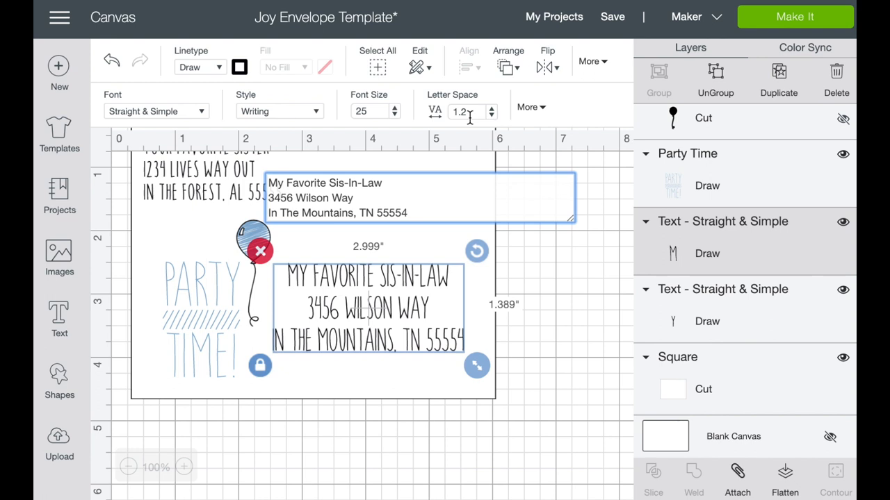
pyautogui.moveTo(473, 118)
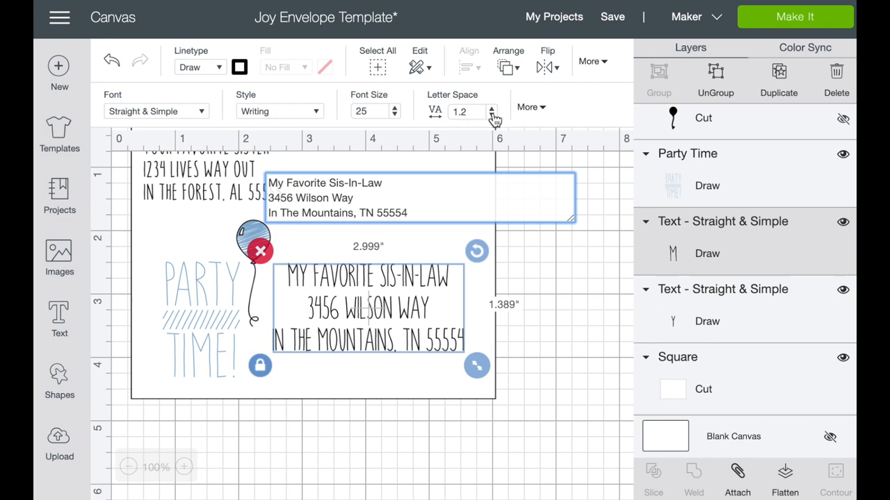
pyautogui.moveTo(564, 253)
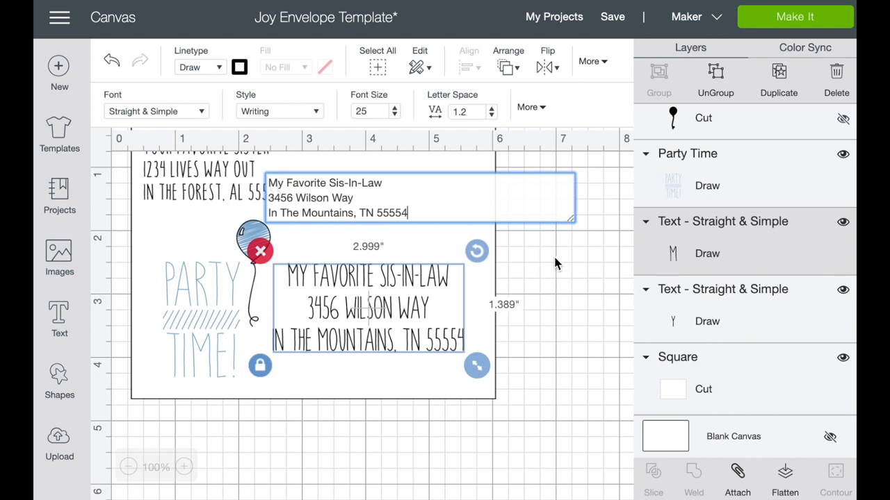
pyautogui.click(226, 319)
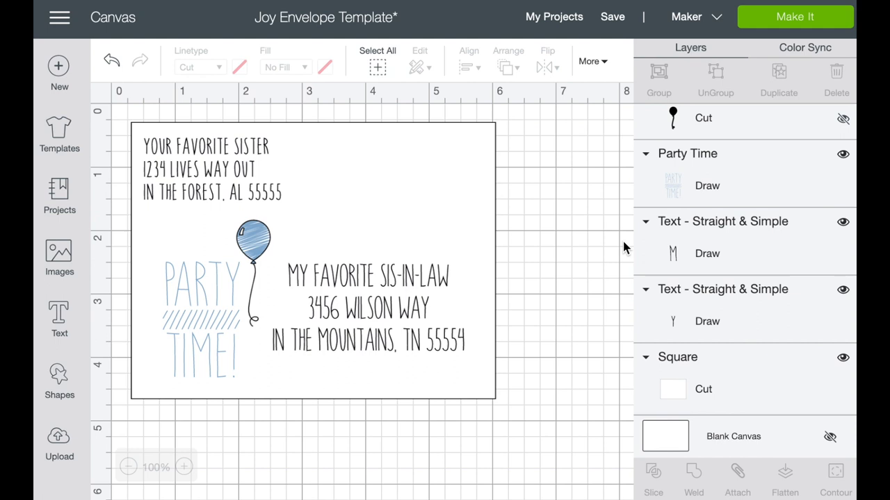
pyautogui.moveTo(384, 294)
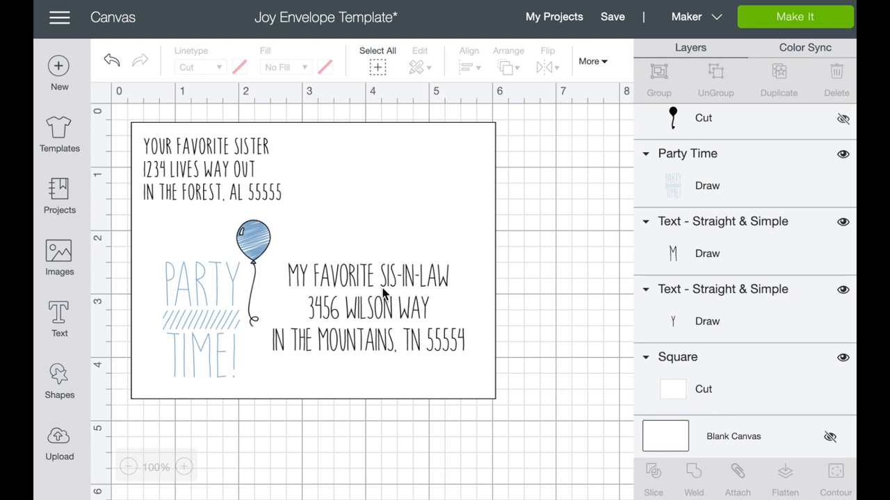
pyautogui.moveTo(263, 265)
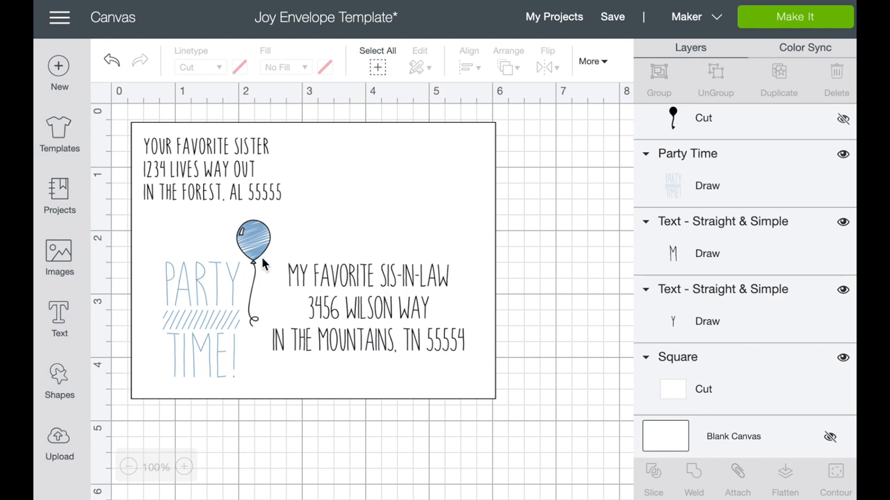
pyautogui.moveTo(195, 177)
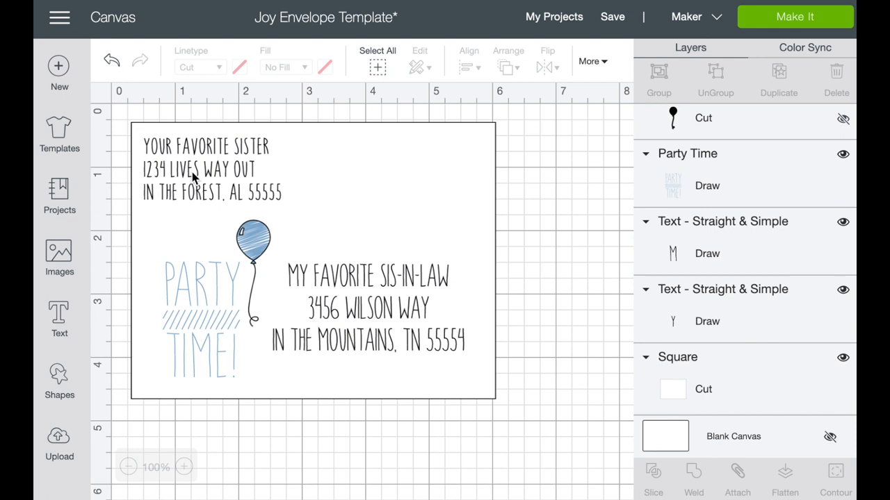
pyautogui.moveTo(397, 299)
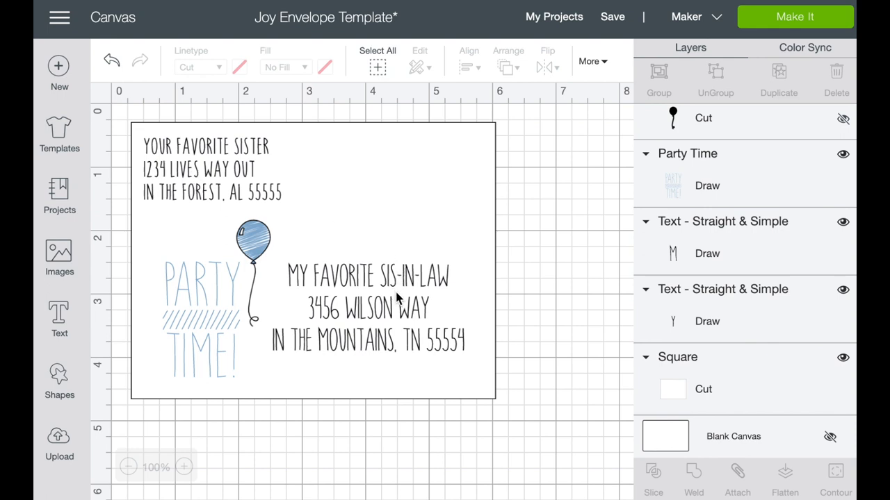
pyautogui.moveTo(200, 312)
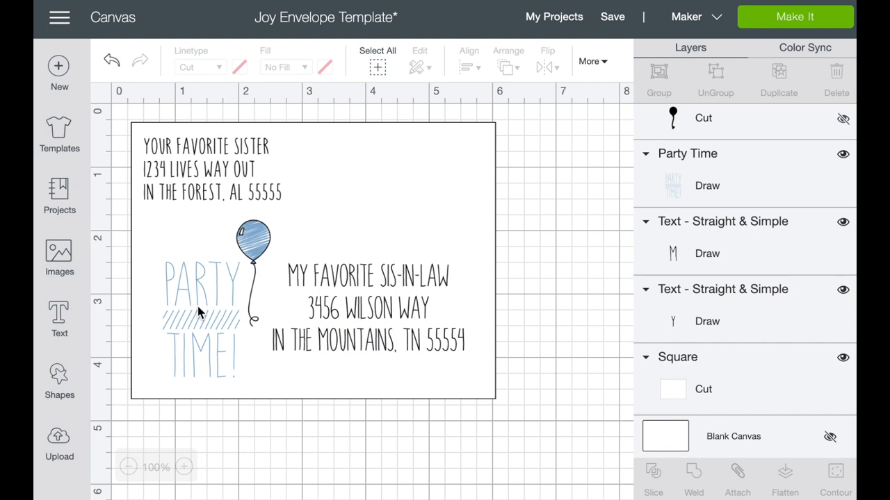
pyautogui.moveTo(154, 295)
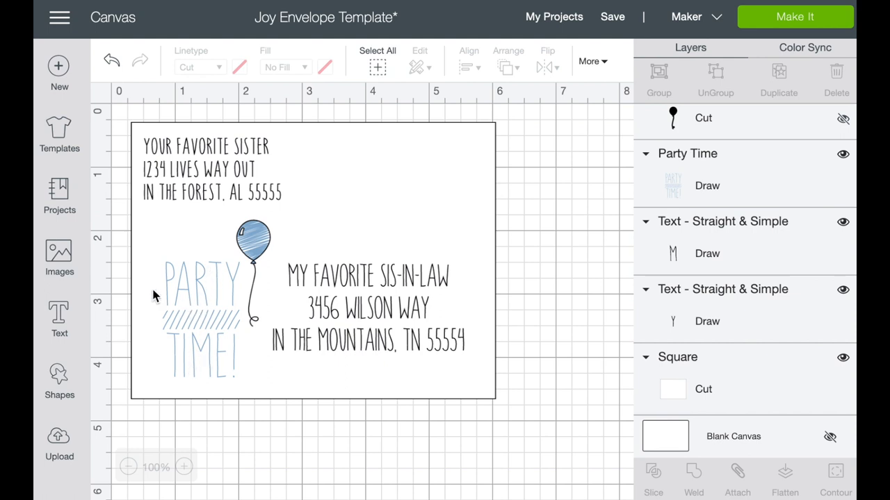
pyautogui.moveTo(247, 256)
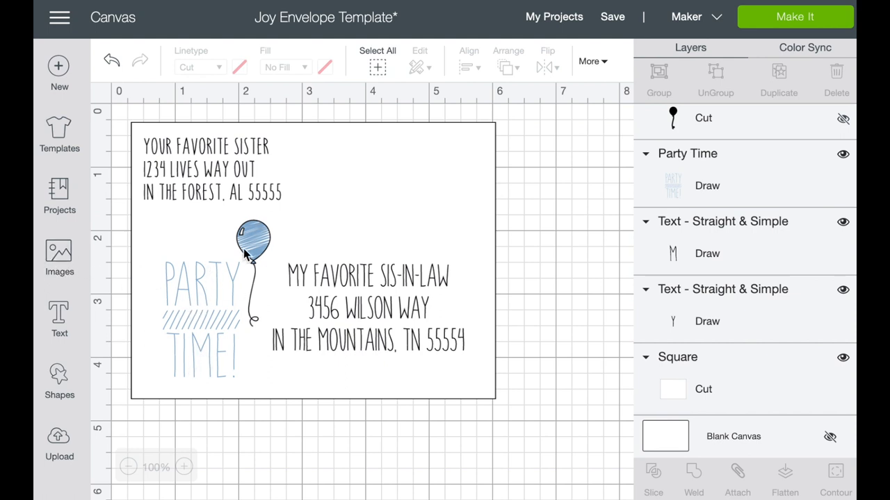
pyautogui.moveTo(58, 257)
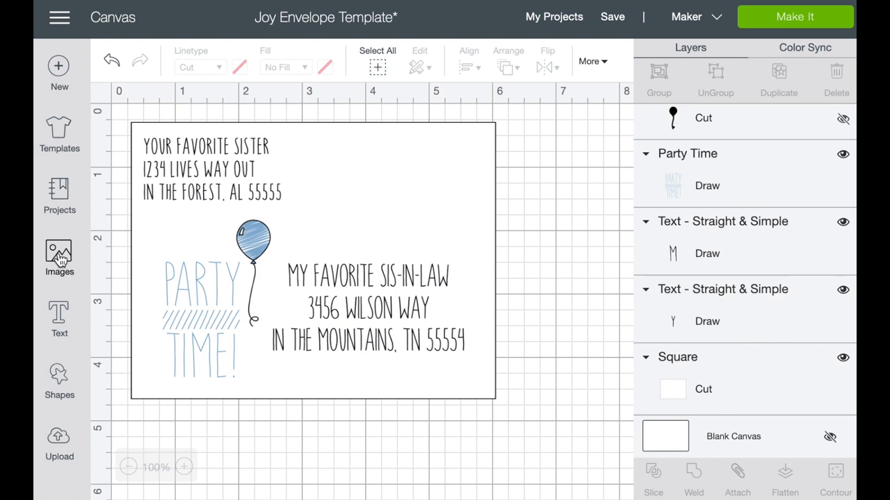
# - Search the image library for 'balloons', returning 511 results
pyautogui.click(58, 257)
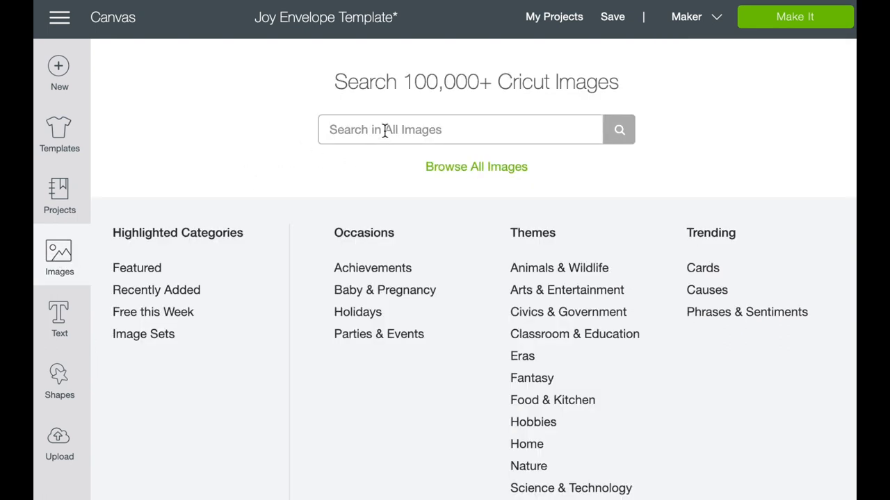
pyautogui.write('ba')
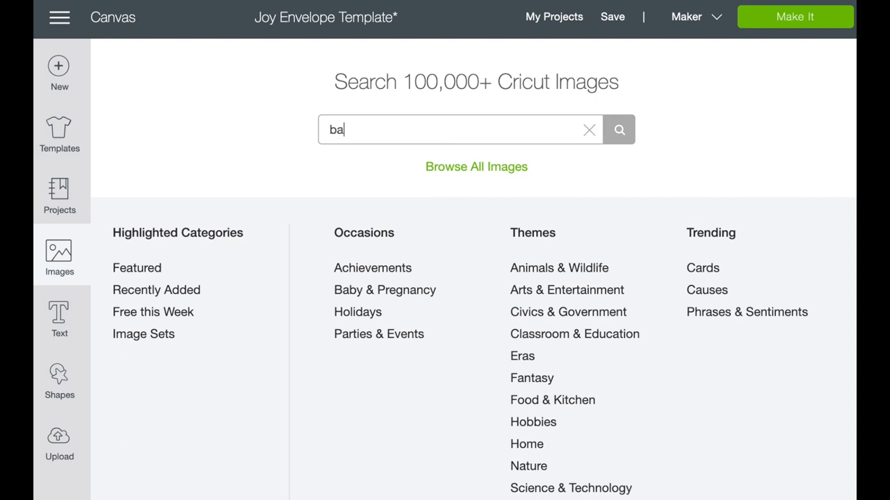
pyautogui.click(617, 129)
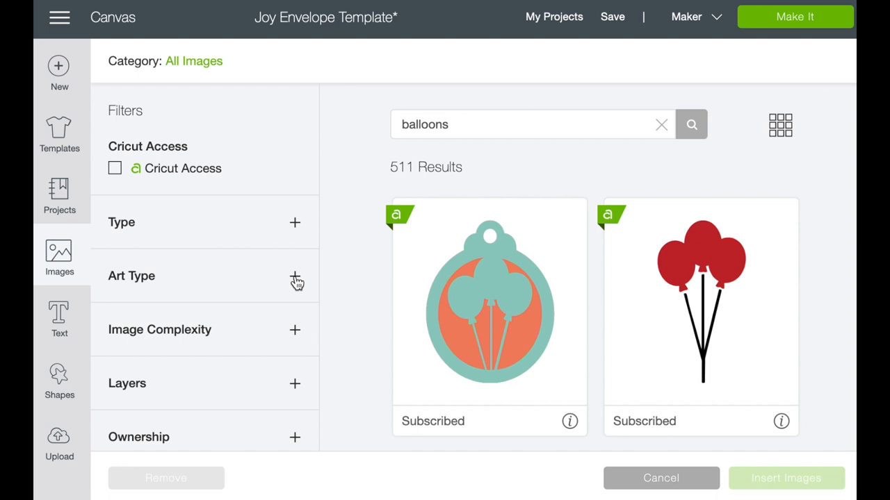
# - Filter the balloon results to Draw Only art type, narrowing to 13
pyautogui.click(295, 275)
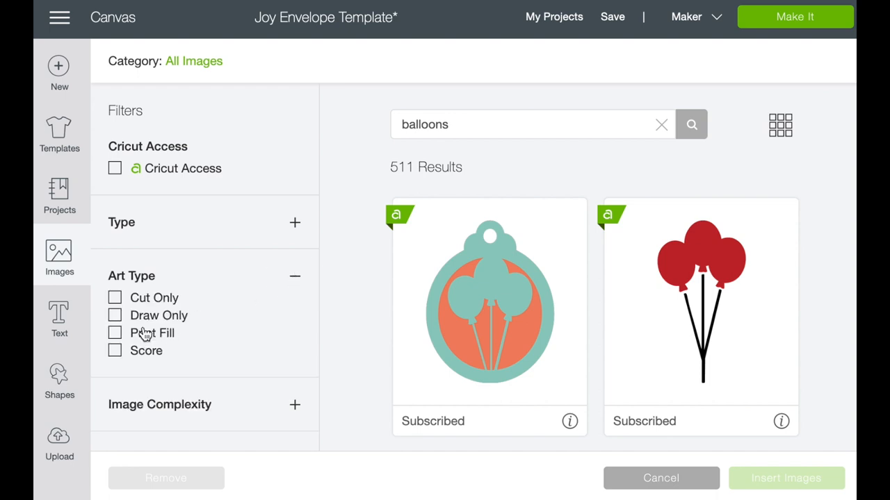
pyautogui.click(114, 314)
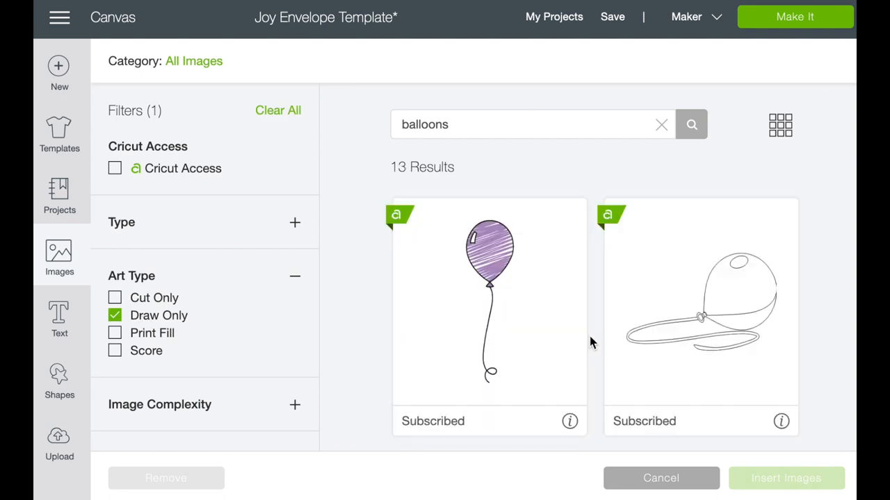
pyautogui.moveTo(600, 351)
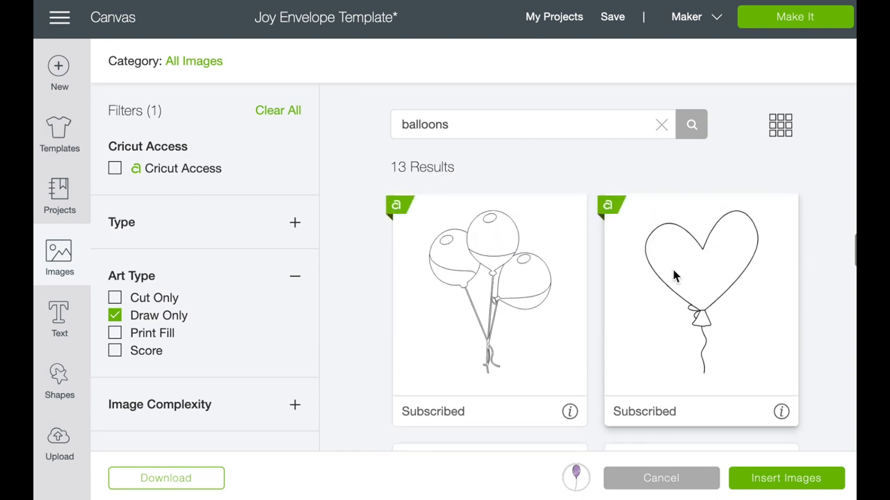
pyautogui.moveTo(717, 264)
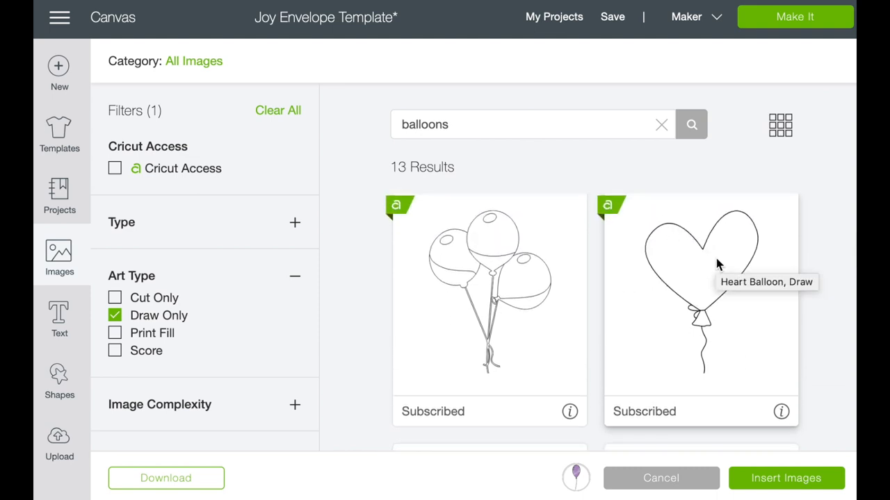
pyautogui.moveTo(728, 291)
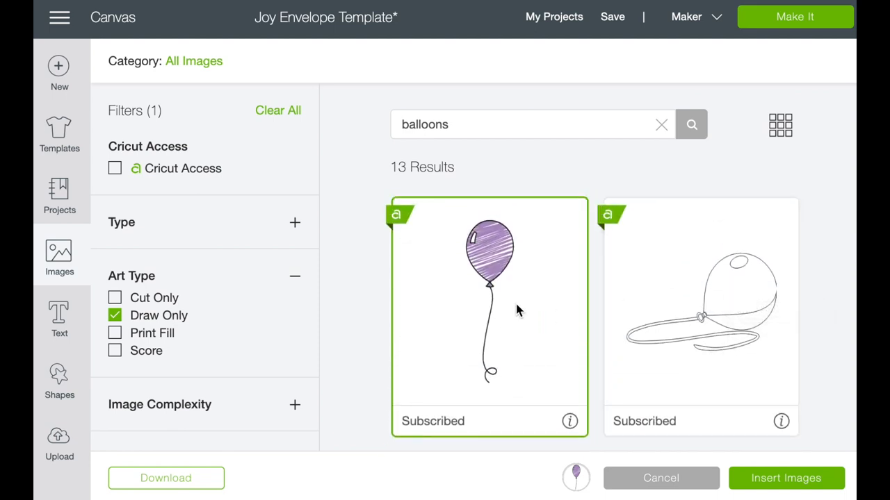
pyautogui.moveTo(471, 284)
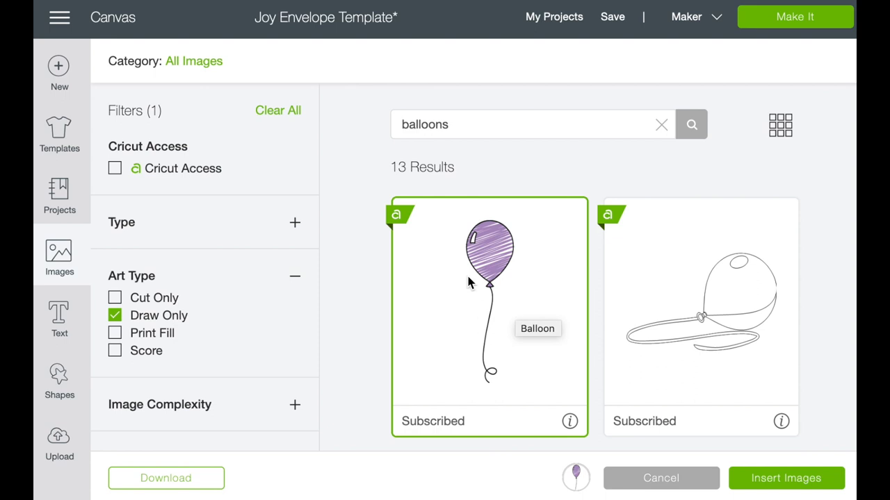
pyautogui.moveTo(498, 247)
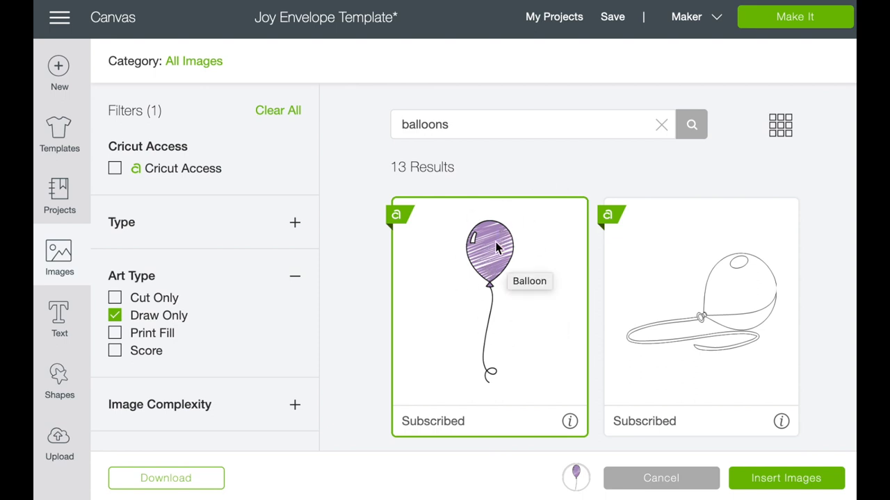
pyautogui.moveTo(503, 248)
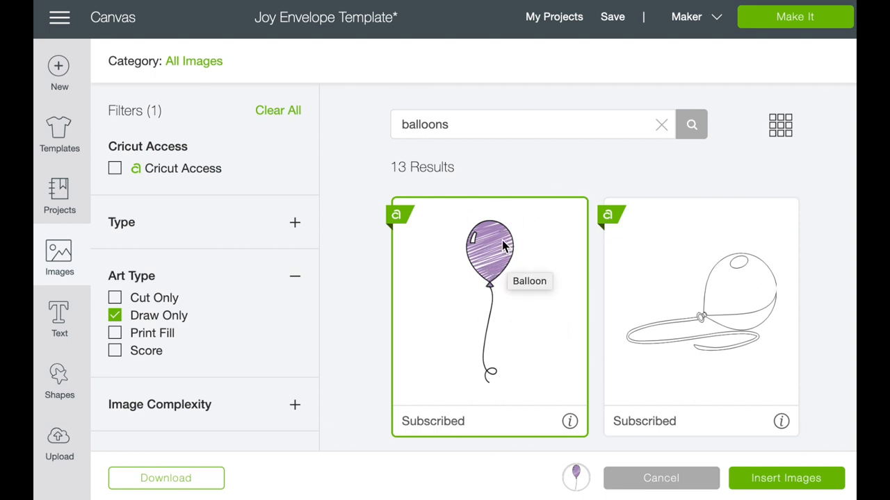
pyautogui.moveTo(767, 478)
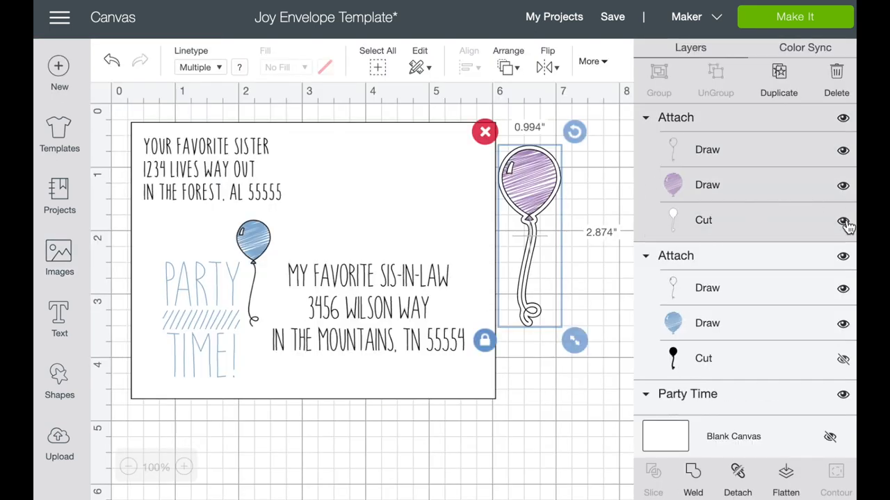
# - Hide the purple balloon's Cut layer so only its drawn lines show
pyautogui.click(842, 219)
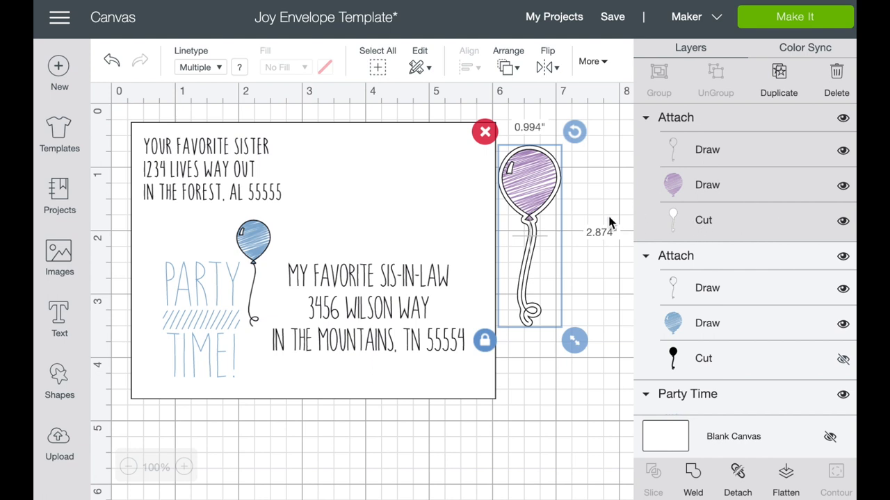
pyautogui.moveTo(527, 315)
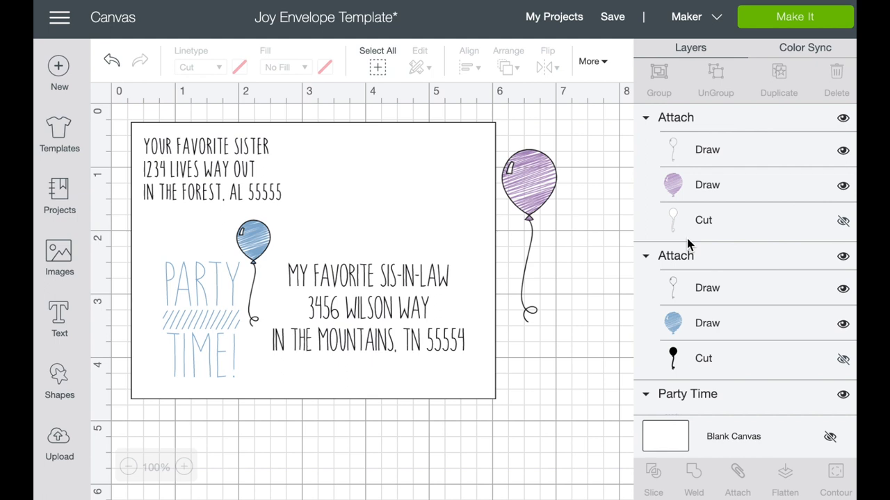
pyautogui.moveTo(849, 228)
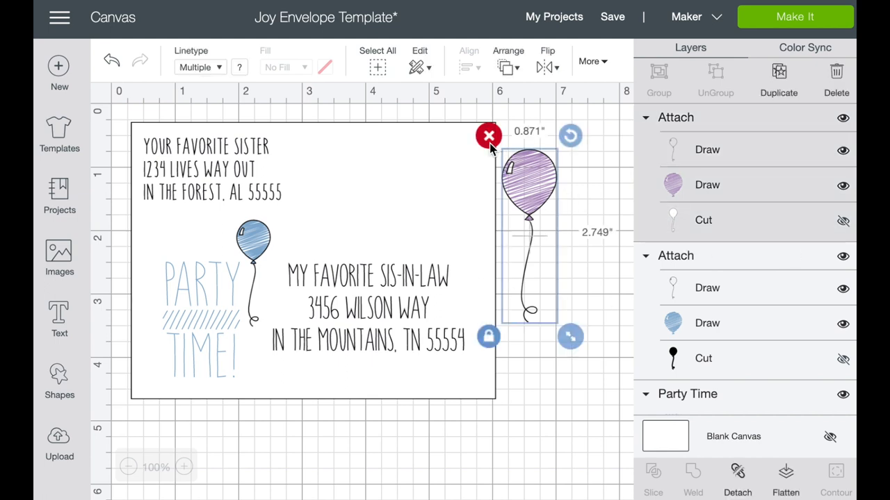
# - Delete the purple balloon and select the blue balloon's Draw layer
pyautogui.click(489, 135)
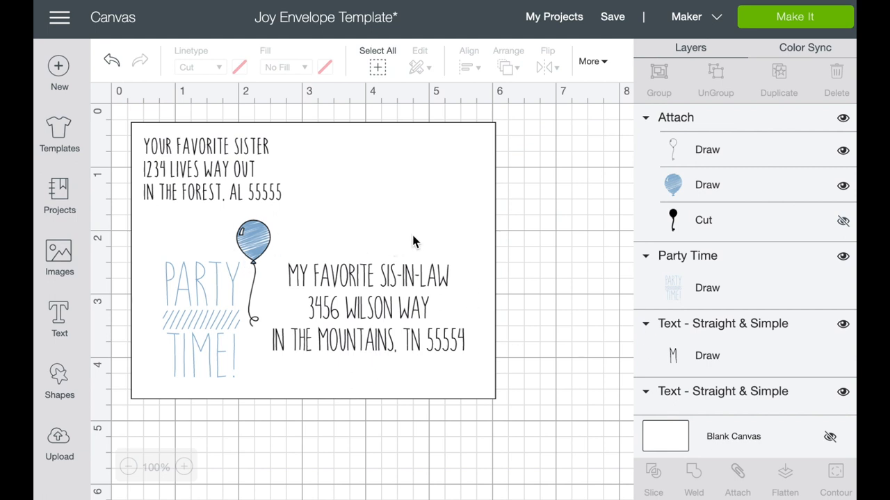
pyautogui.moveTo(257, 242)
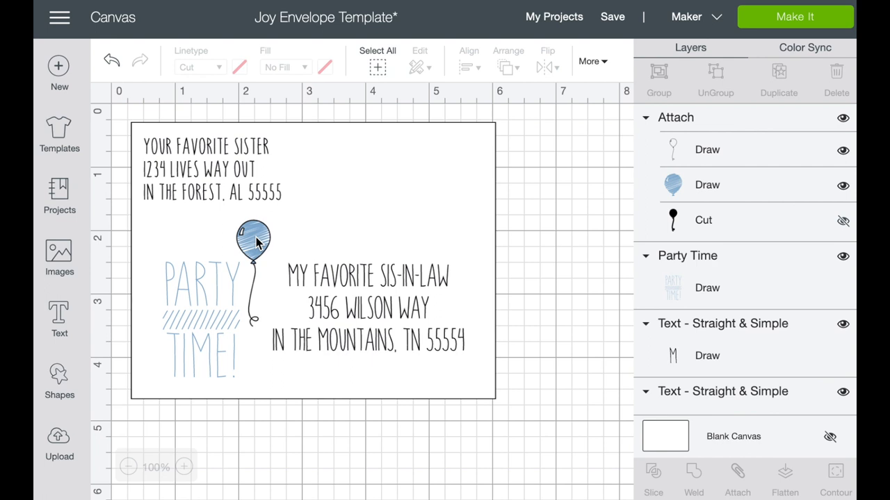
pyautogui.moveTo(262, 258)
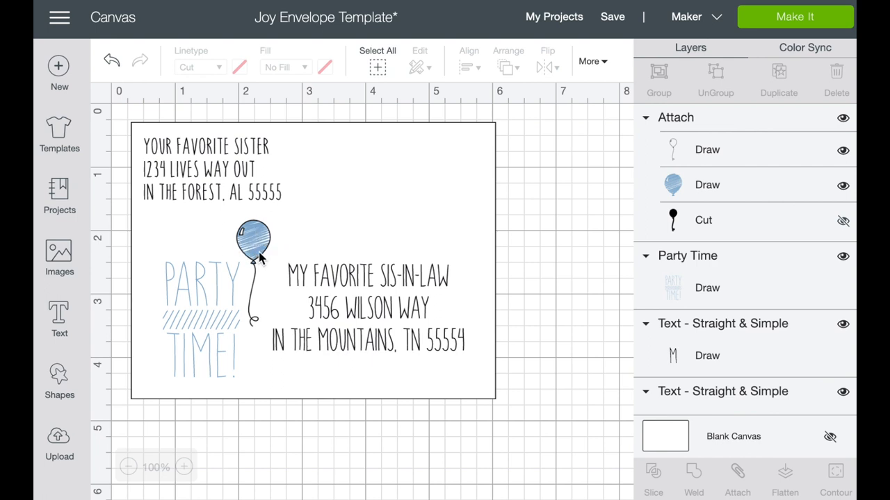
pyautogui.click(706, 185)
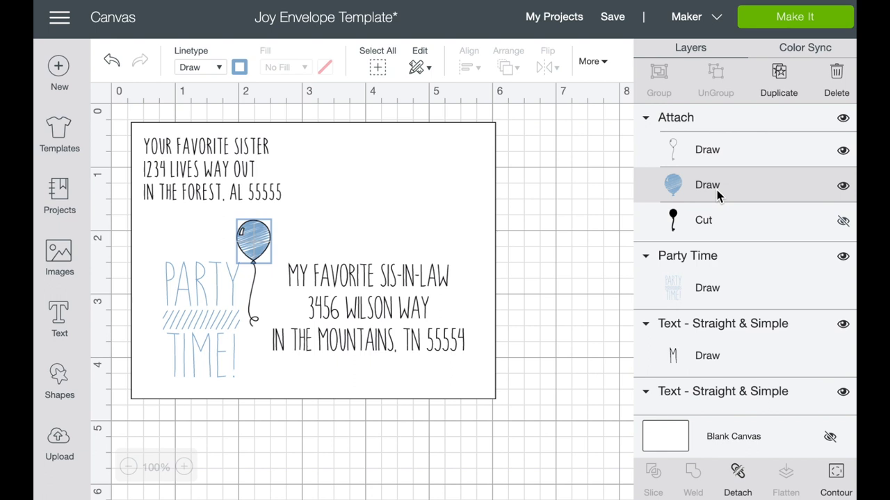
# - Assign the blue balloon's Draw layer the M - Marker (1mm) pen type and a marker colour
pyautogui.click(239, 67)
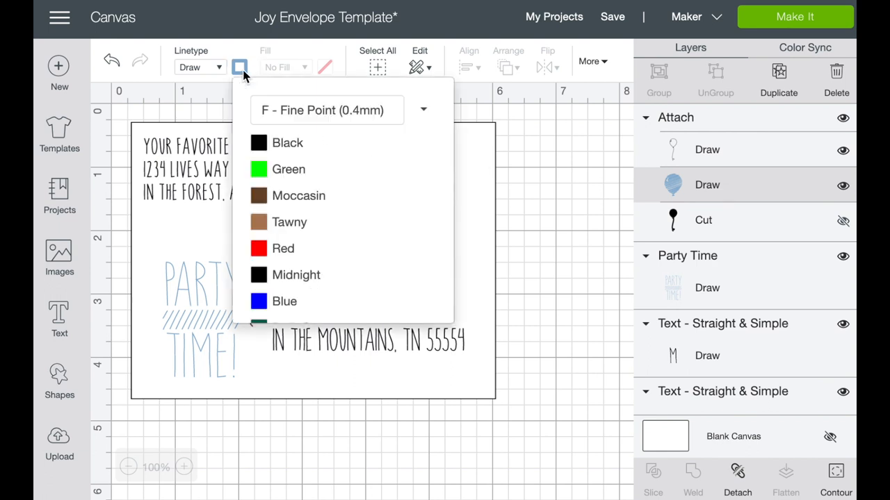
pyautogui.moveTo(313, 100)
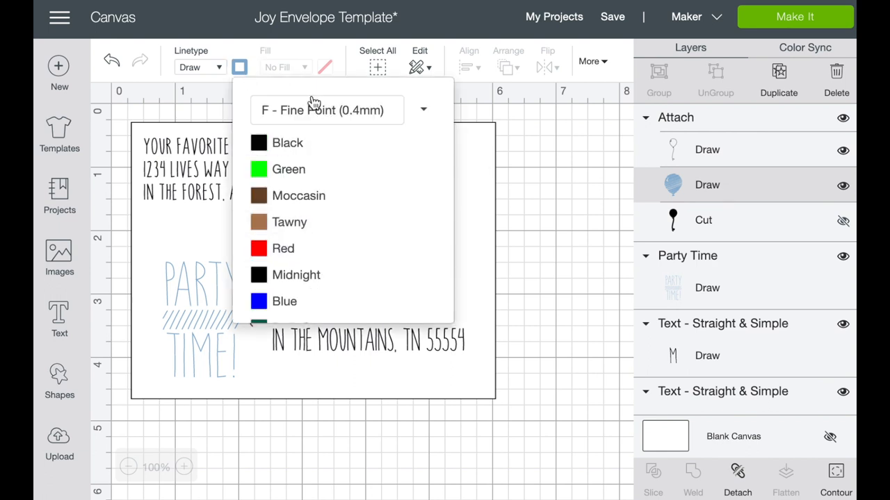
pyautogui.click(326, 110)
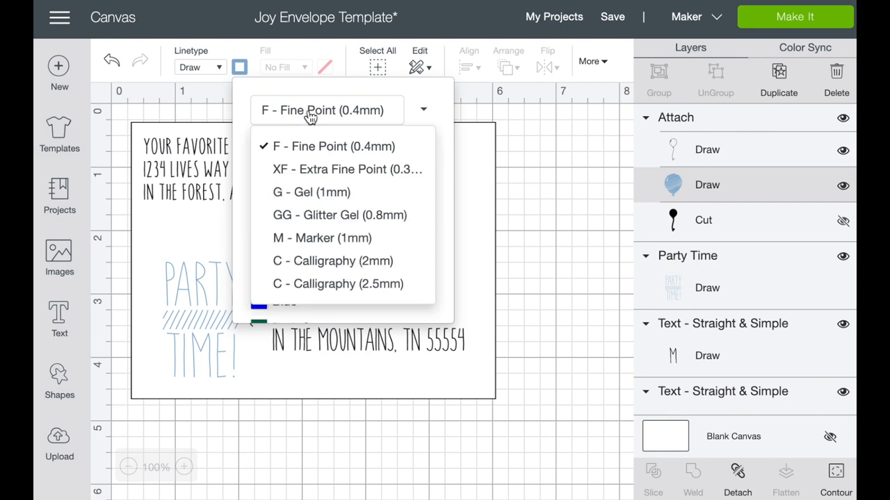
pyautogui.click(321, 237)
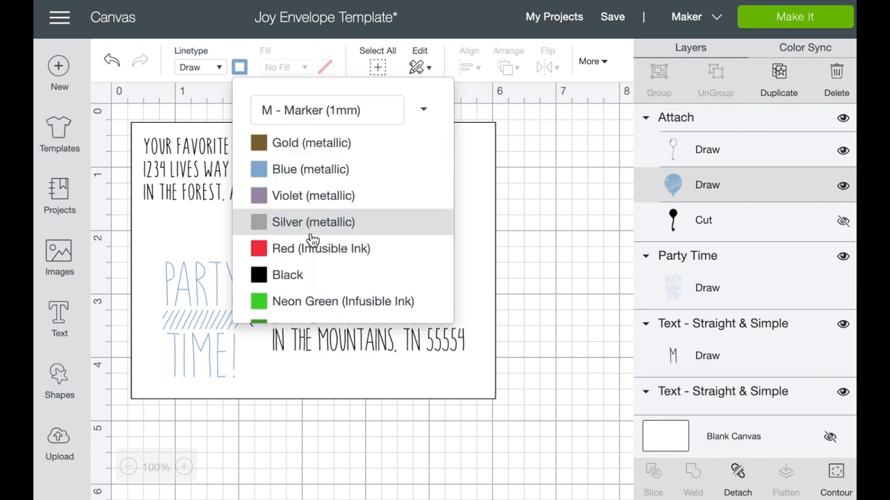
pyautogui.click(310, 170)
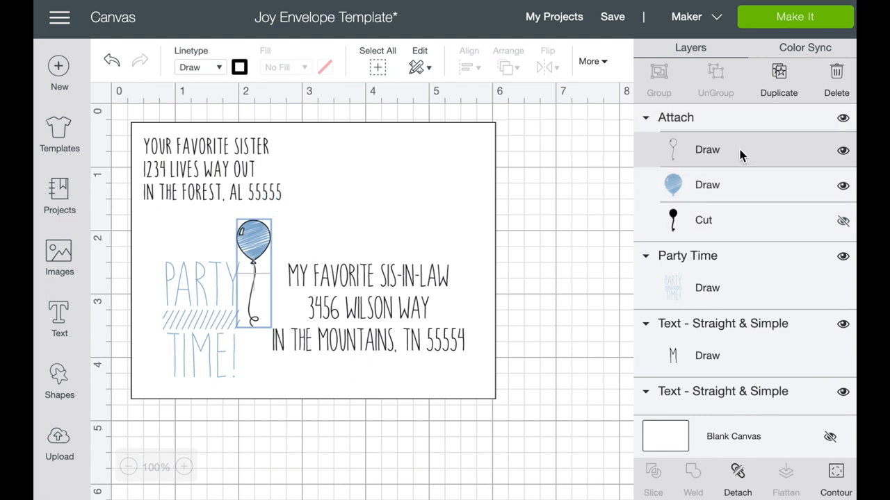
pyautogui.click(239, 66)
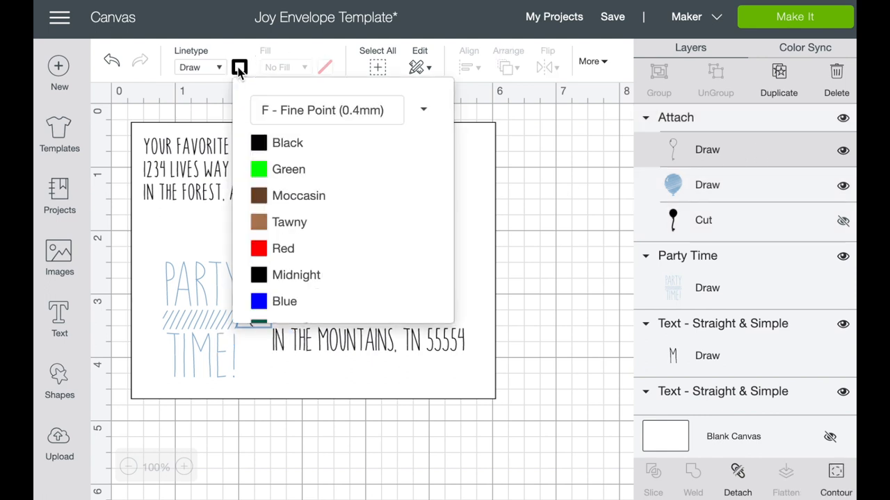
pyautogui.moveTo(288, 141)
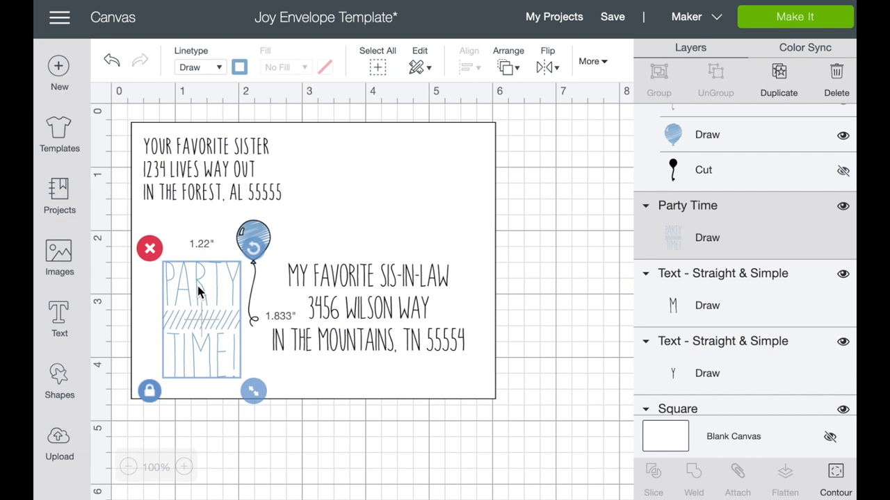
pyautogui.moveTo(81, 263)
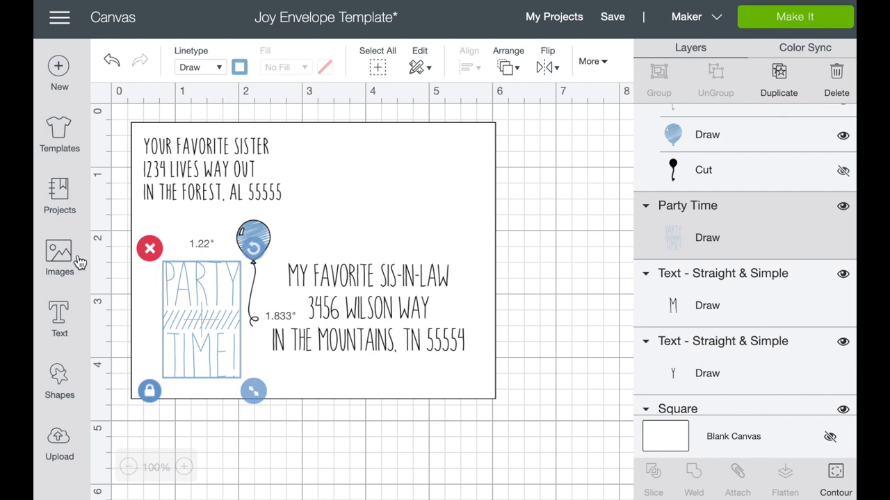
pyautogui.click(58, 258)
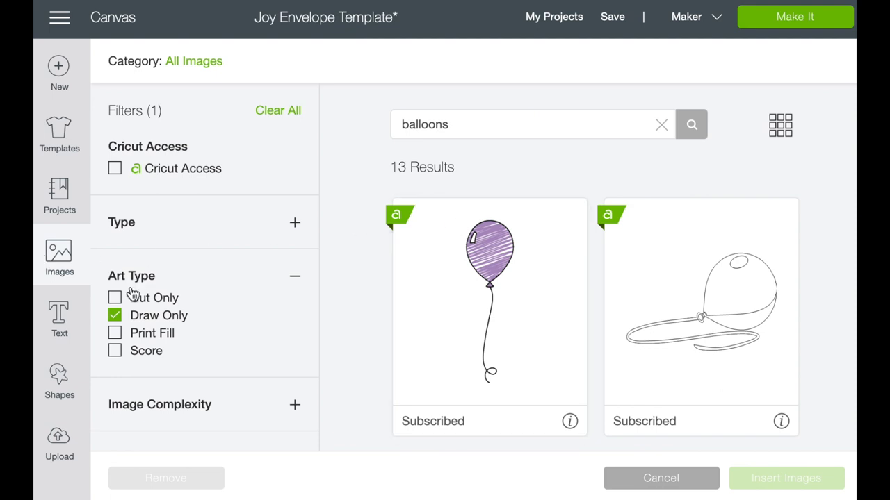
pyautogui.moveTo(154, 335)
pyautogui.write('party time')
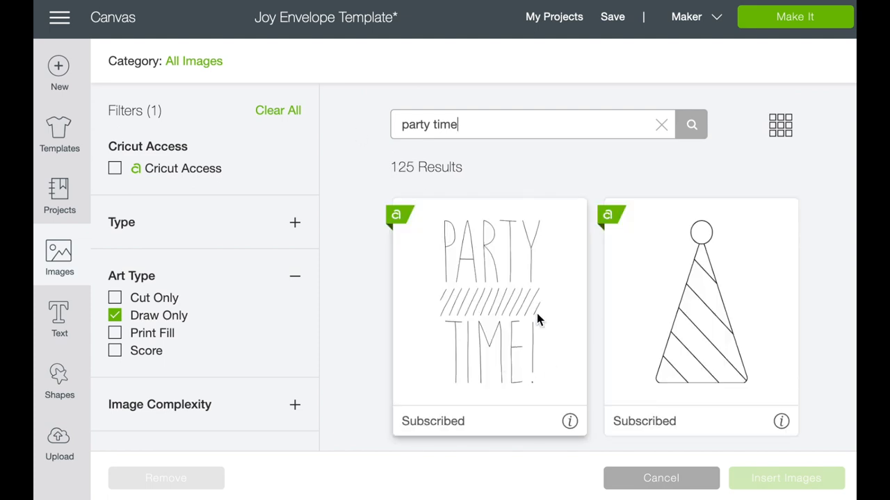
pyautogui.moveTo(669, 298)
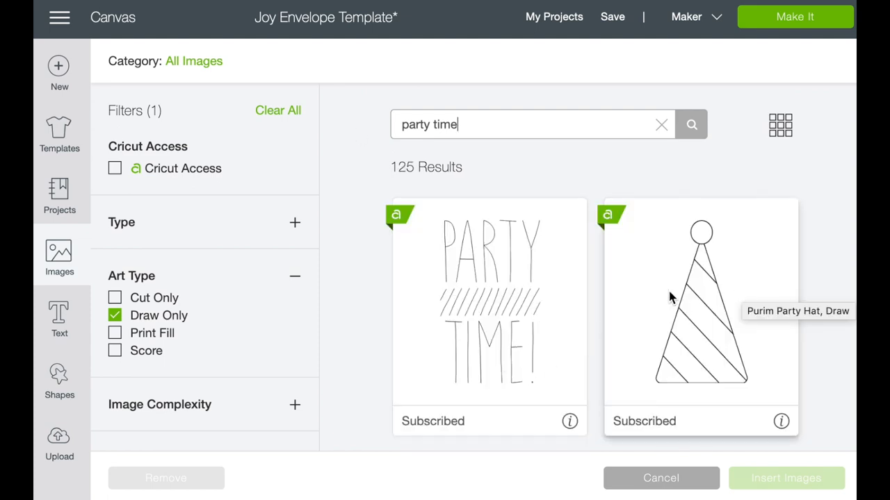
pyautogui.scroll(-3)
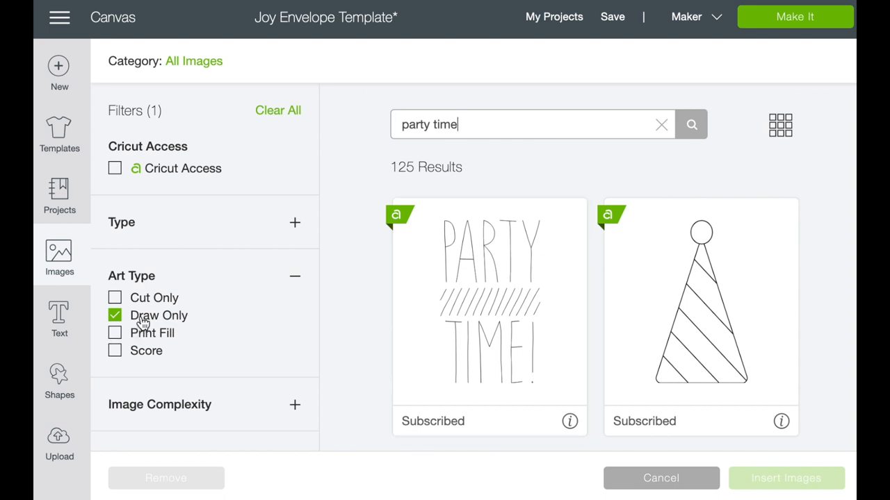
pyautogui.moveTo(438, 305)
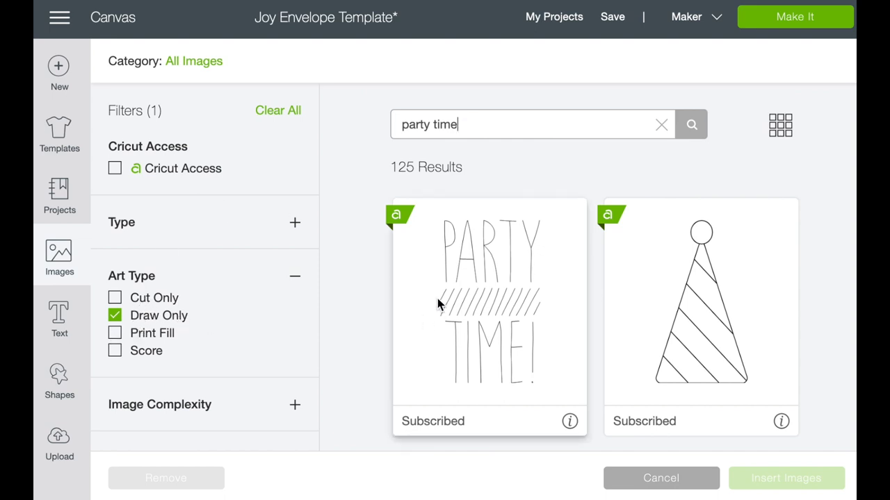
pyautogui.moveTo(438, 305)
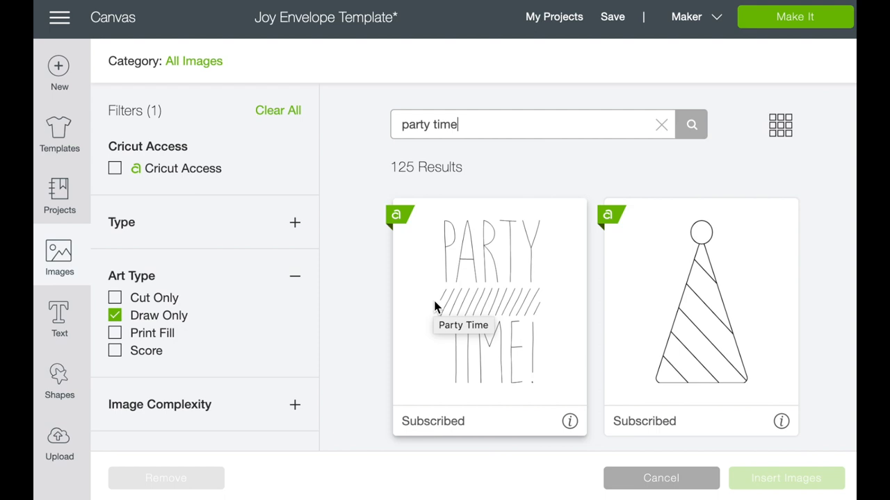
pyautogui.moveTo(701, 271)
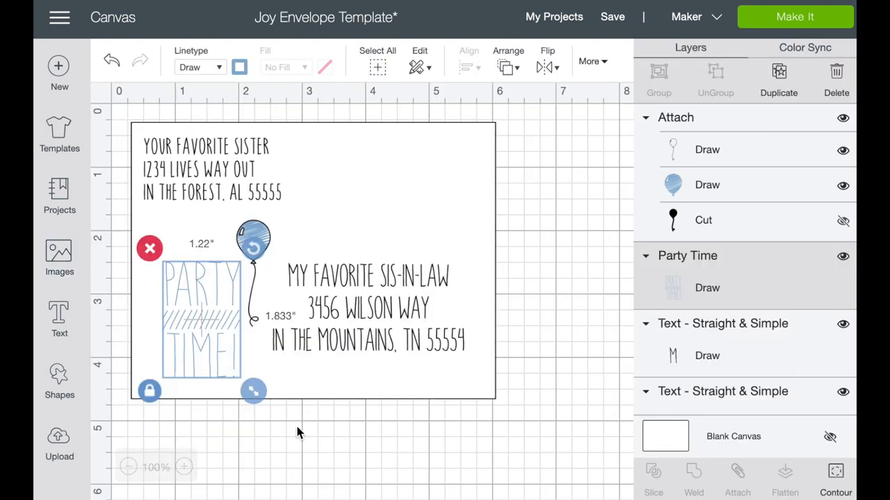
# - Assign the Party Time graphic the M - Marker (1mm) pen type and a pen colour
pyautogui.scroll(-3)
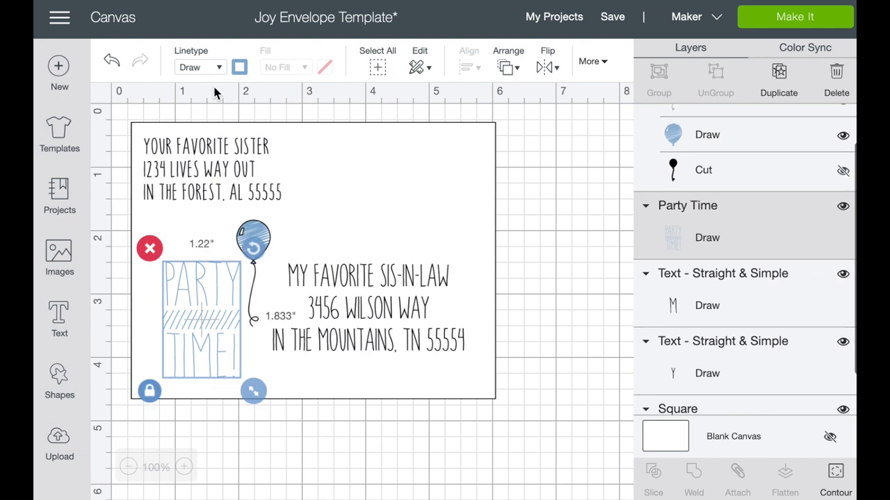
pyautogui.click(239, 67)
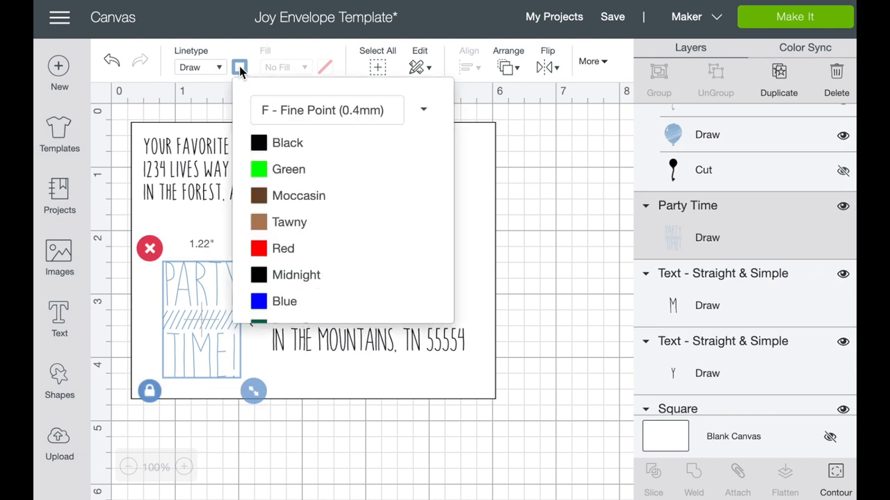
pyautogui.click(423, 110)
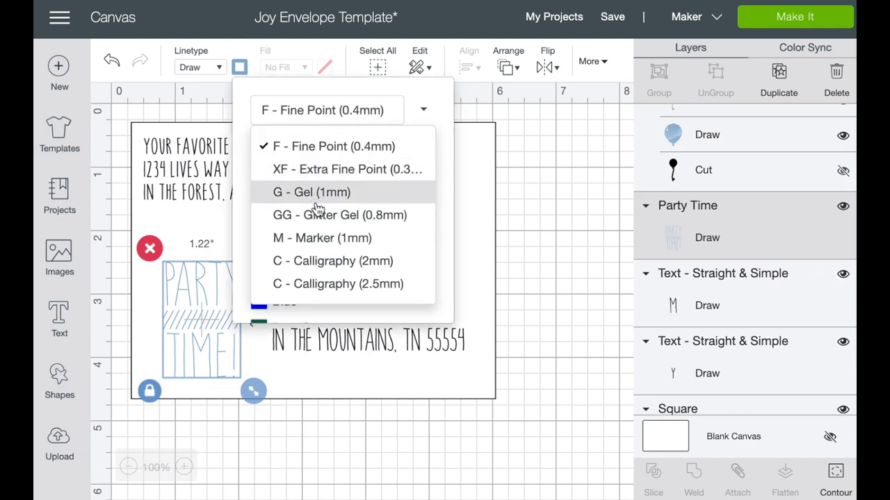
pyautogui.click(323, 237)
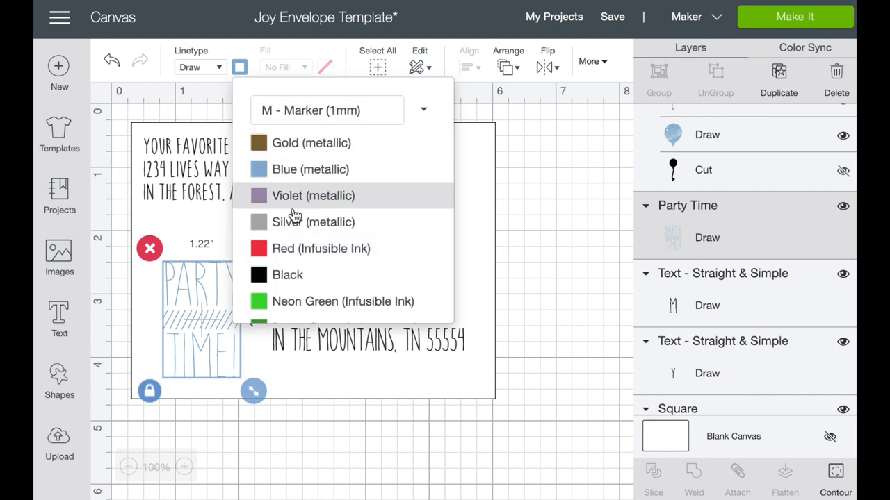
pyautogui.click(310, 169)
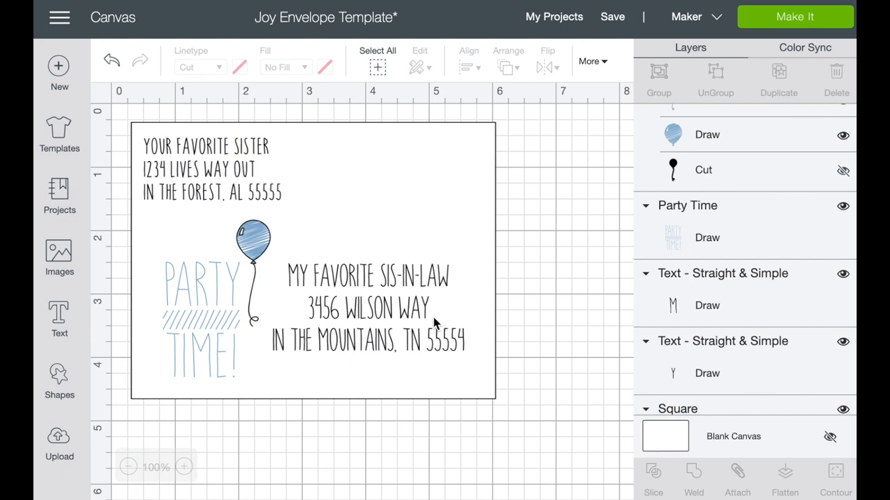
pyautogui.moveTo(248, 240)
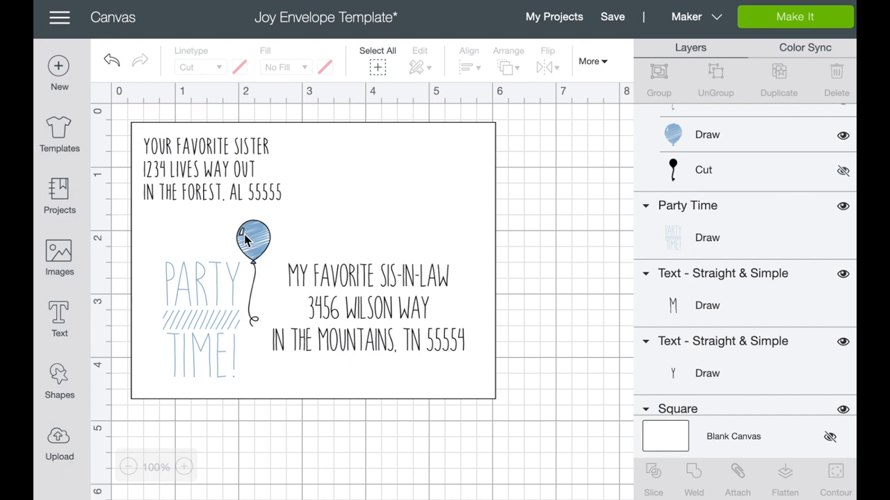
pyautogui.moveTo(186, 339)
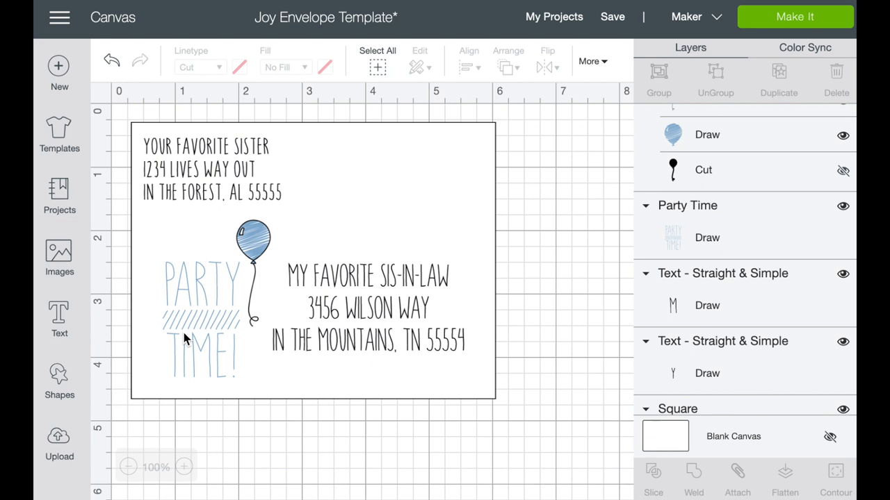
pyautogui.moveTo(262, 238)
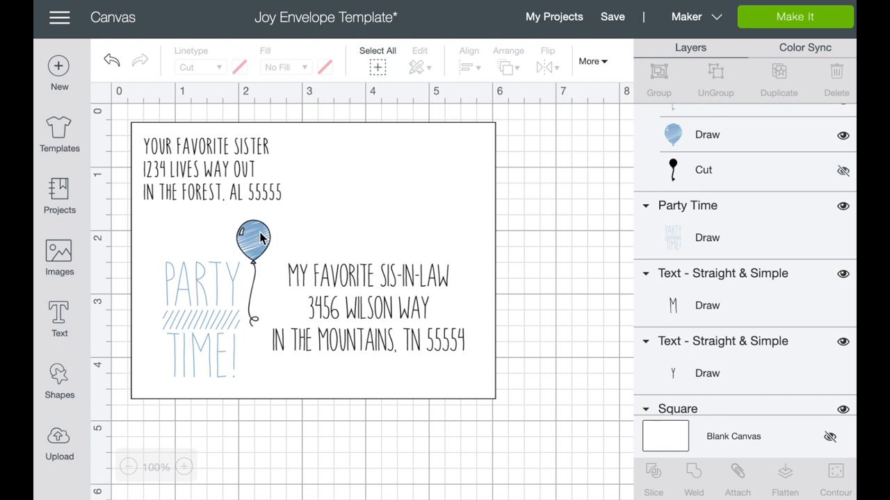
pyautogui.moveTo(245, 258)
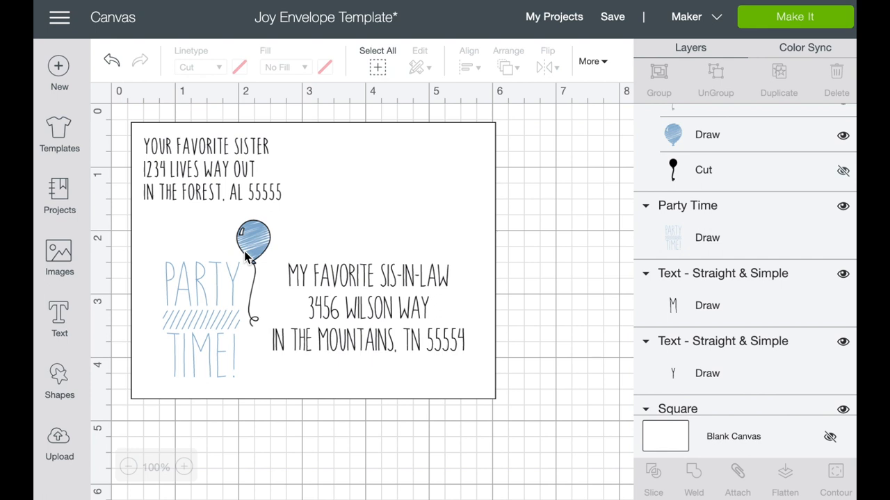
pyautogui.moveTo(485, 223)
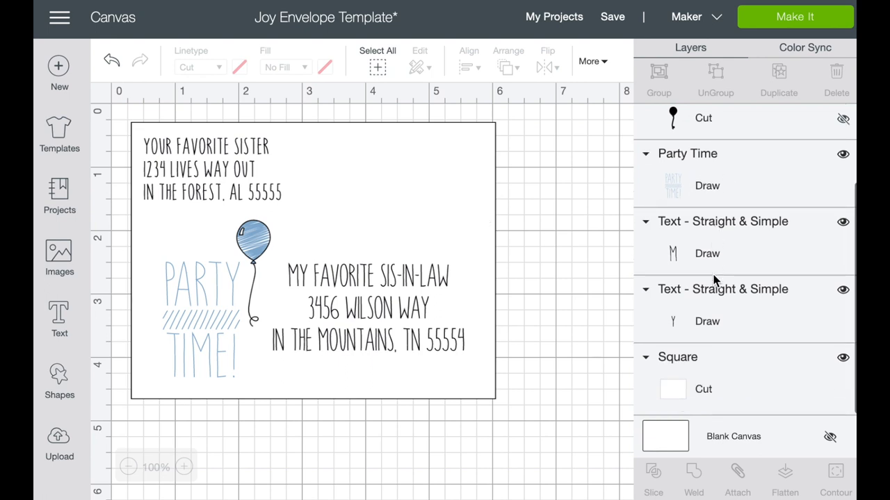
# - Hide the Square envelope background layer and select all remaining design elements
pyautogui.click(842, 357)
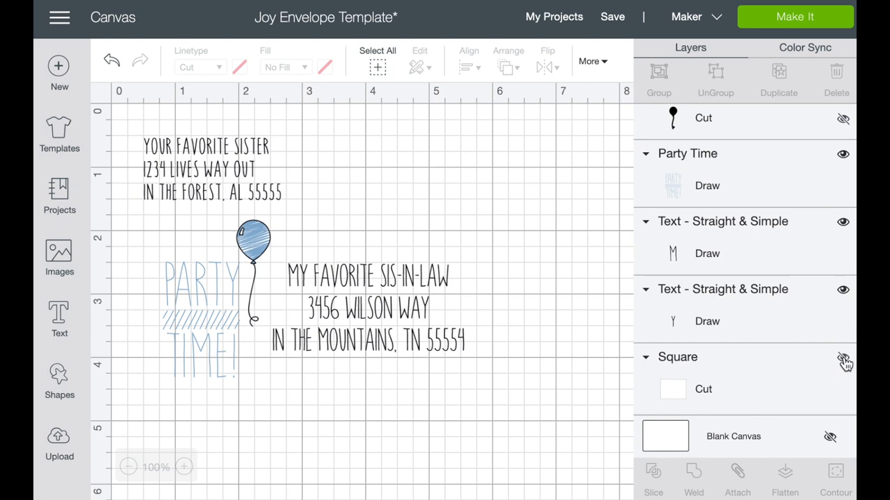
pyautogui.click(843, 357)
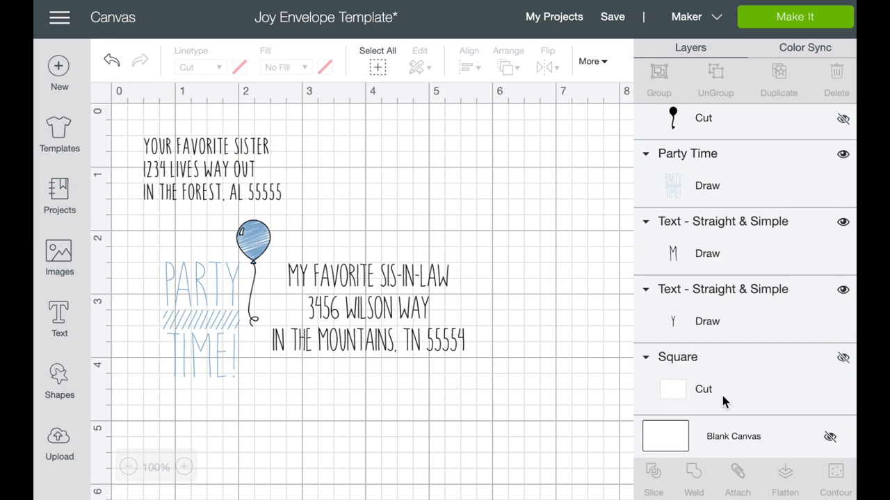
pyautogui.moveTo(480, 124)
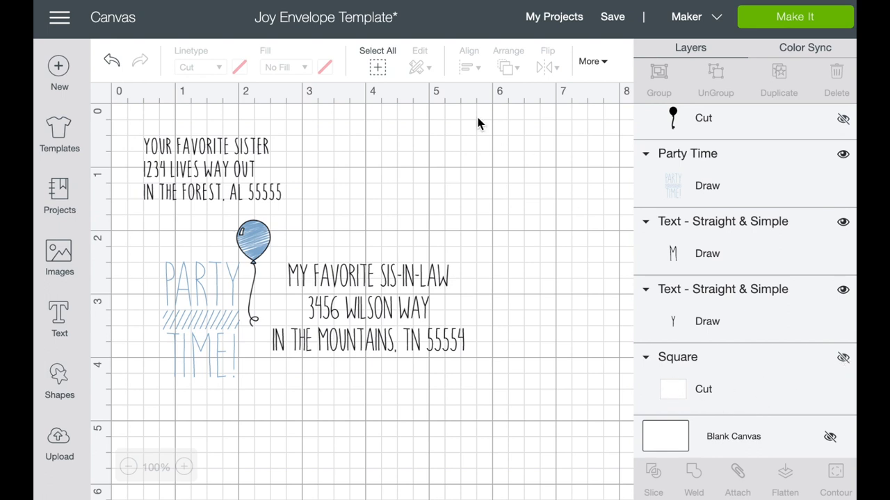
pyautogui.click(379, 50)
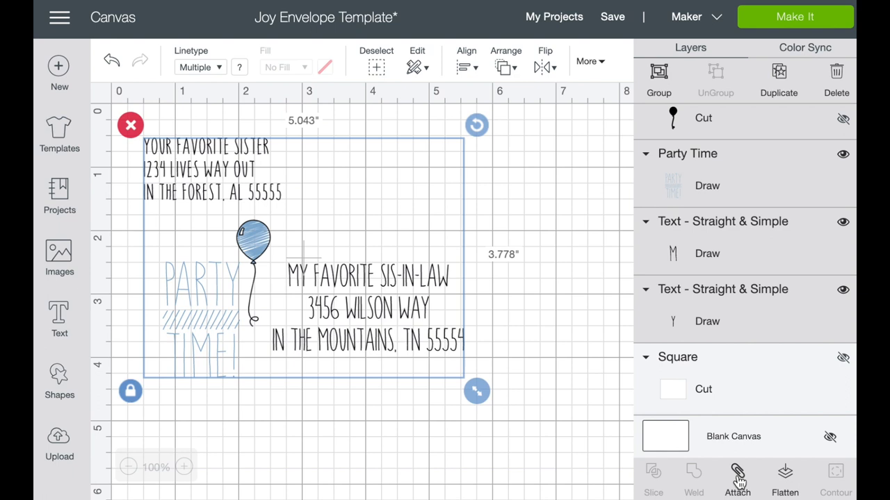
# - Attach all elements into one piece and set the machine to Cricut Joy
pyautogui.click(737, 480)
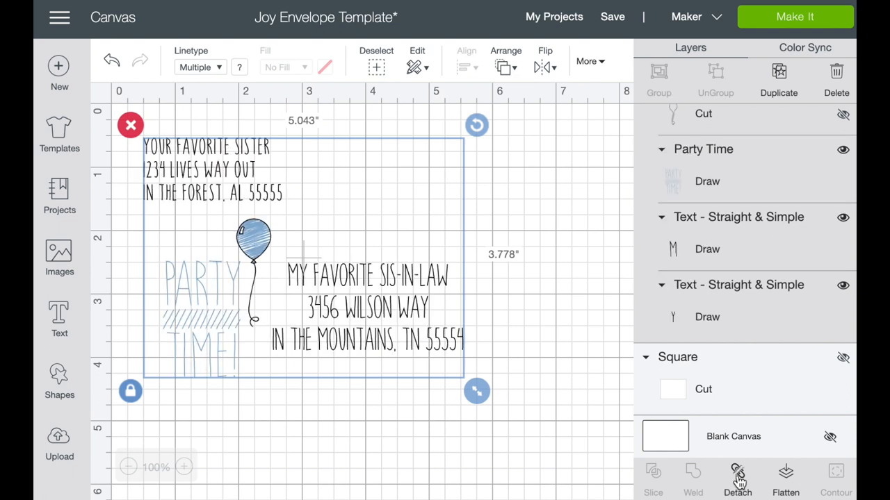
pyautogui.click(695, 17)
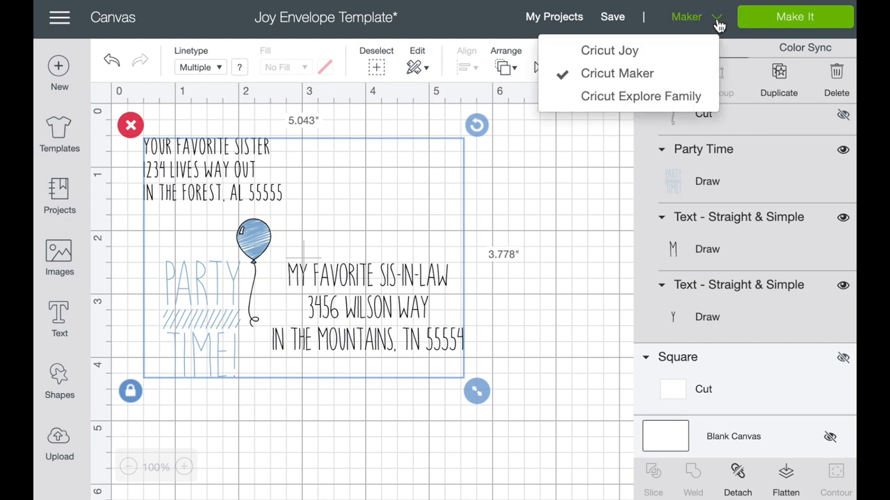
pyautogui.click(609, 50)
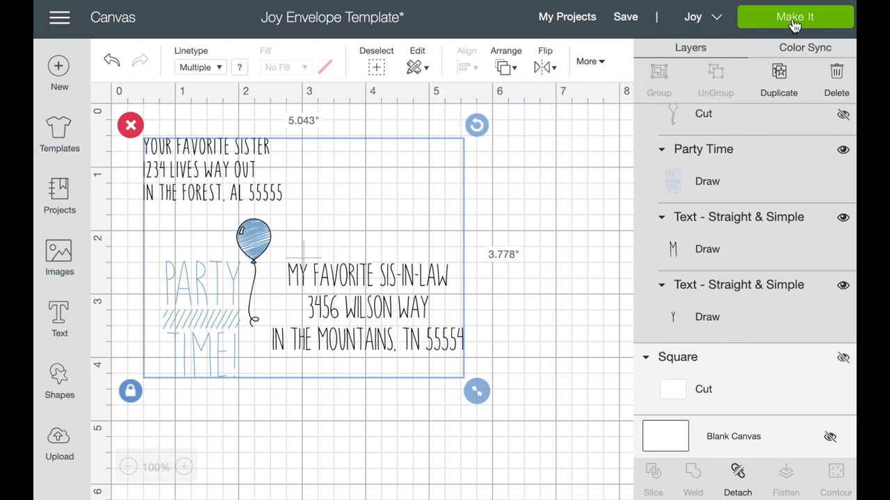
# - Start Make It and load the design On Card Mat, confirming with Done
pyautogui.click(795, 16)
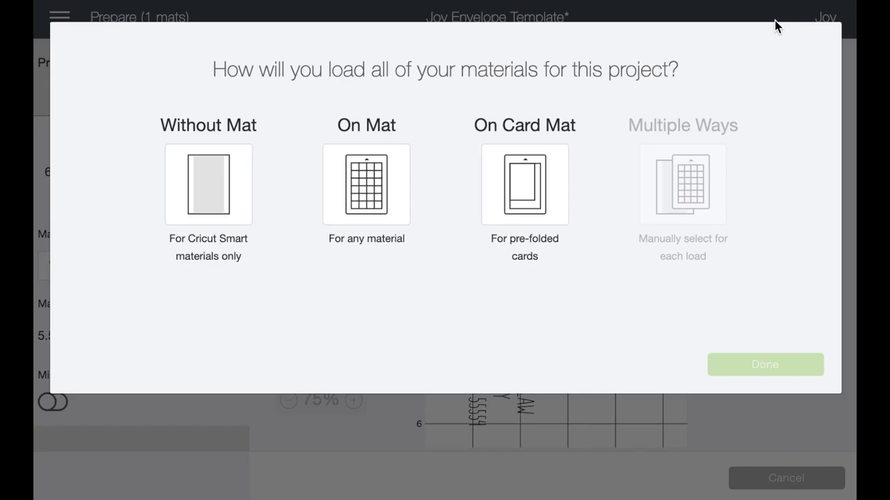
pyautogui.click(524, 183)
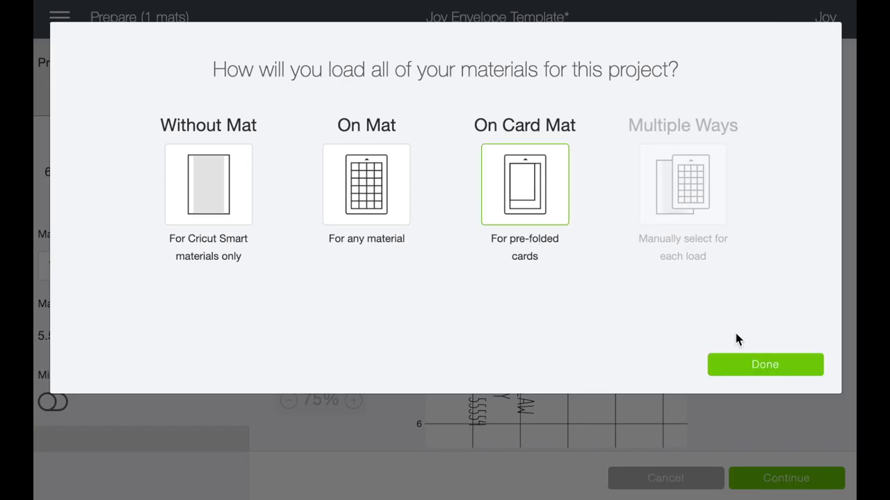
pyautogui.click(764, 364)
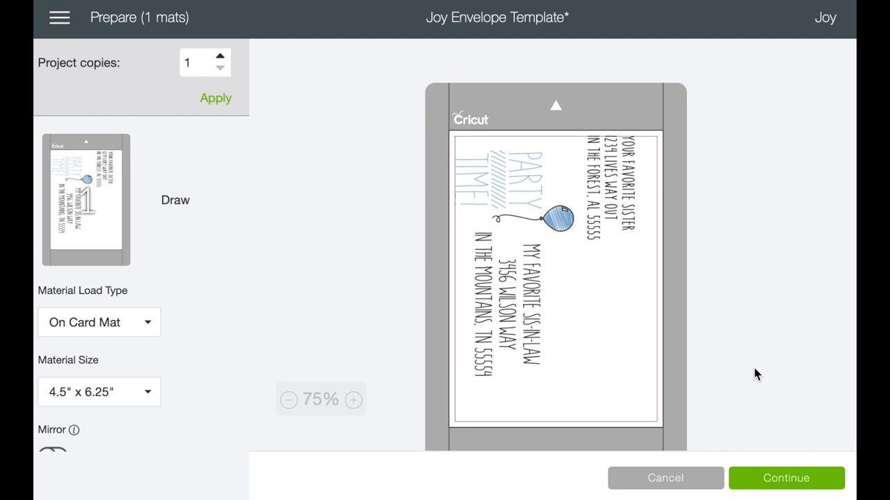
pyautogui.moveTo(155, 317)
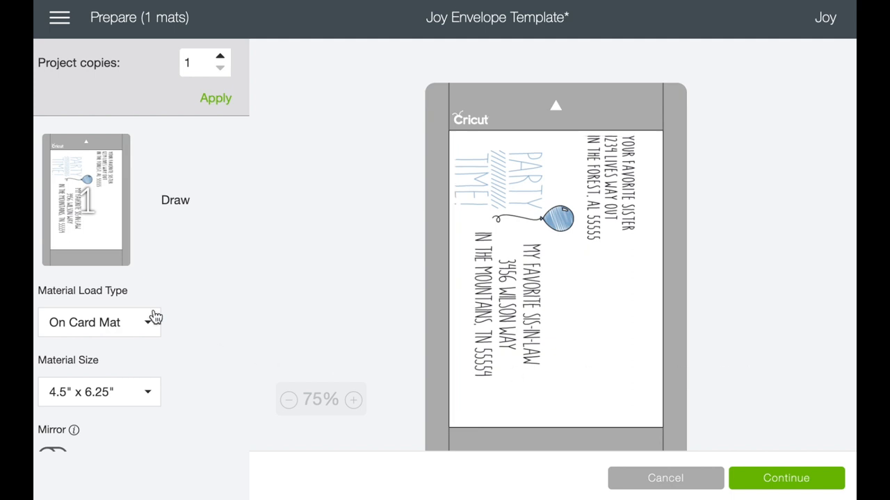
pyautogui.moveTo(193, 224)
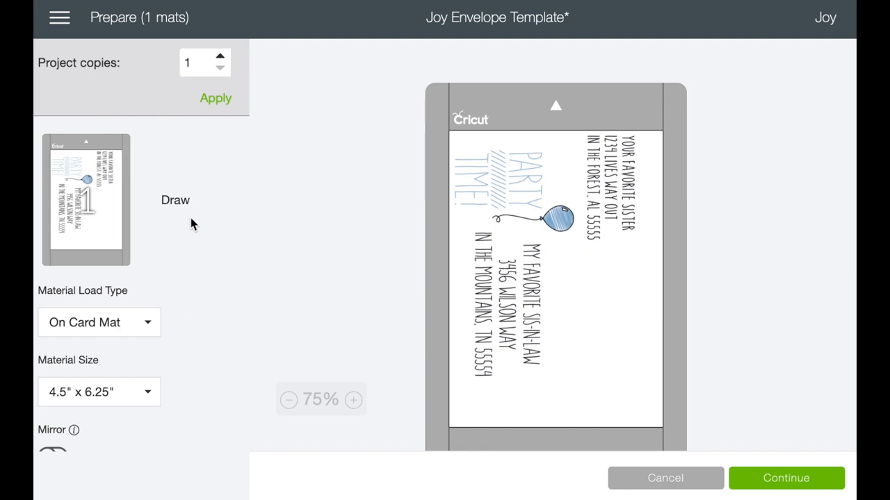
pyautogui.moveTo(184, 226)
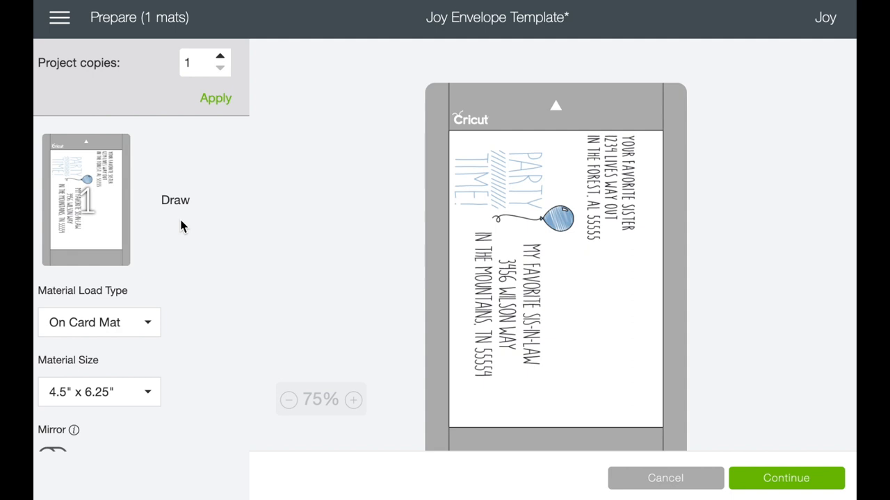
pyautogui.moveTo(178, 208)
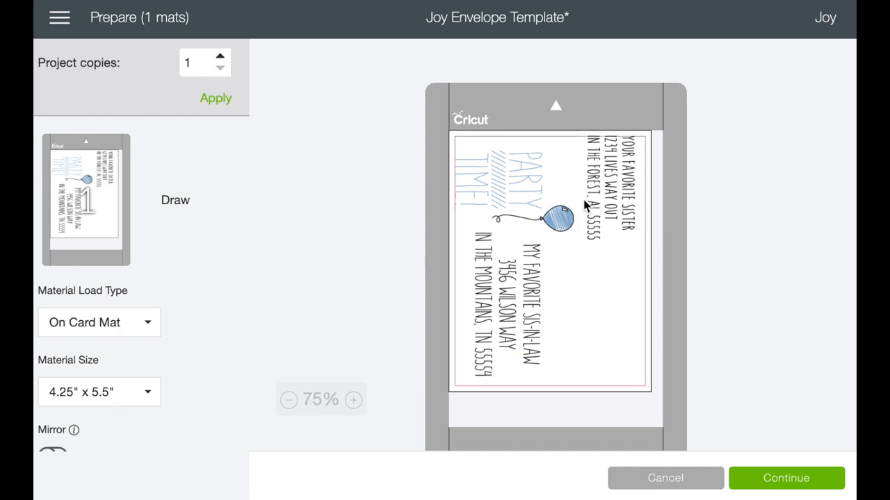
pyautogui.moveTo(665, 140)
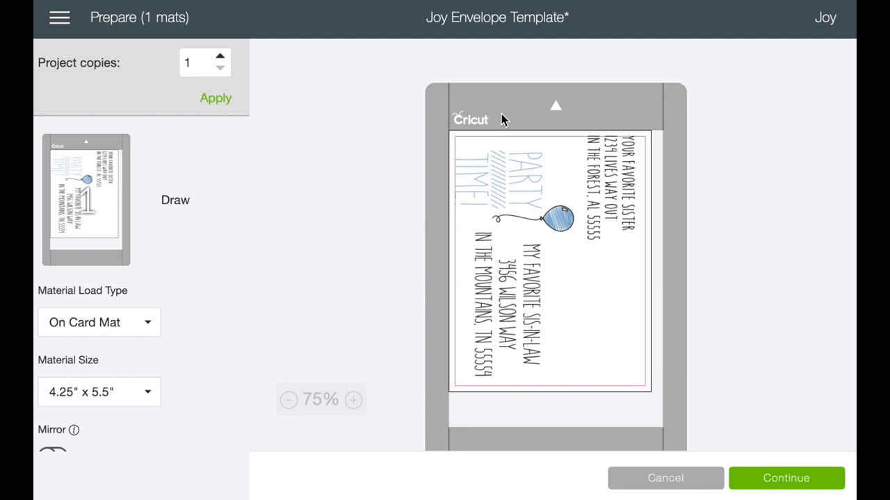
pyautogui.moveTo(623, 164)
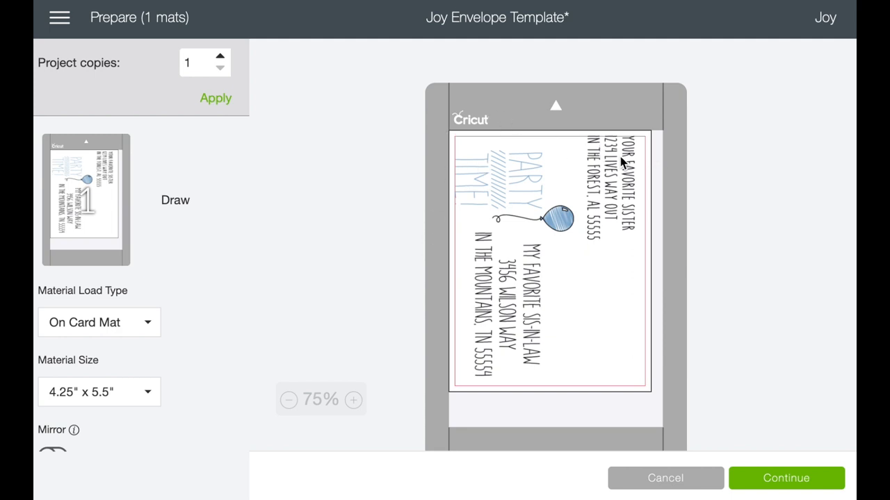
pyautogui.moveTo(660, 143)
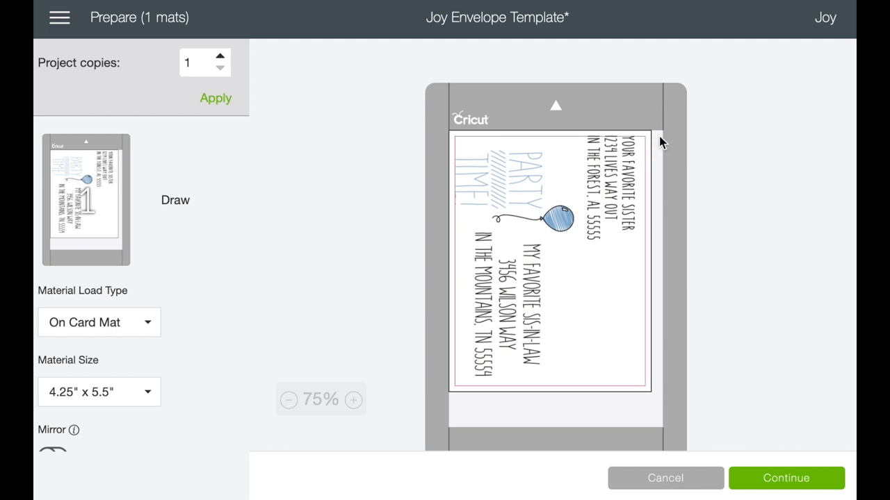
pyautogui.moveTo(660, 178)
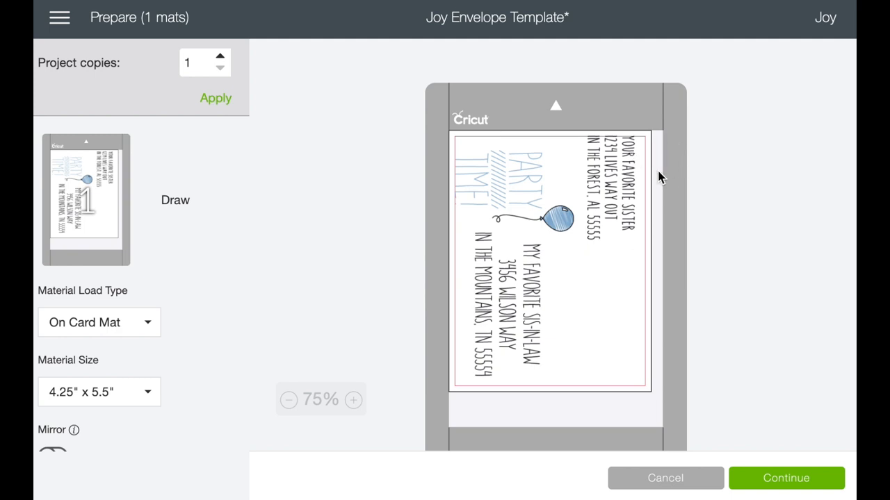
pyautogui.moveTo(681, 166)
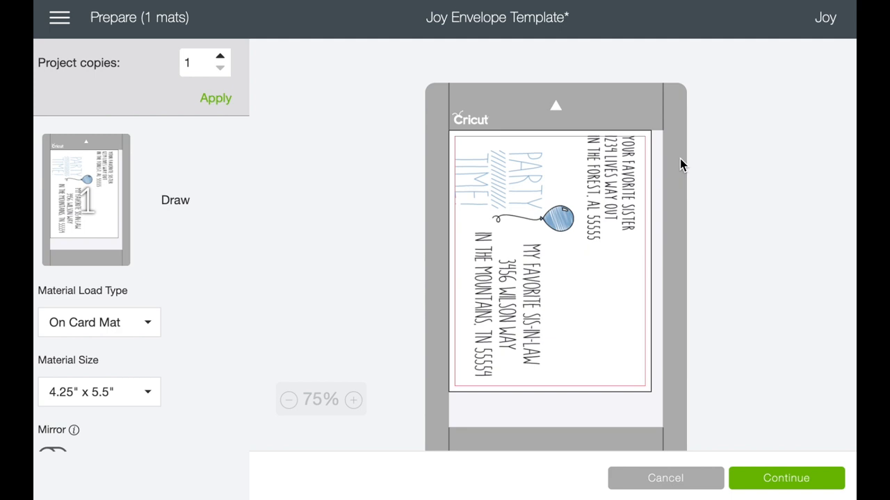
pyautogui.moveTo(670, 266)
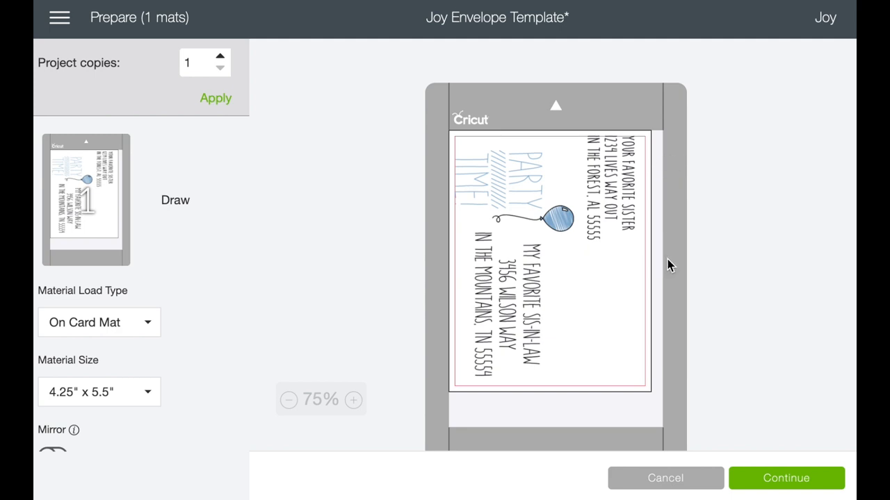
pyautogui.moveTo(445, 153)
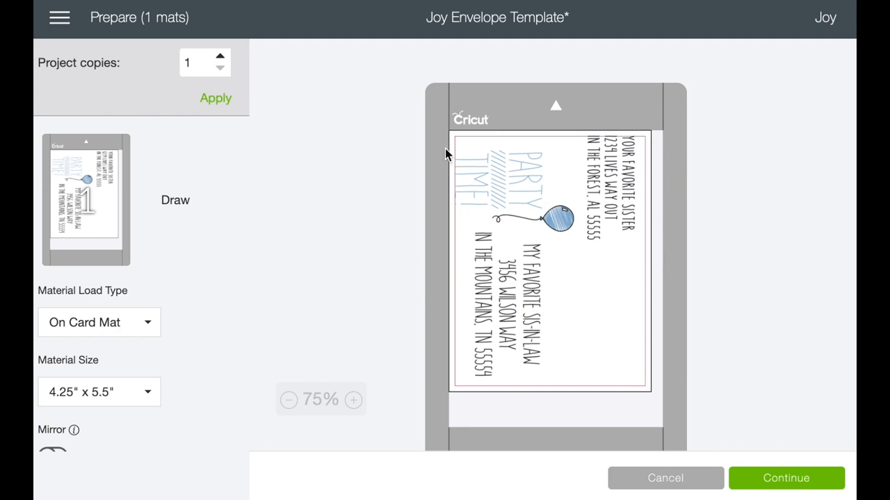
pyautogui.moveTo(445, 261)
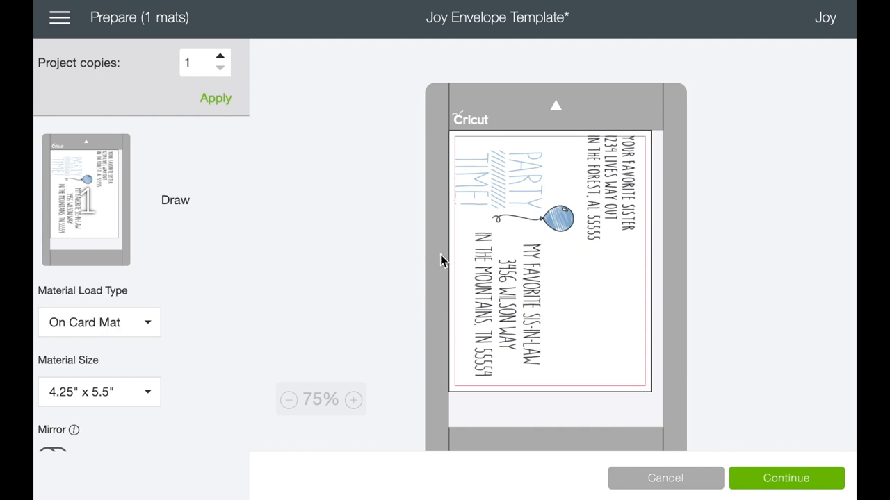
pyautogui.moveTo(589, 184)
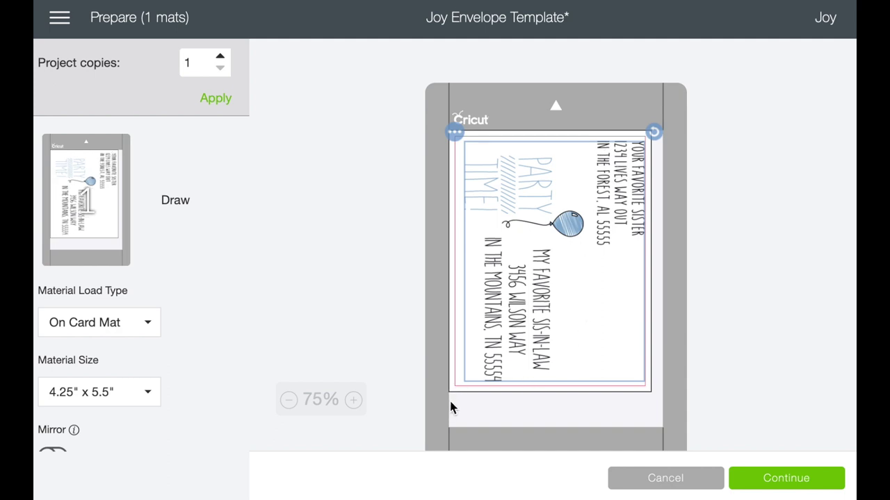
pyautogui.moveTo(656, 408)
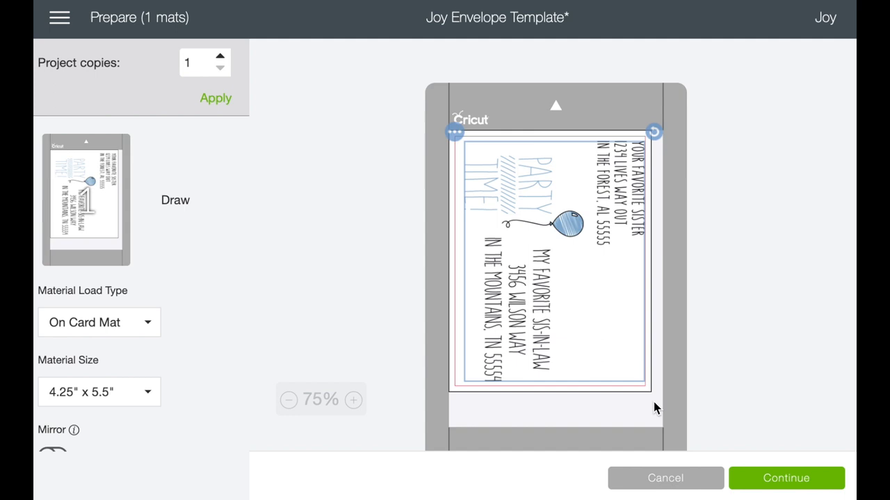
pyautogui.moveTo(653, 392)
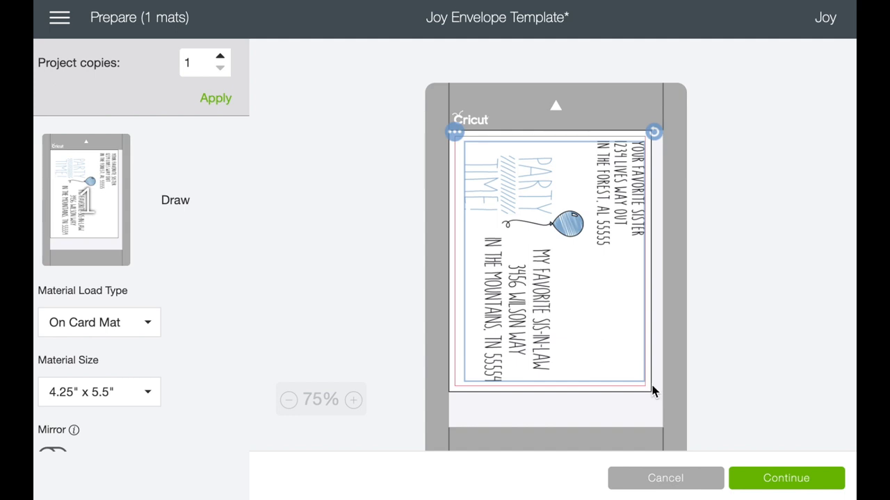
pyautogui.moveTo(648, 394)
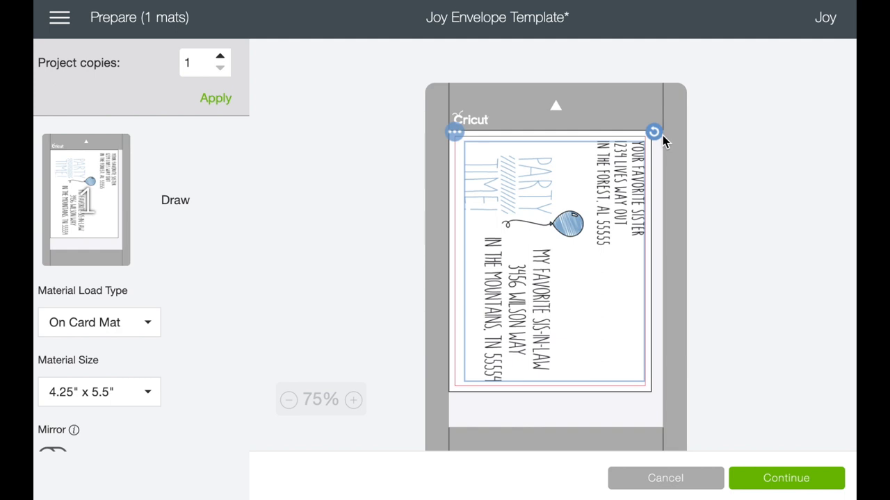
pyautogui.moveTo(632, 395)
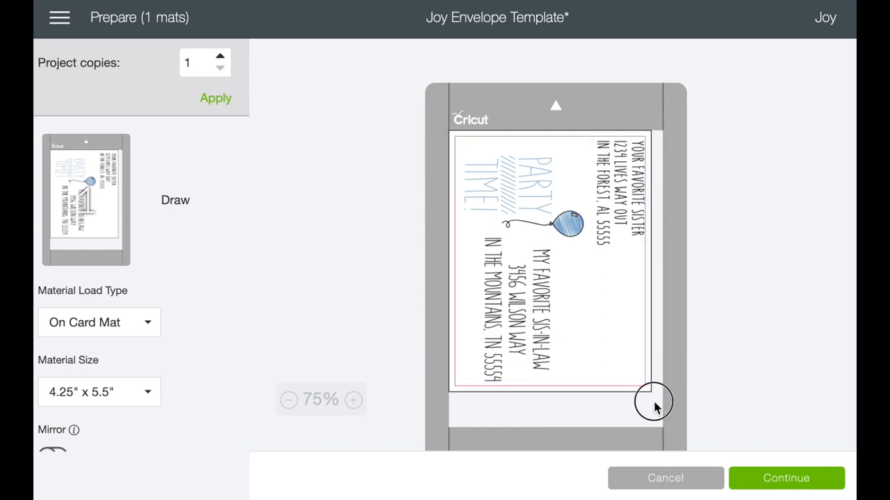
pyautogui.moveTo(450, 322)
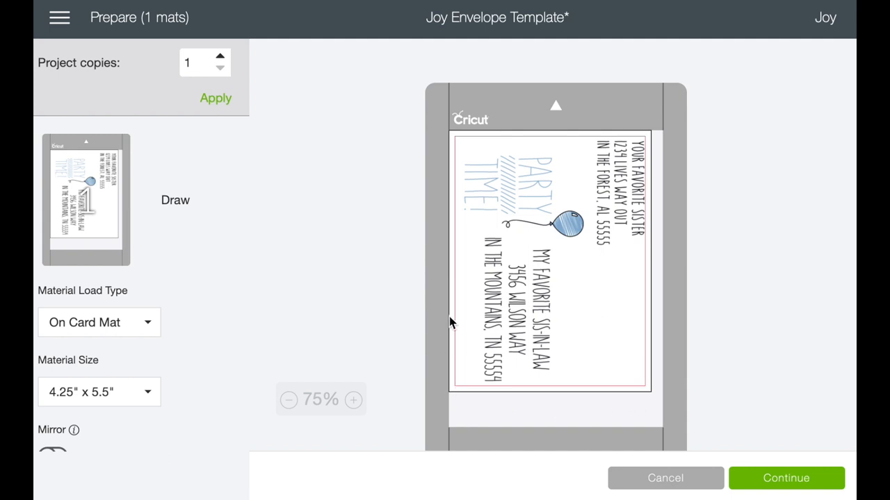
pyautogui.moveTo(461, 142)
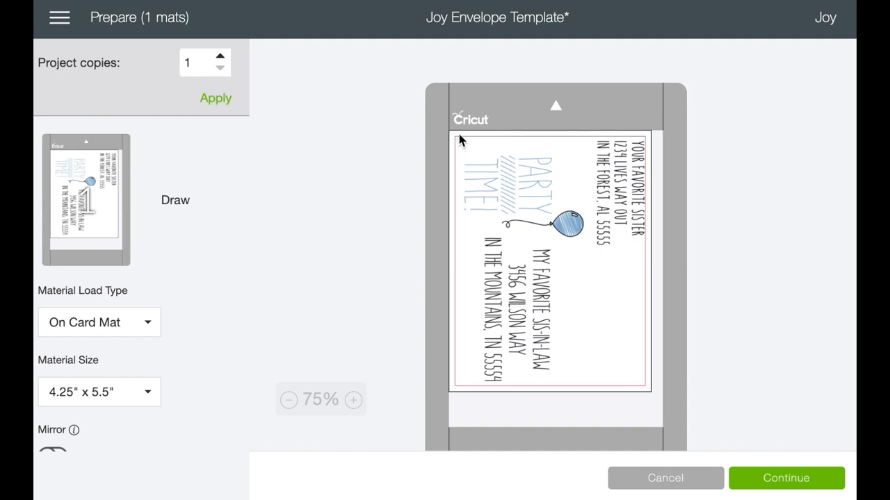
pyautogui.moveTo(464, 319)
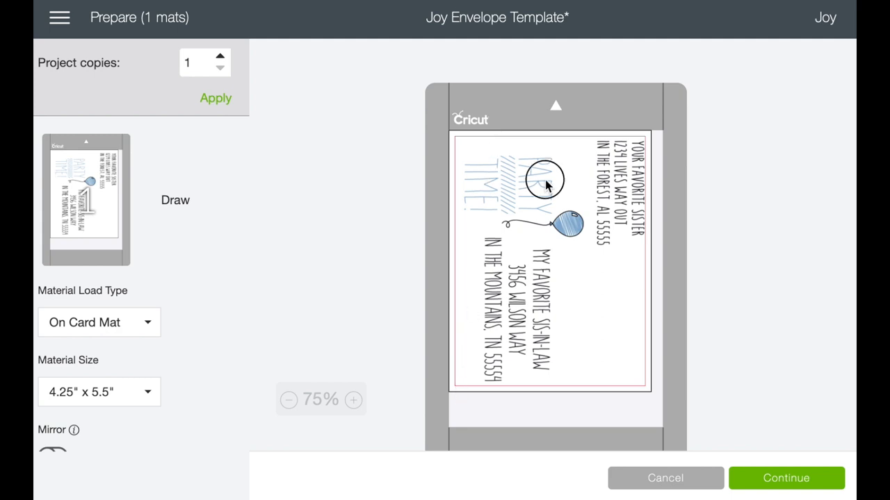
pyautogui.click(549, 188)
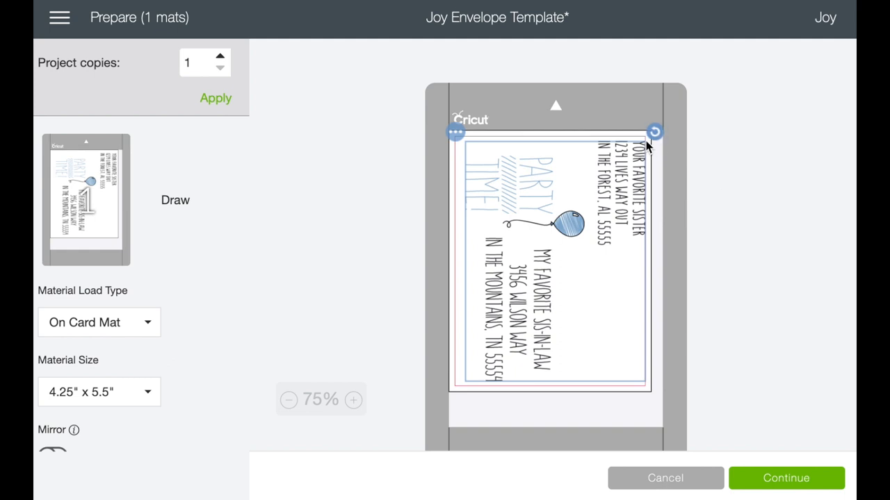
pyautogui.moveTo(473, 184)
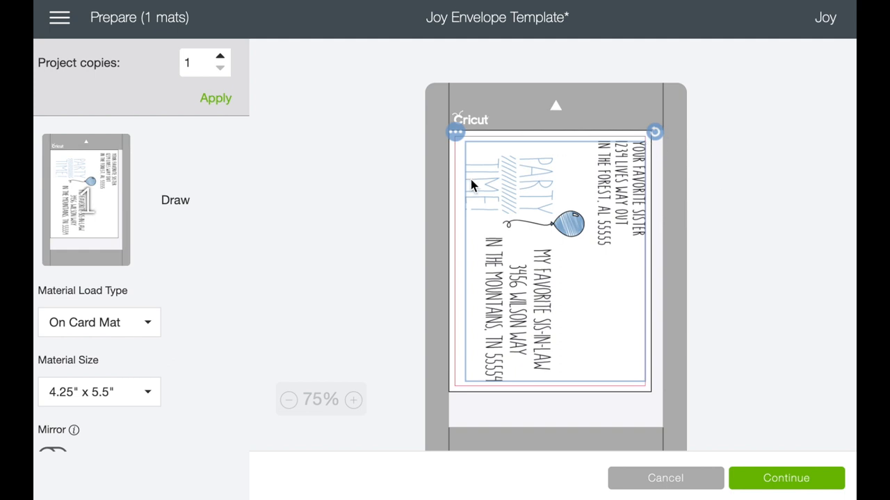
pyautogui.moveTo(447, 162)
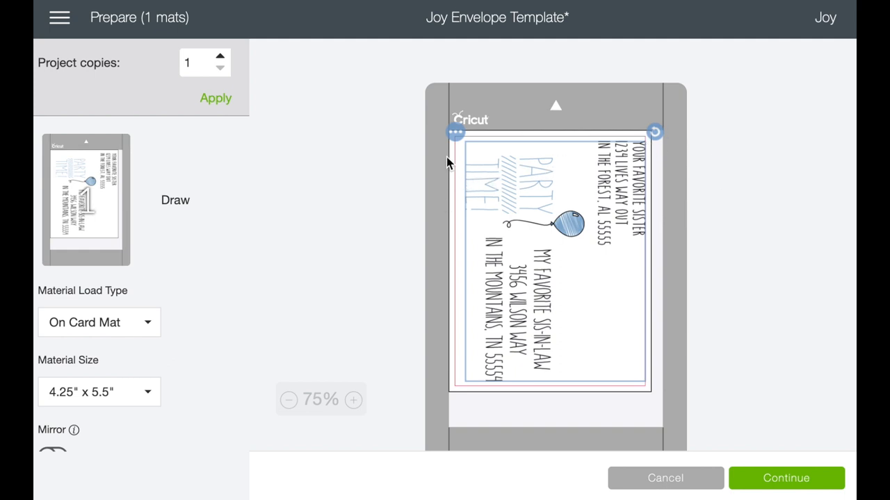
pyautogui.moveTo(478, 298)
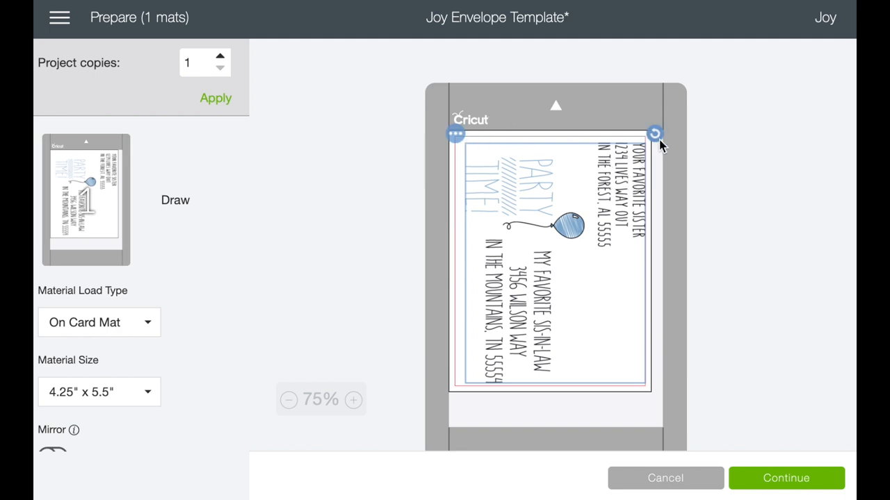
pyautogui.moveTo(612, 142)
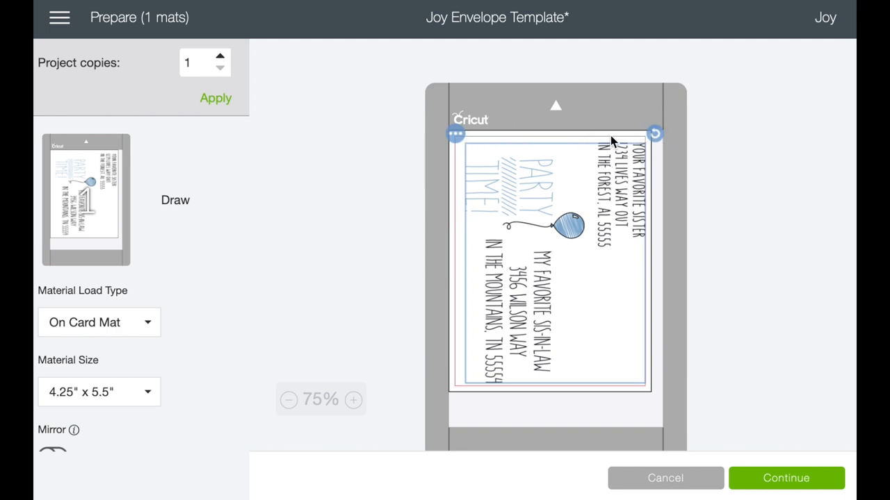
pyautogui.moveTo(659, 156)
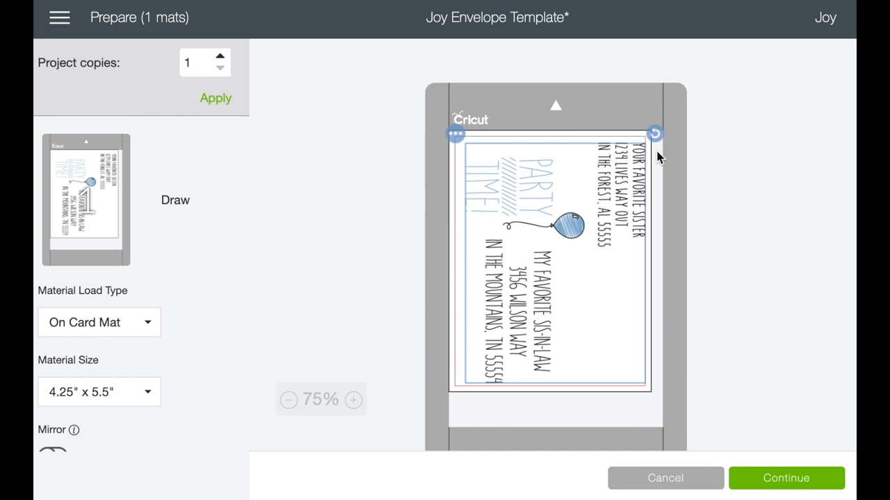
pyautogui.moveTo(625, 142)
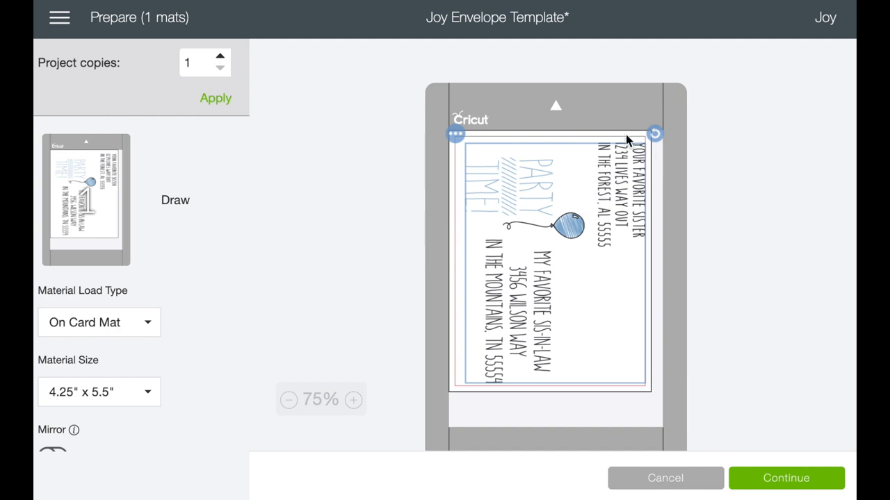
pyautogui.moveTo(581, 402)
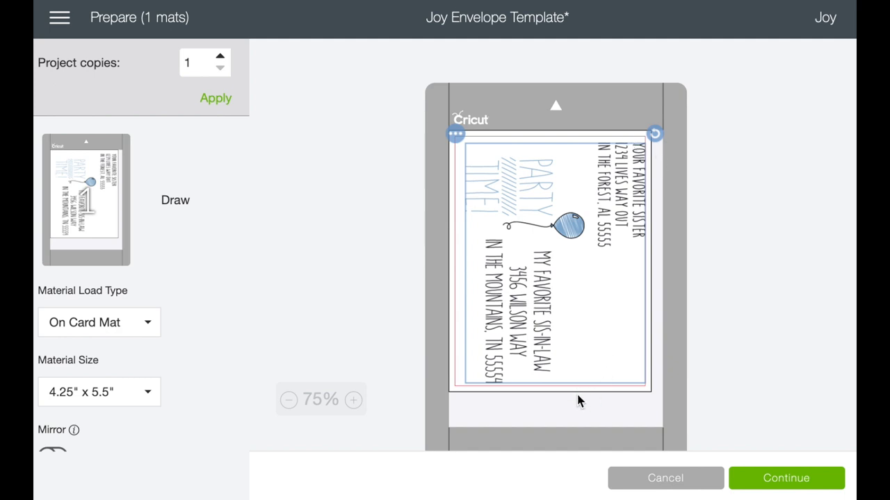
pyautogui.moveTo(457, 225)
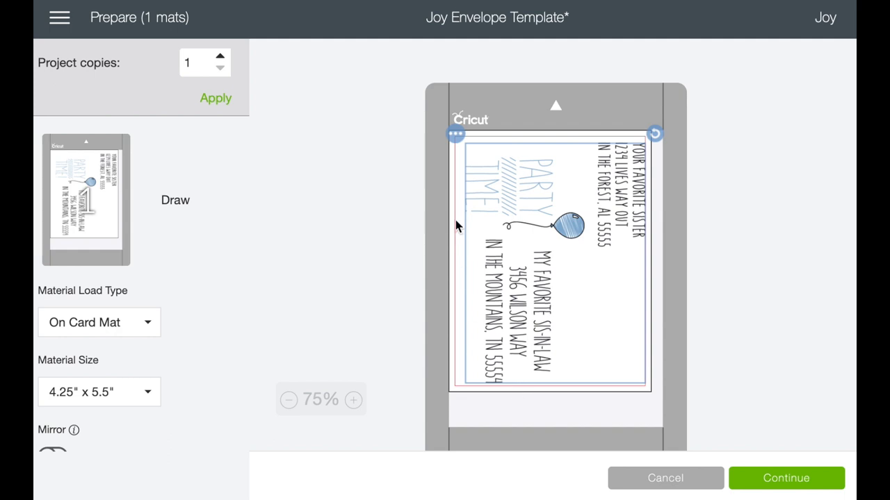
pyautogui.moveTo(447, 190)
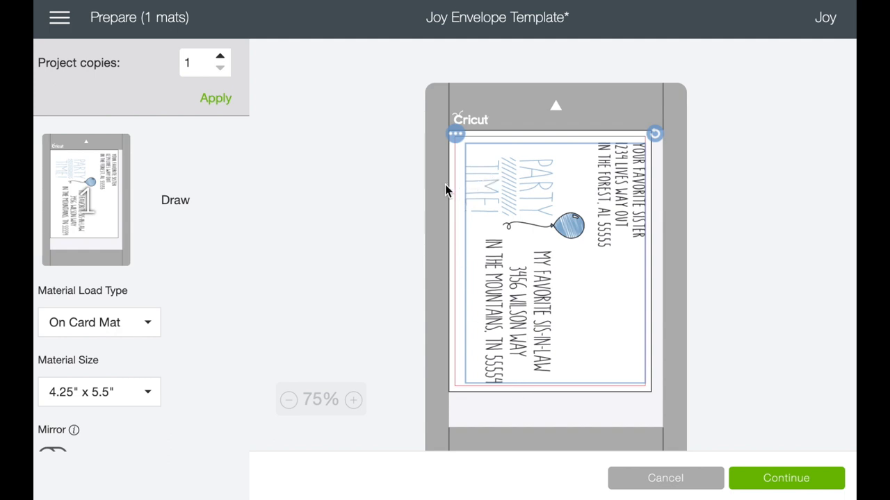
pyautogui.moveTo(459, 176)
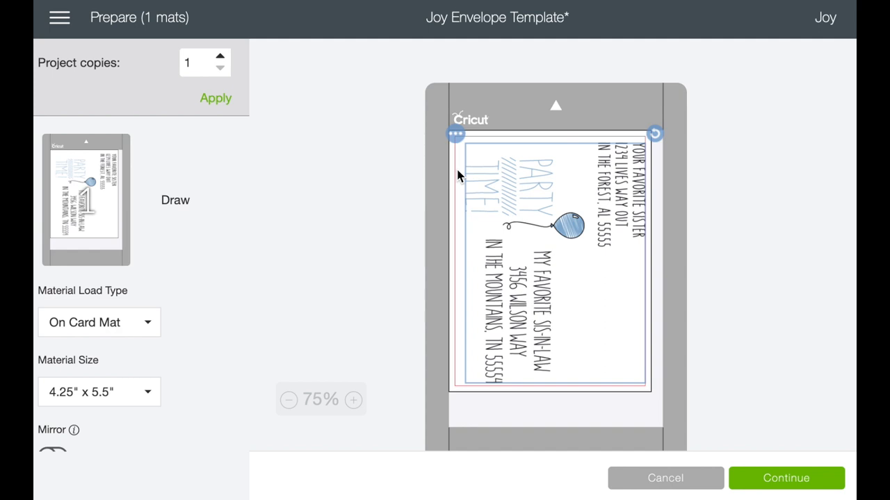
pyautogui.moveTo(623, 356)
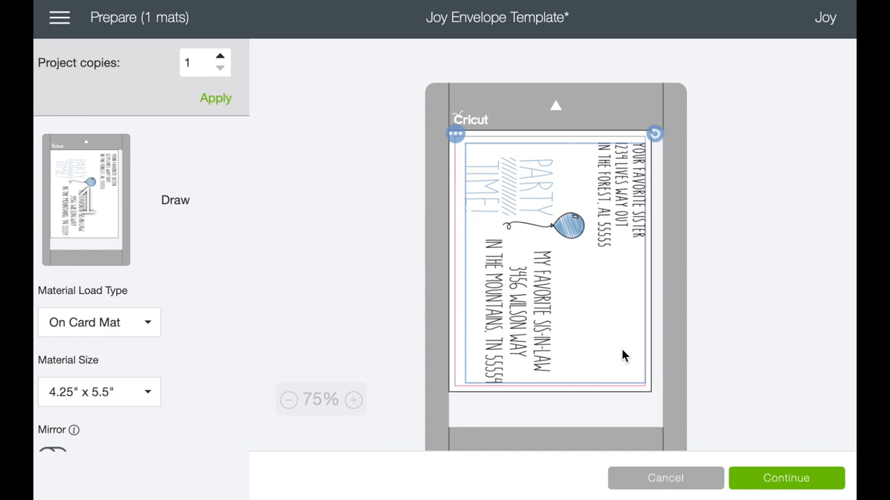
pyautogui.click(787, 478)
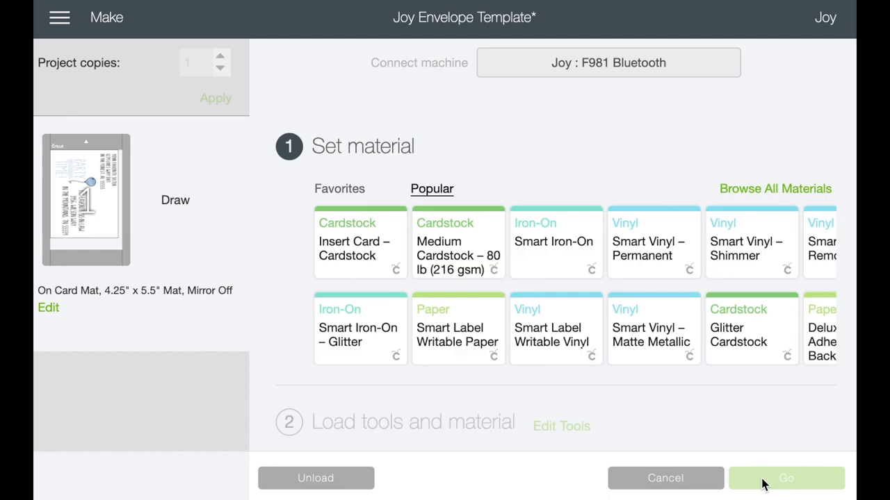
# - Set the material to Insert Card – Cardstock from the Popular list
pyautogui.click(360, 243)
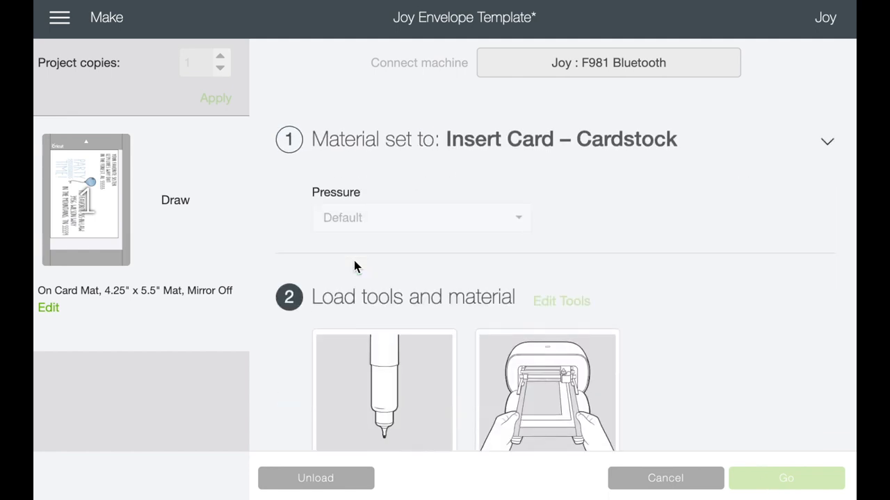
pyautogui.moveTo(633, 172)
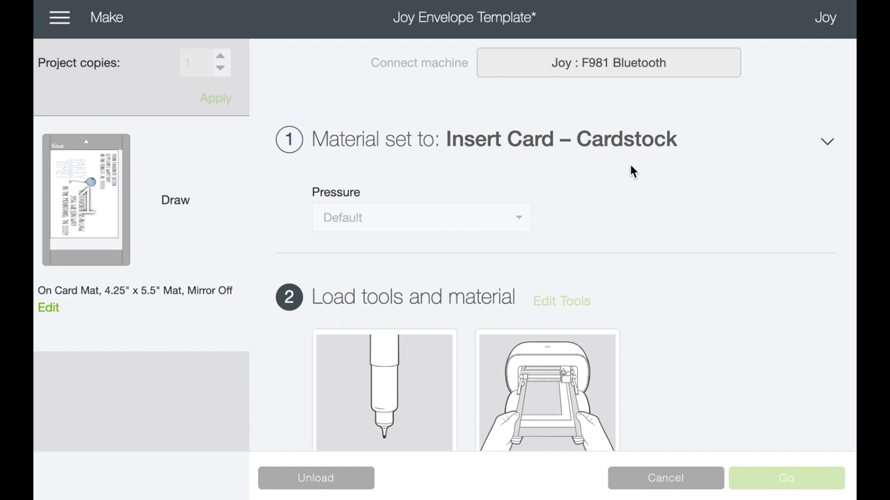
pyautogui.scroll(-3)
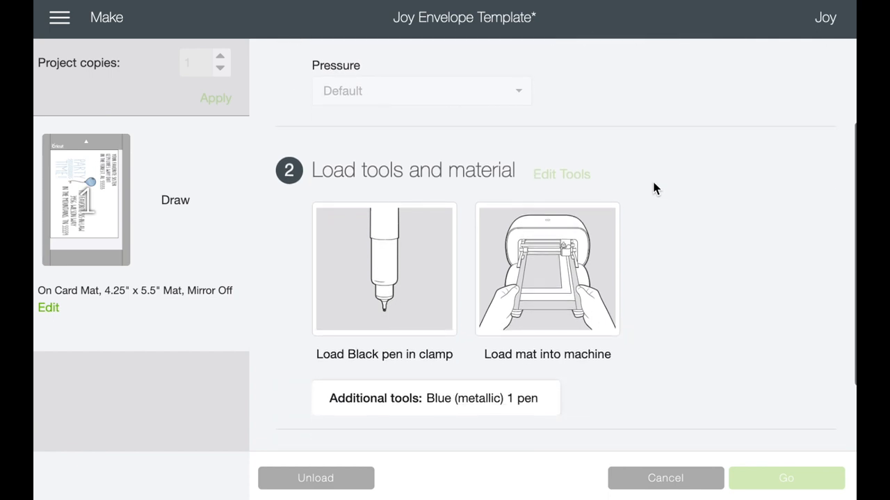
pyautogui.moveTo(521, 338)
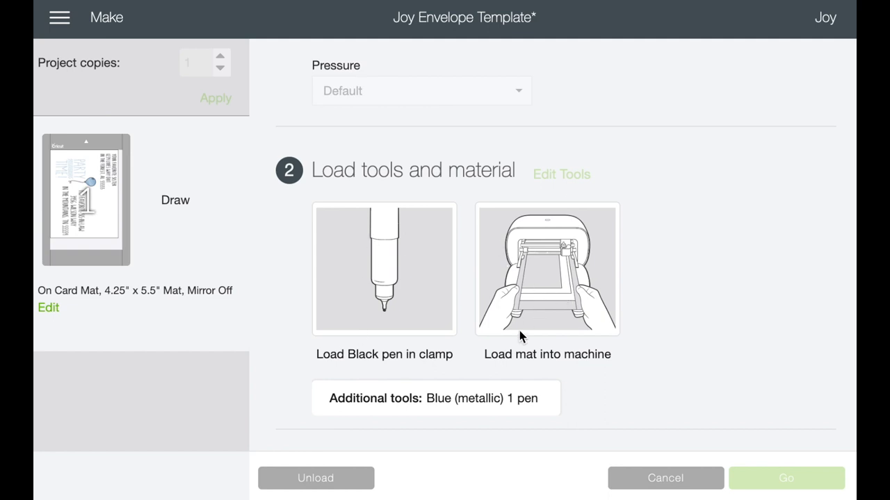
pyautogui.moveTo(420, 424)
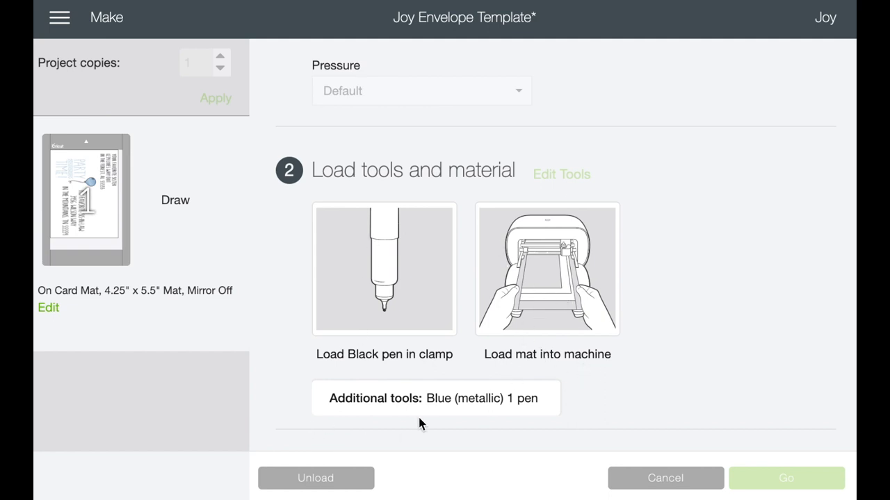
pyautogui.moveTo(527, 402)
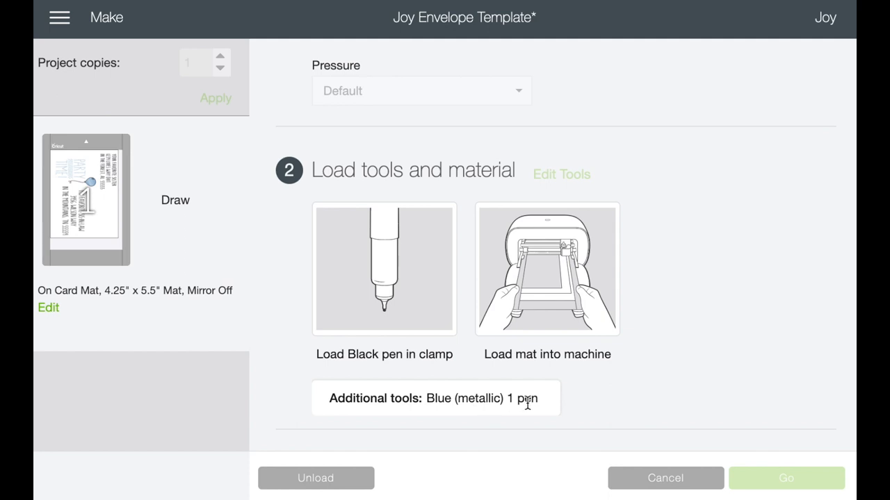
pyautogui.moveTo(392, 360)
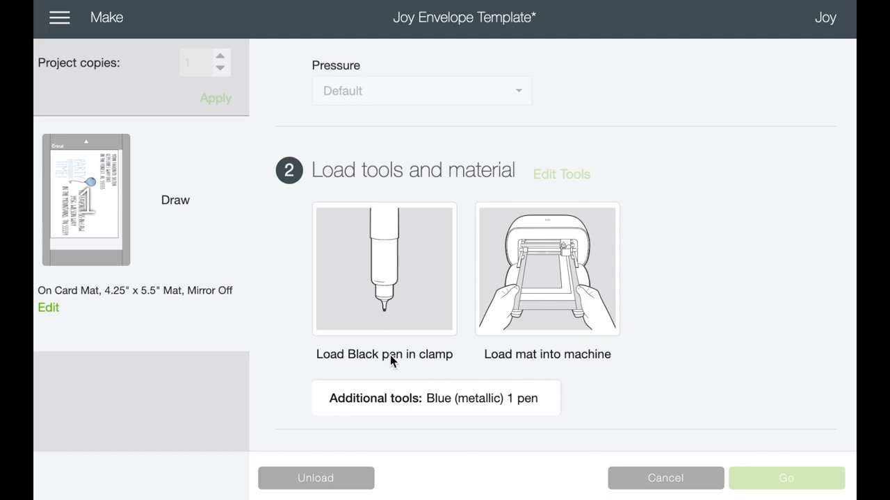
pyautogui.moveTo(497, 415)
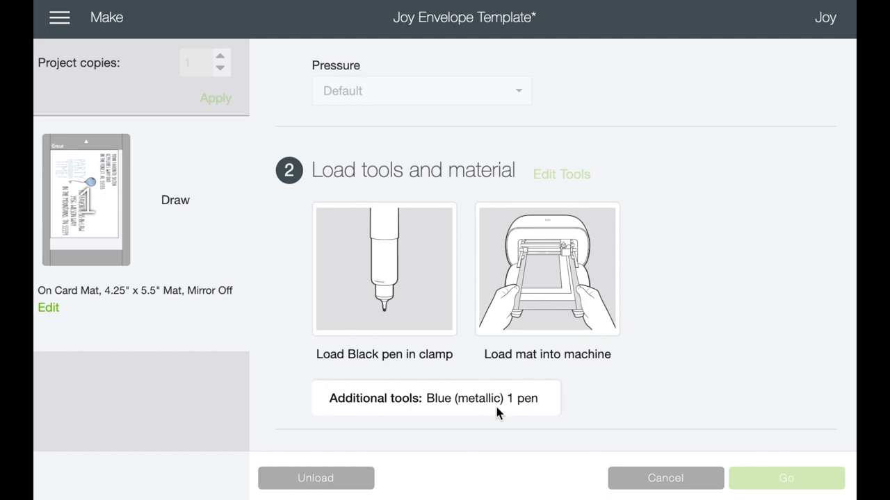
pyautogui.moveTo(770, 372)
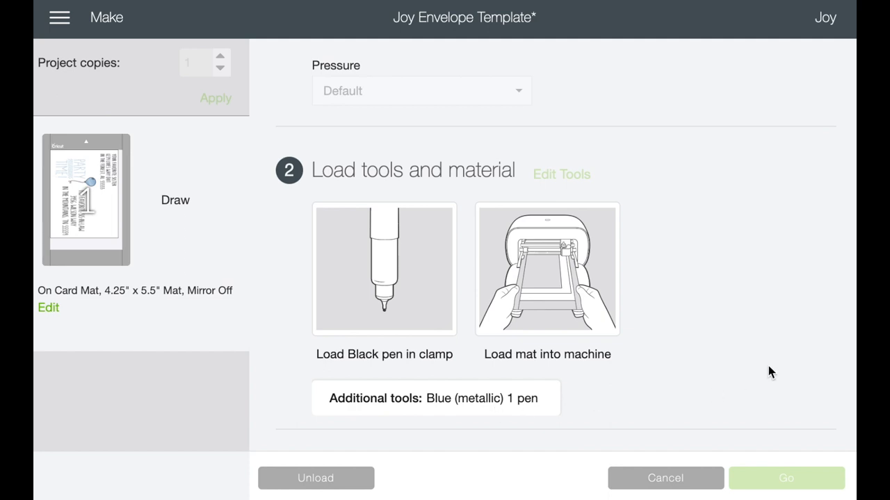